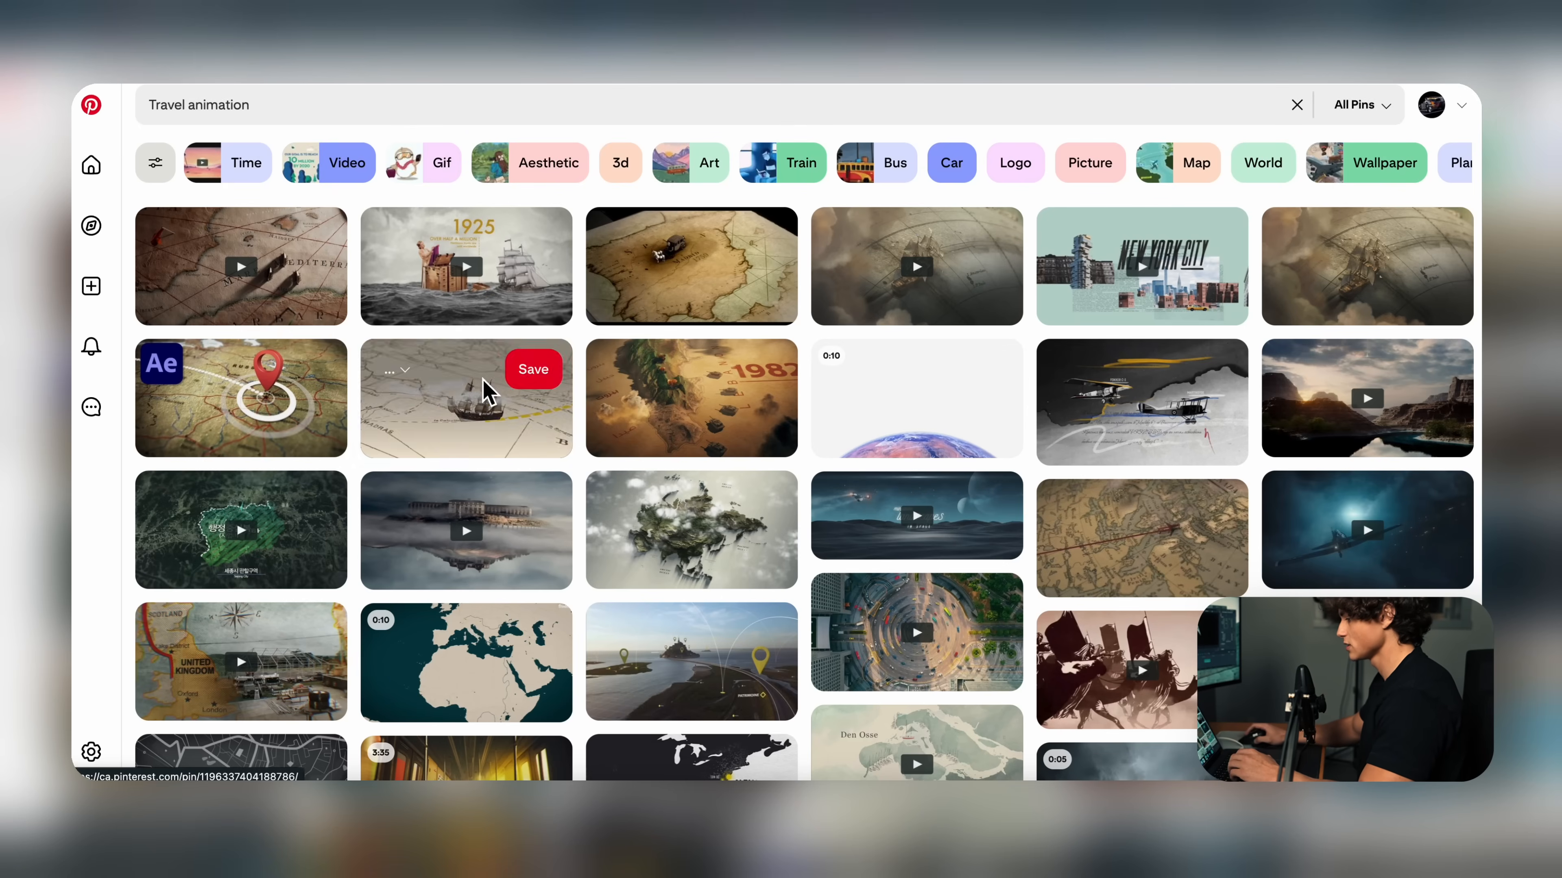
# Browse the travel animation pins and view the TVC Documentary pin's detail page
pyautogui.click(465, 398)
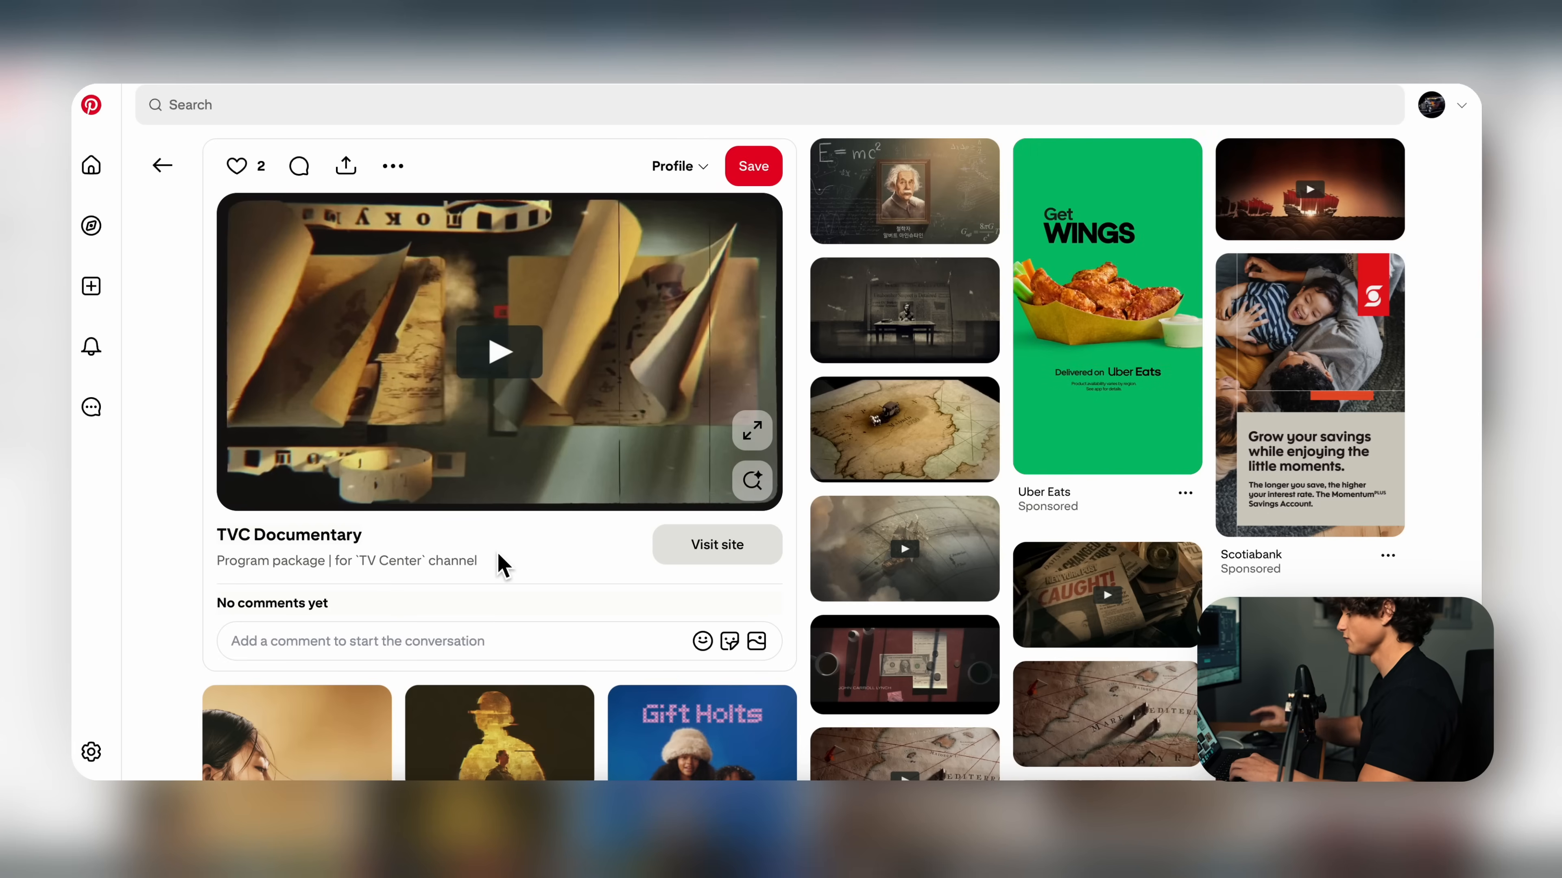
pyautogui.click(498, 351)
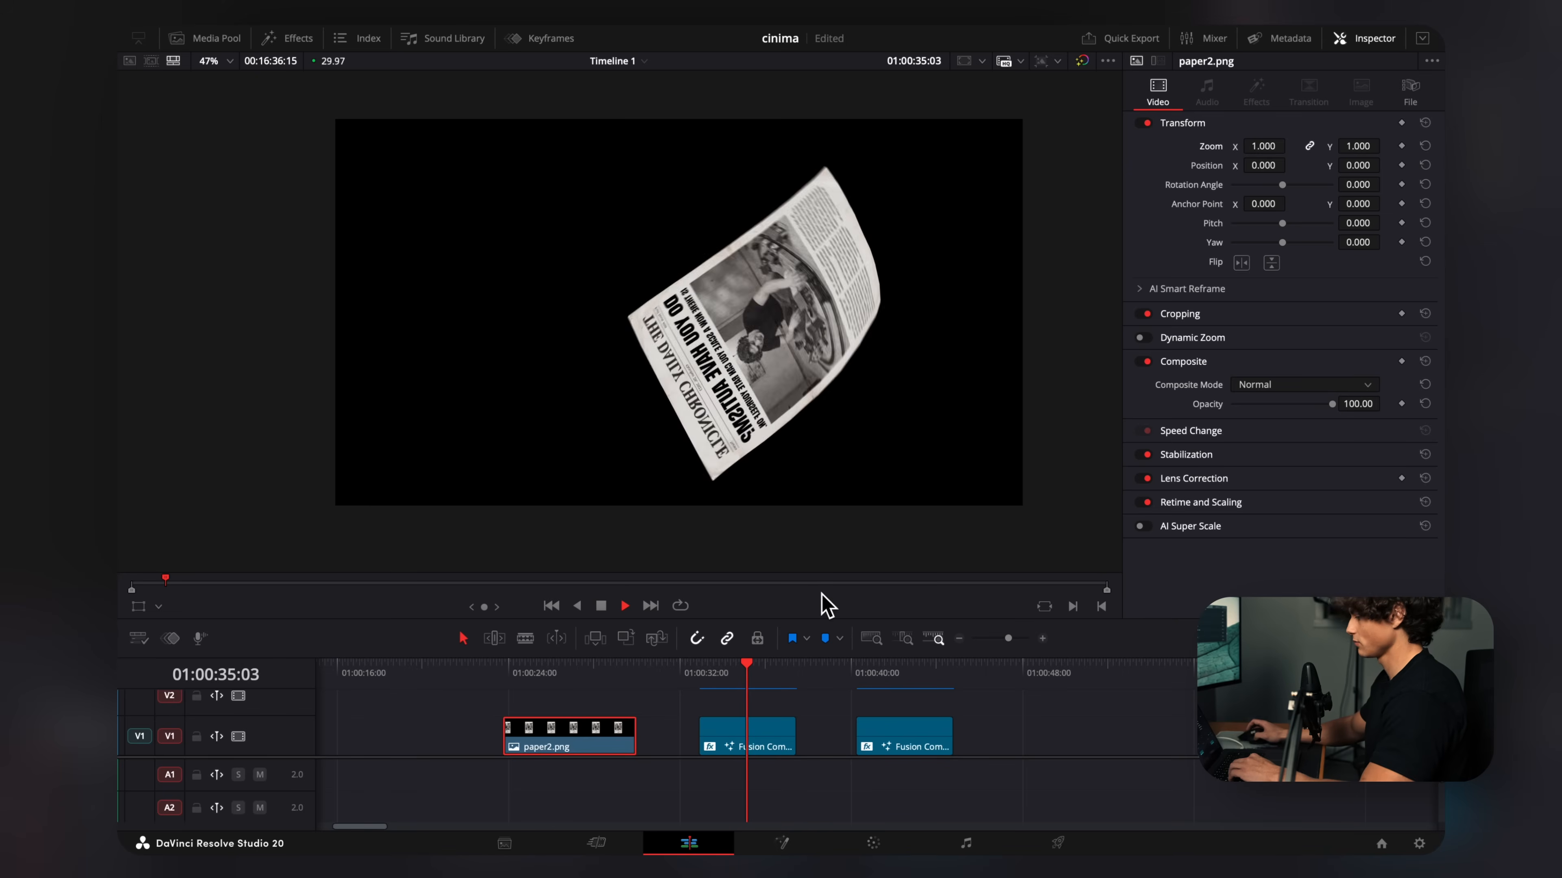
# Move the playhead past the newspaper's tumbling animation and the Fusion clips
pyautogui.click(875, 665)
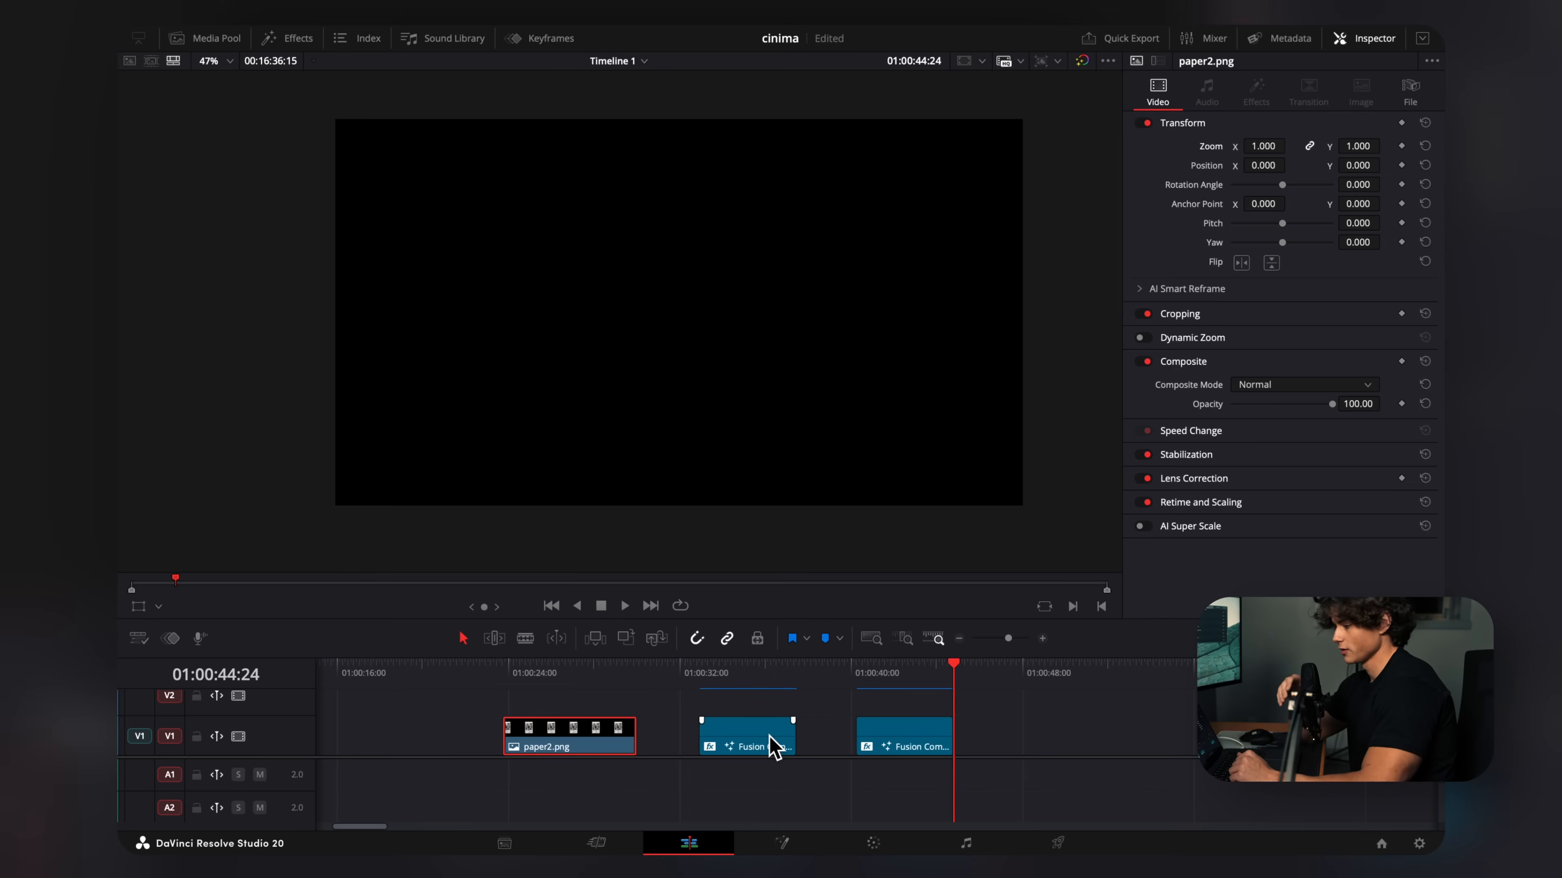
# Add a new Fusion Composition to the timeline and select the newspaper-over-background merge in its node graph
pyautogui.click(297, 38)
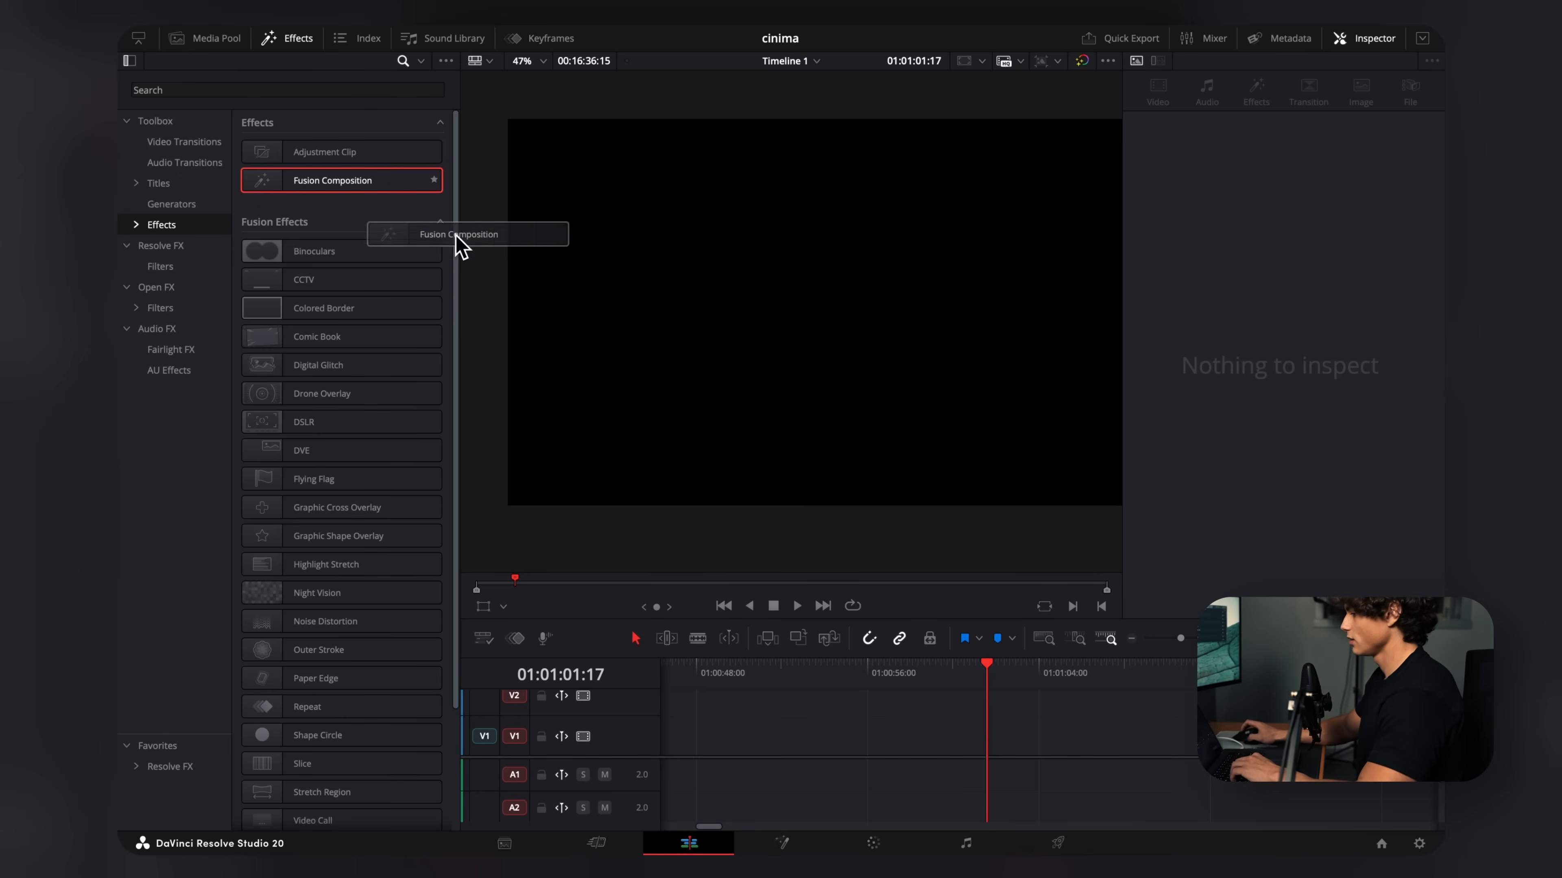
pyautogui.click(781, 843)
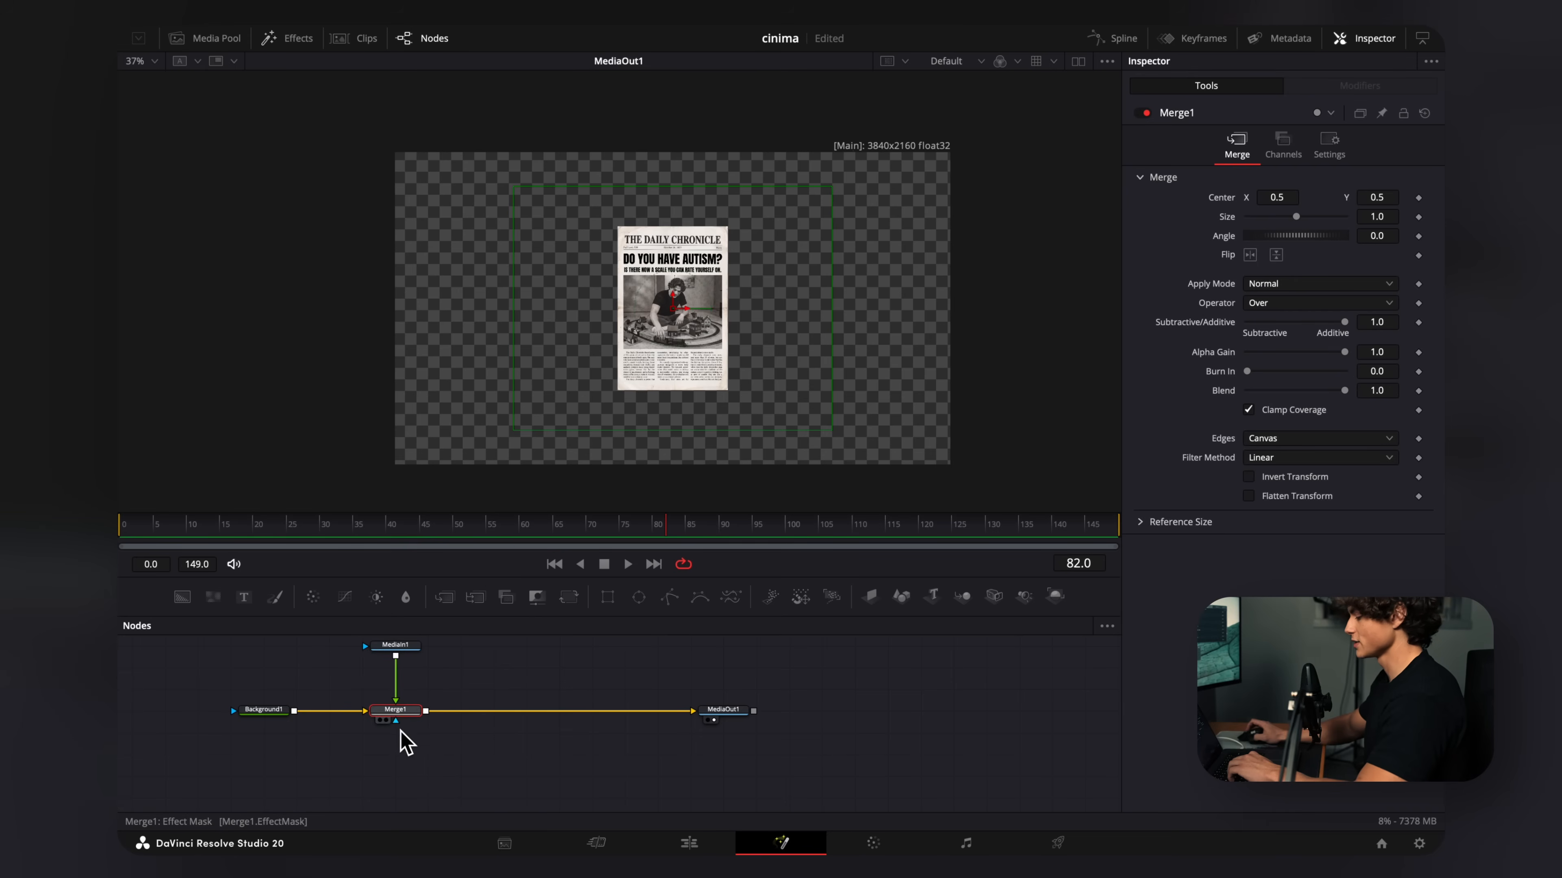
pyautogui.click(394, 645)
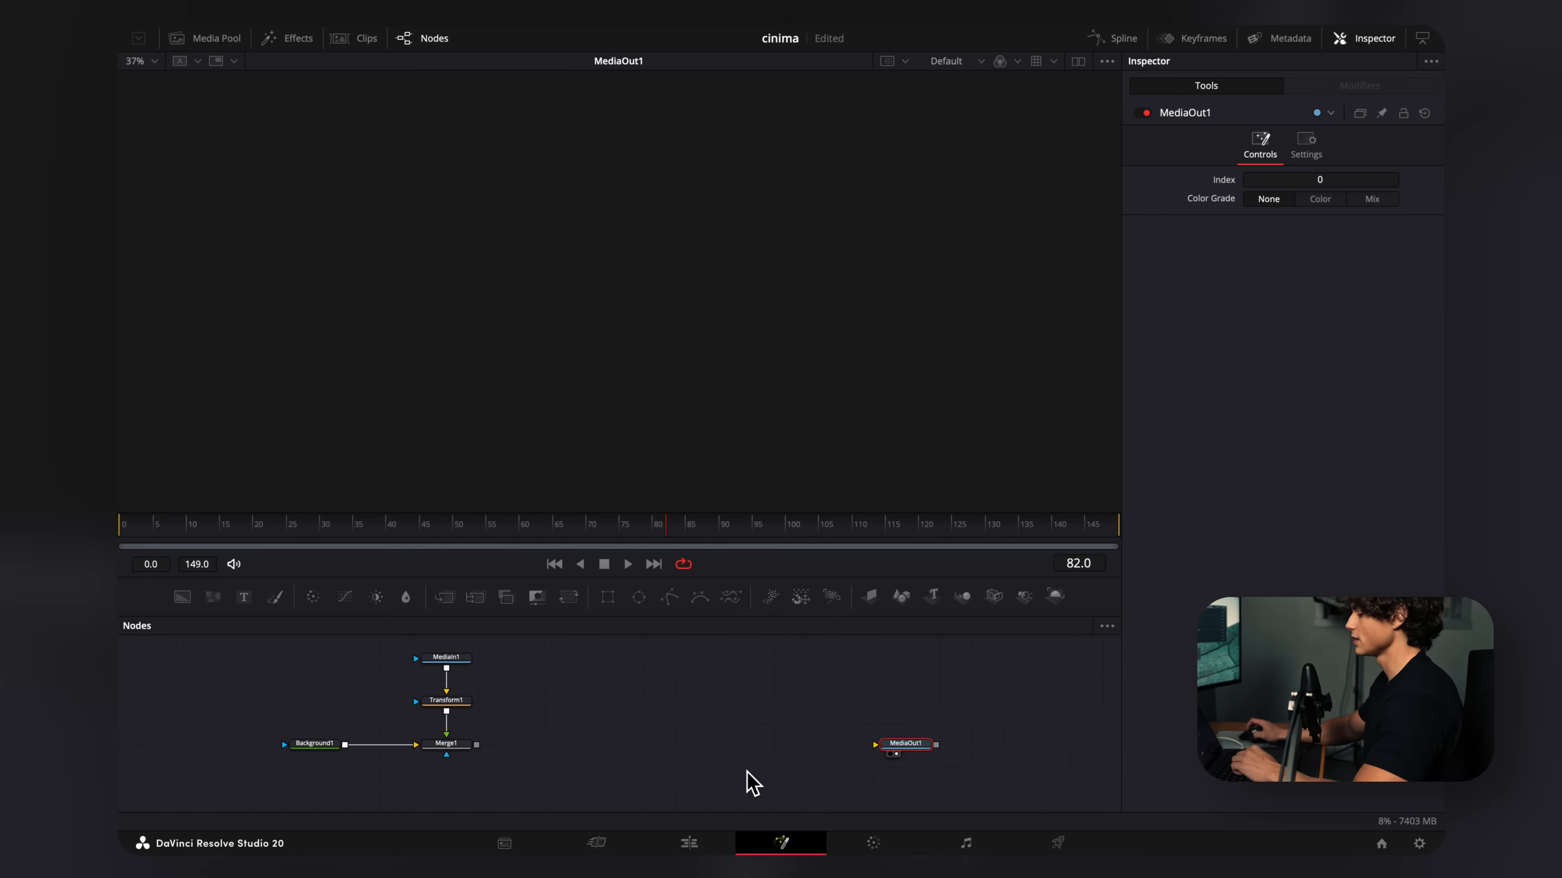
pyautogui.moveTo(582, 727)
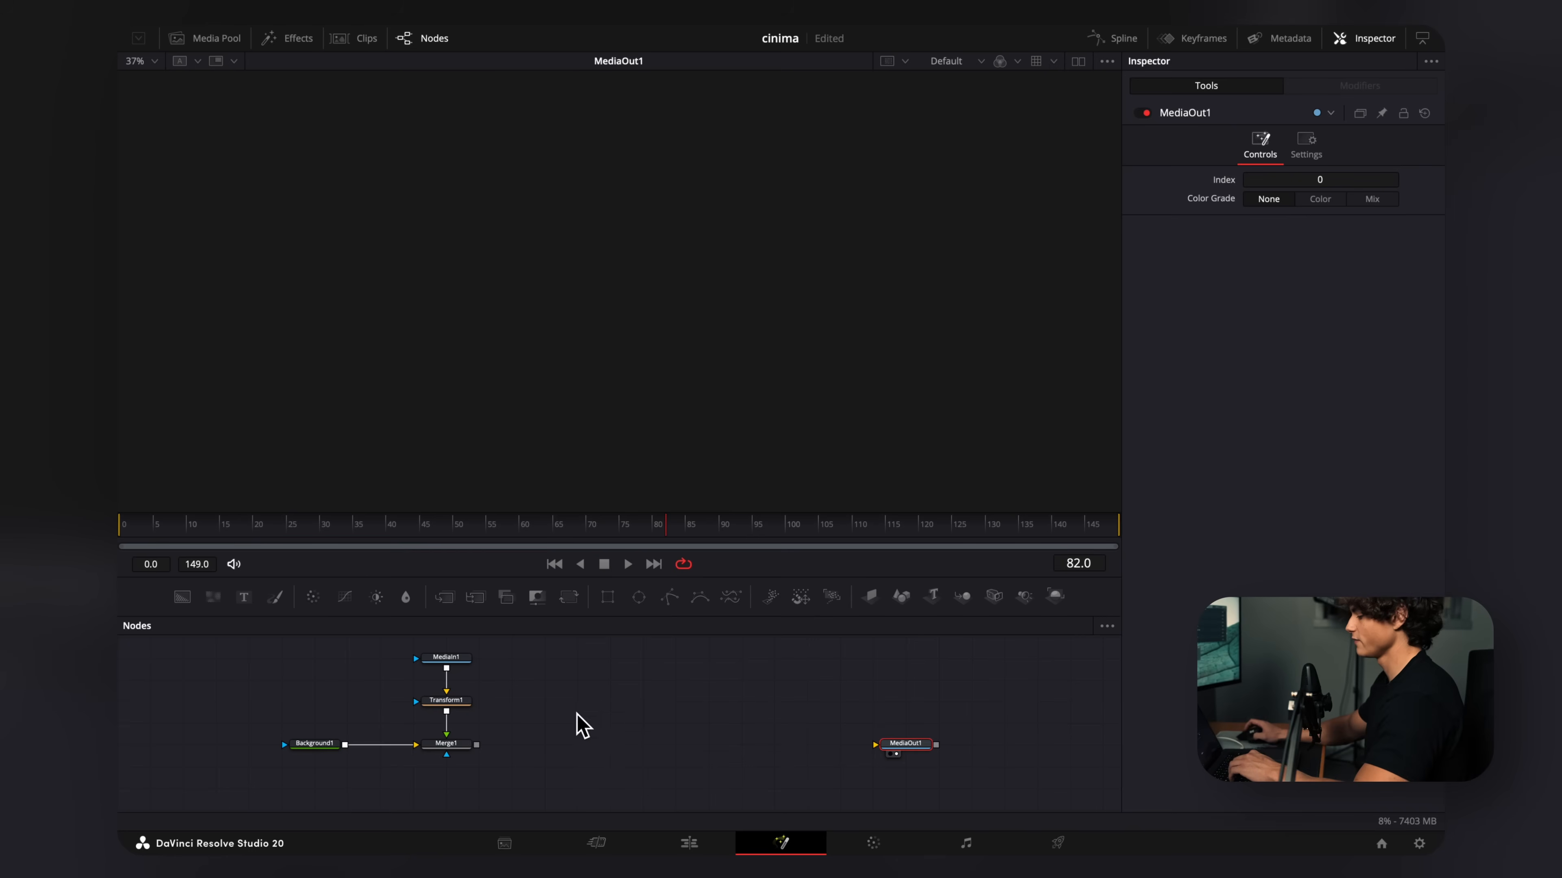
# Add a Renderer 3D feeding MediaOut and a Camera 3D to the newspaper's 3D node chain
pyautogui.click(446, 744)
pyautogui.write('rend')
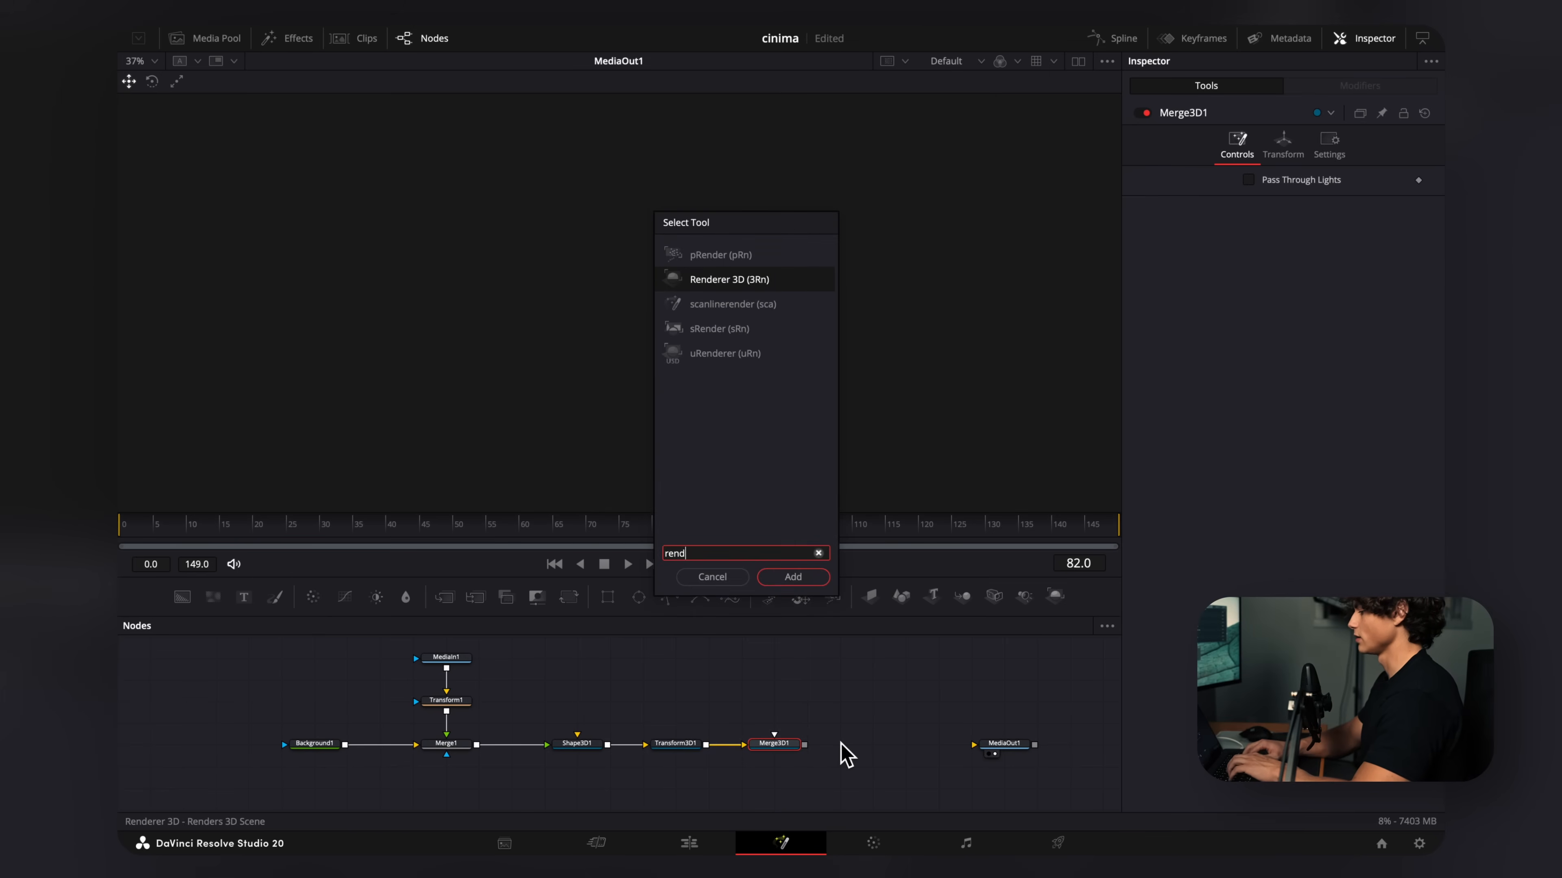
pyautogui.click(791, 577)
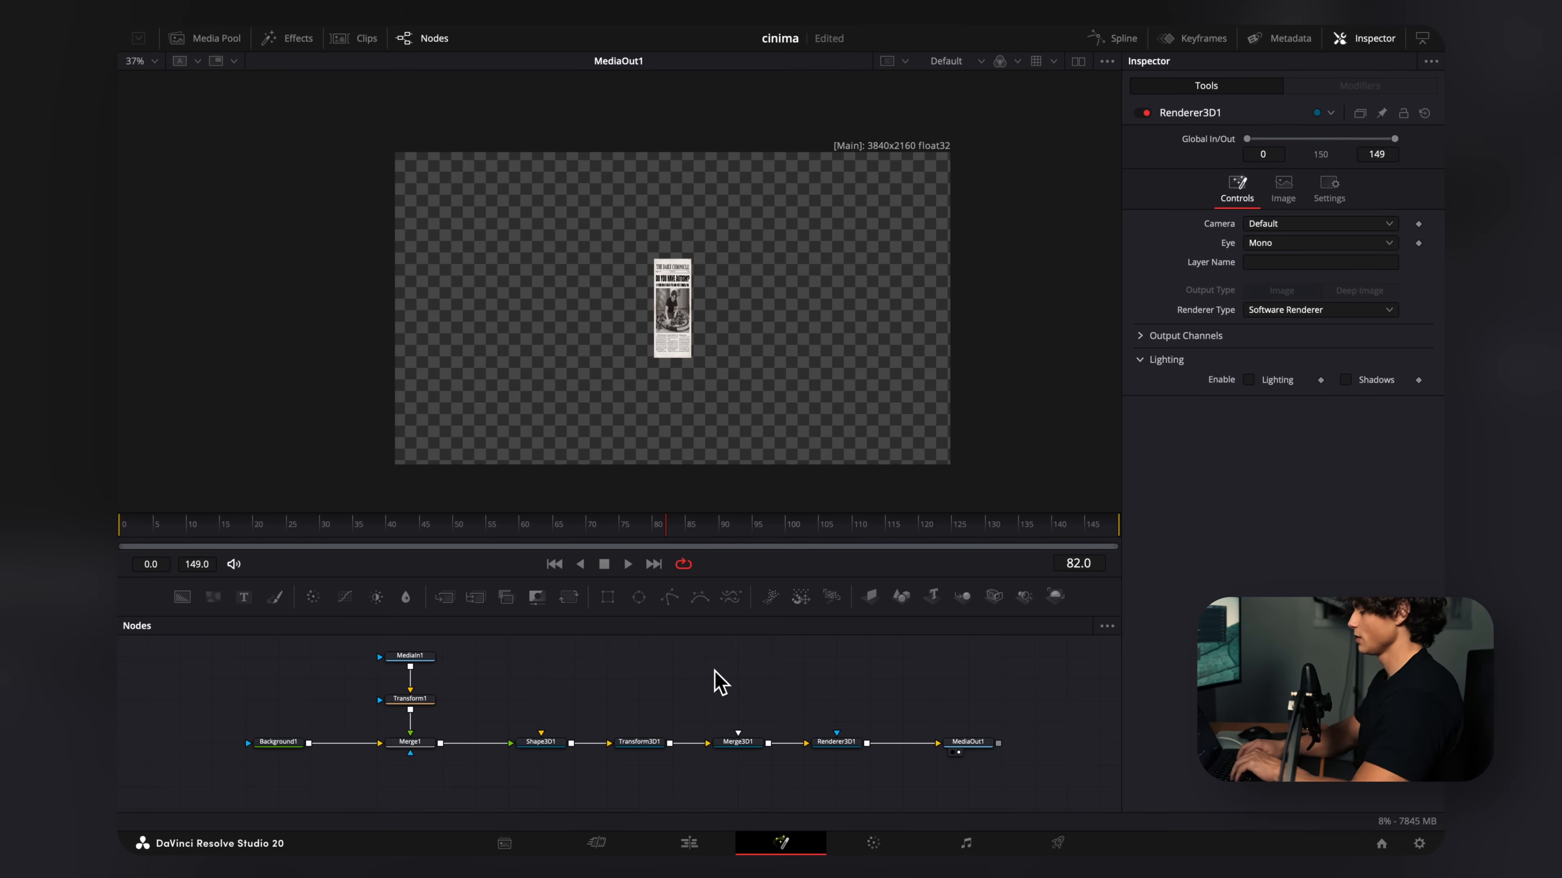
pyautogui.write('came')
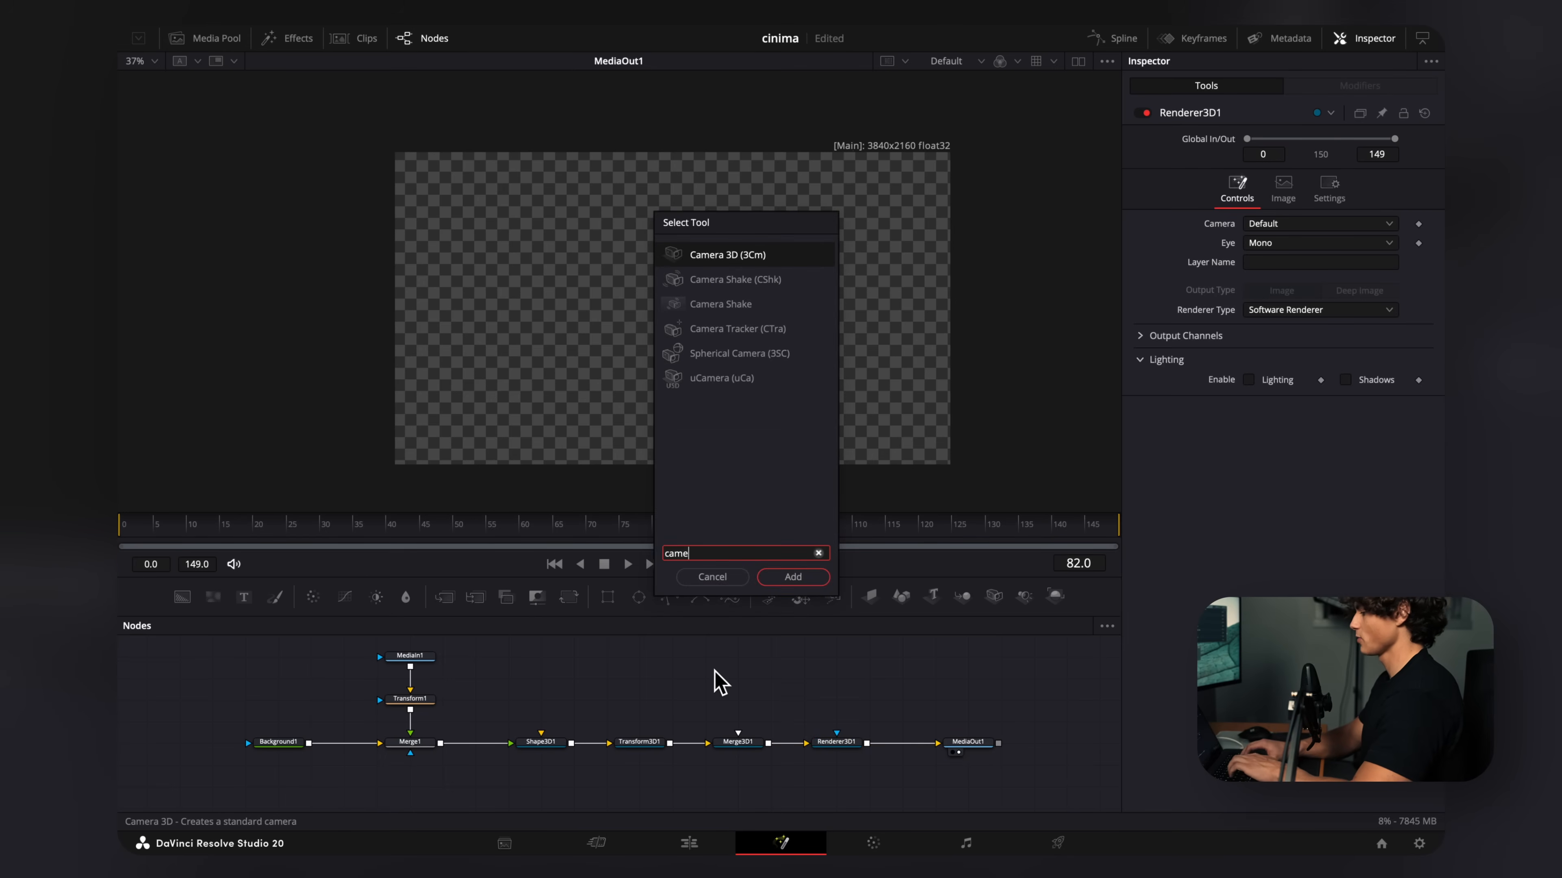
pyautogui.click(792, 577)
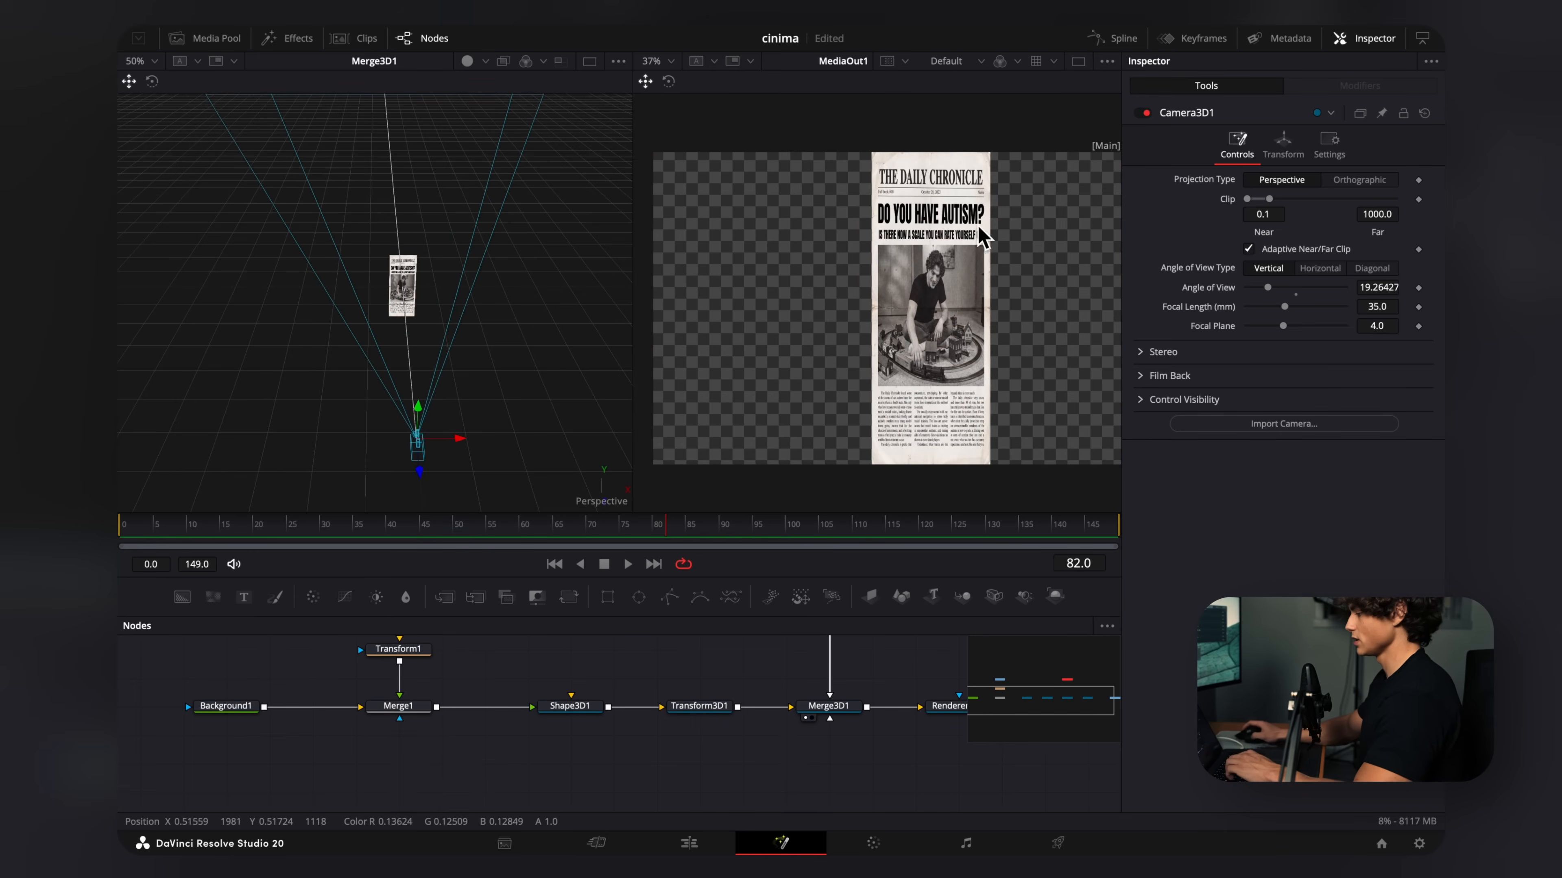
pyautogui.moveTo(607, 757)
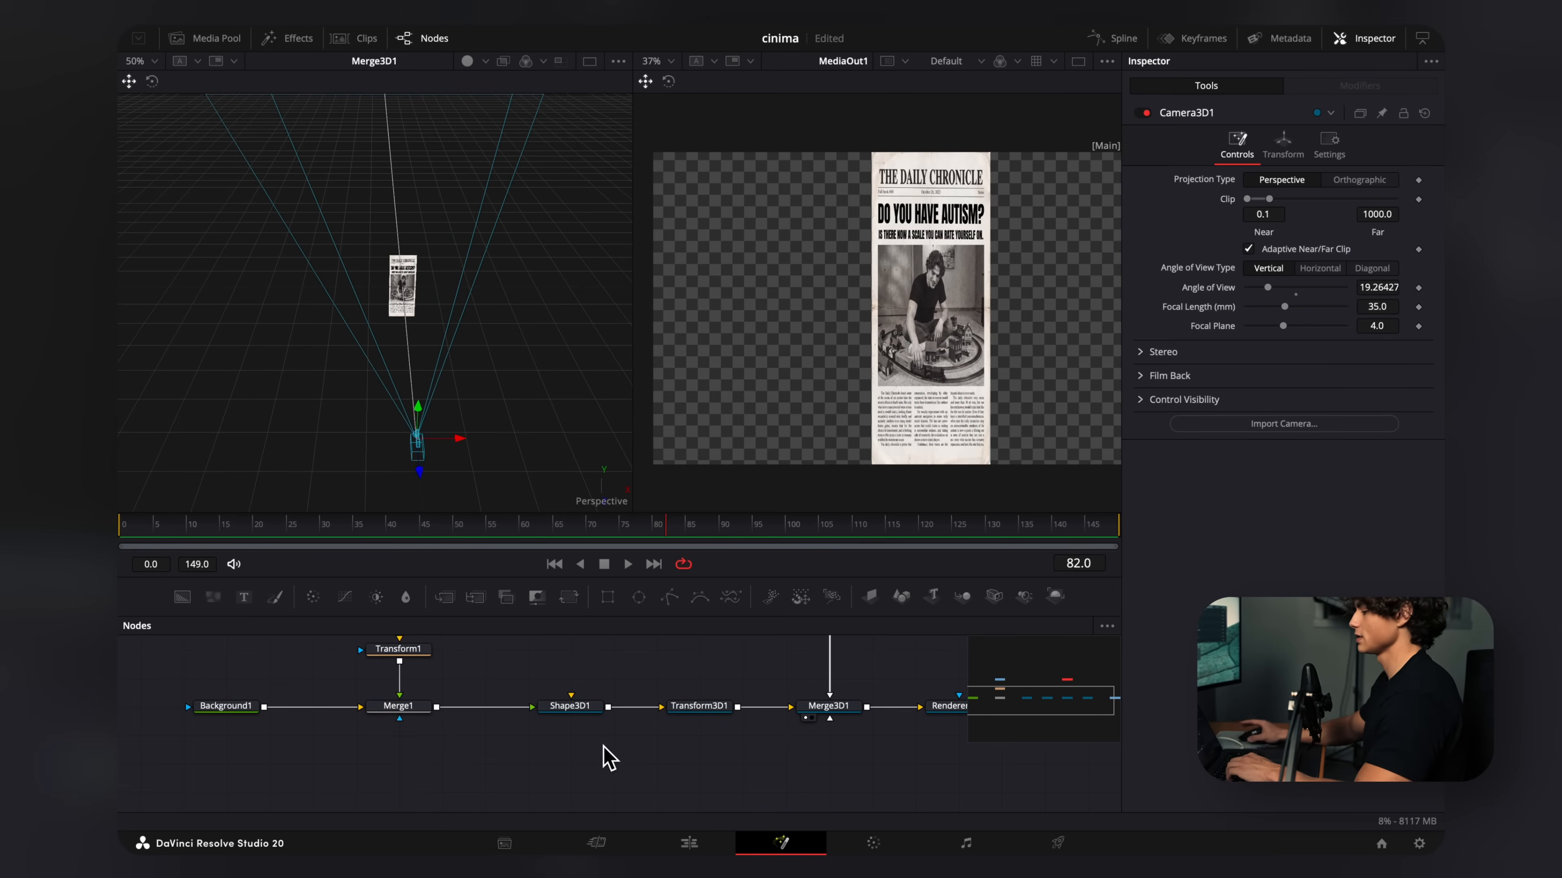
# Make Shape3D1 a cylinder, rotate it to Y 83.5 toward the camera and scale it to 0.198
pyautogui.click(569, 706)
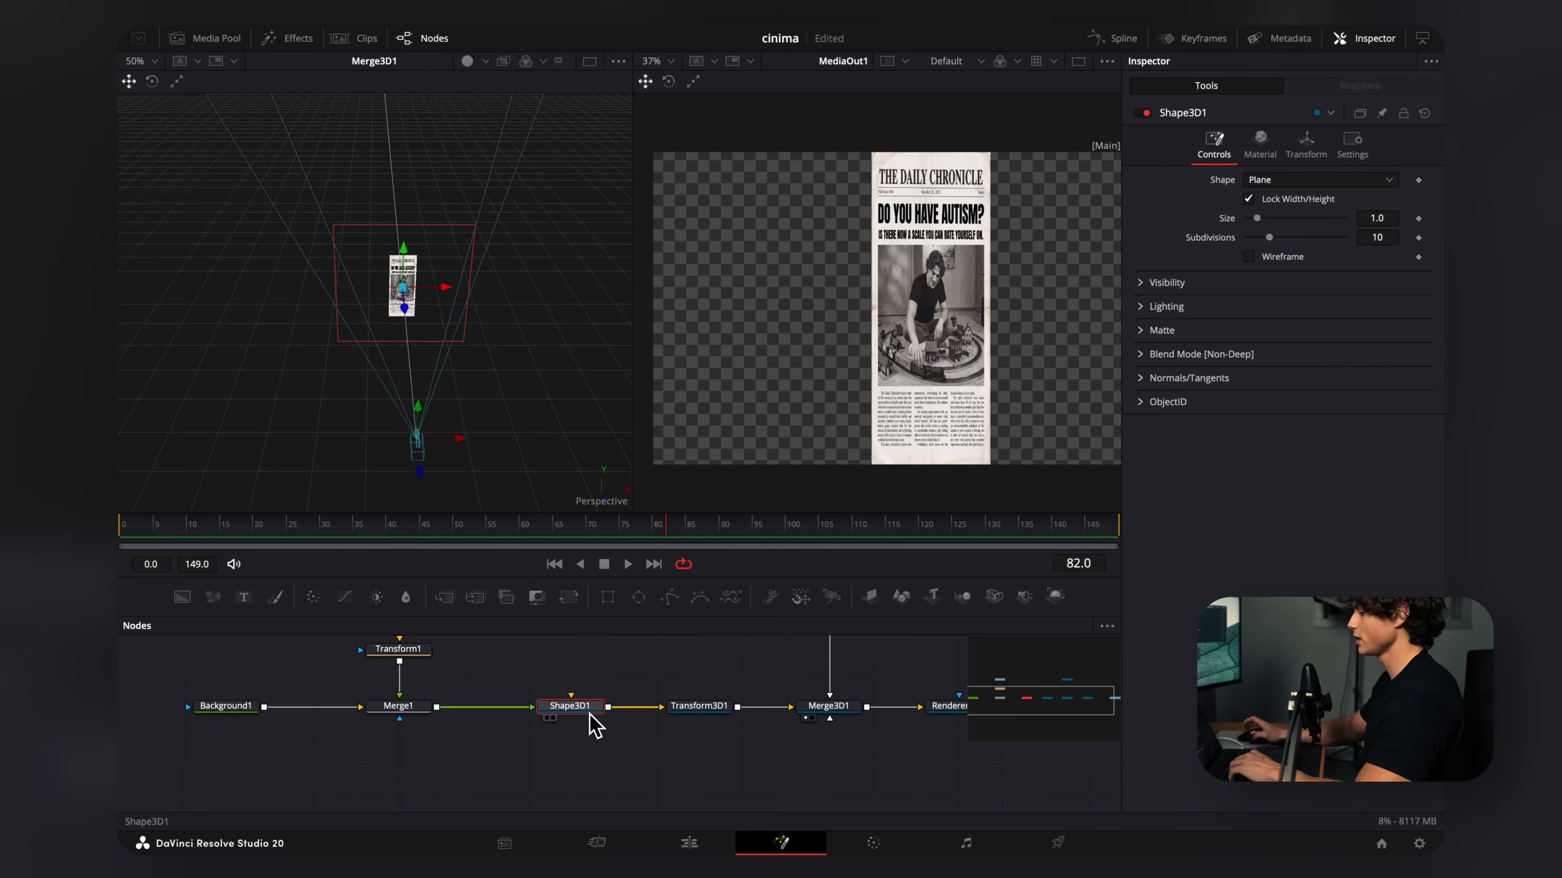
pyautogui.click(1319, 179)
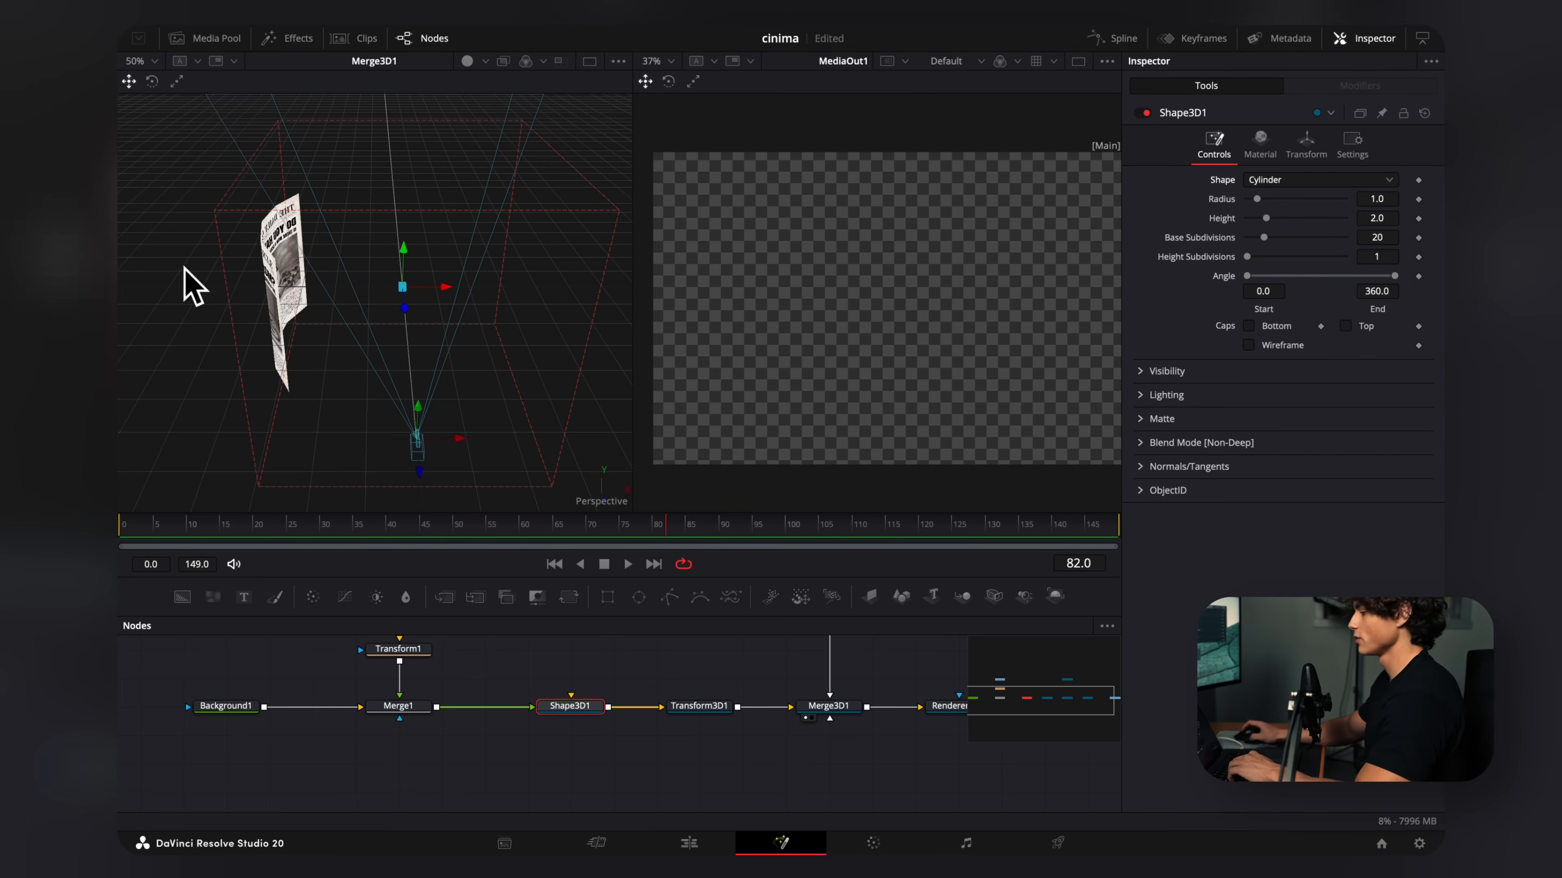
pyautogui.click(1305, 139)
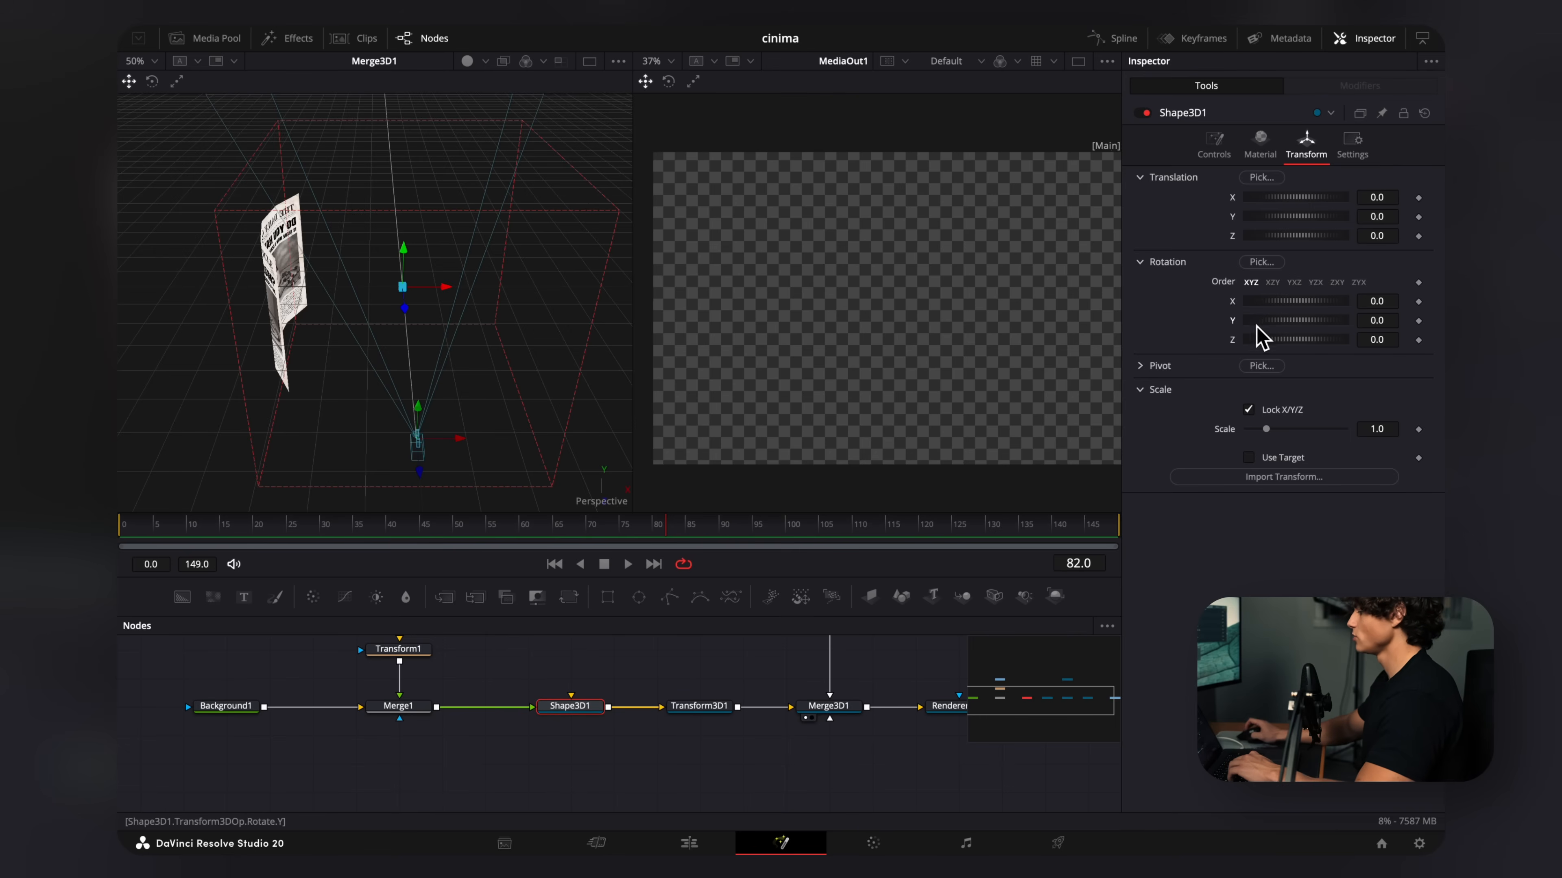
pyautogui.moveTo(1295, 319); pyautogui.dragTo(1265, 319)
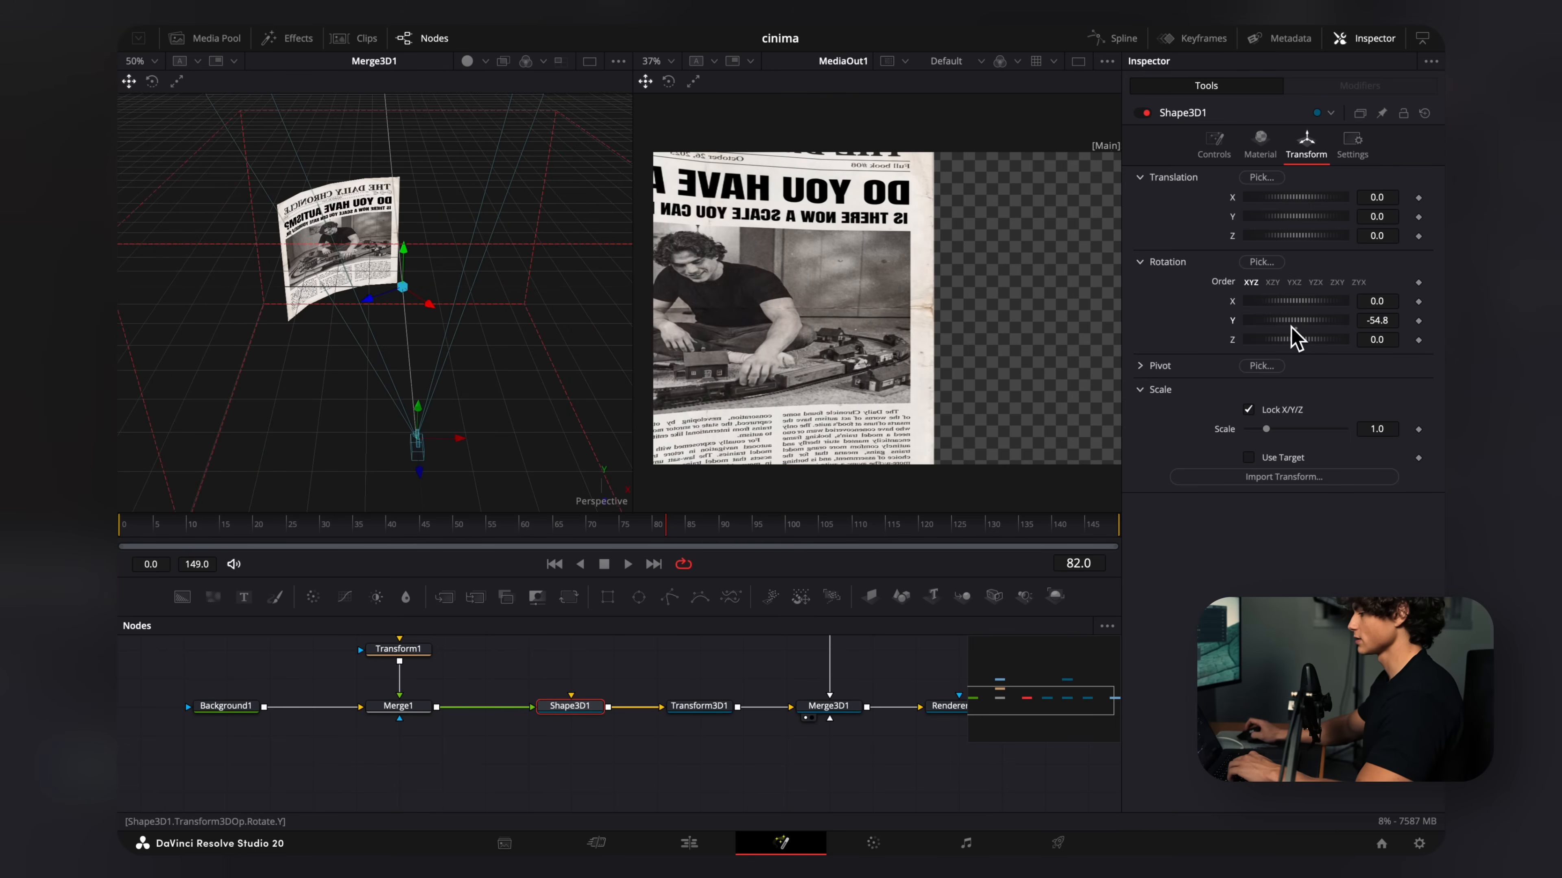
pyautogui.moveTo(1269, 428); pyautogui.dragTo(1252, 429)
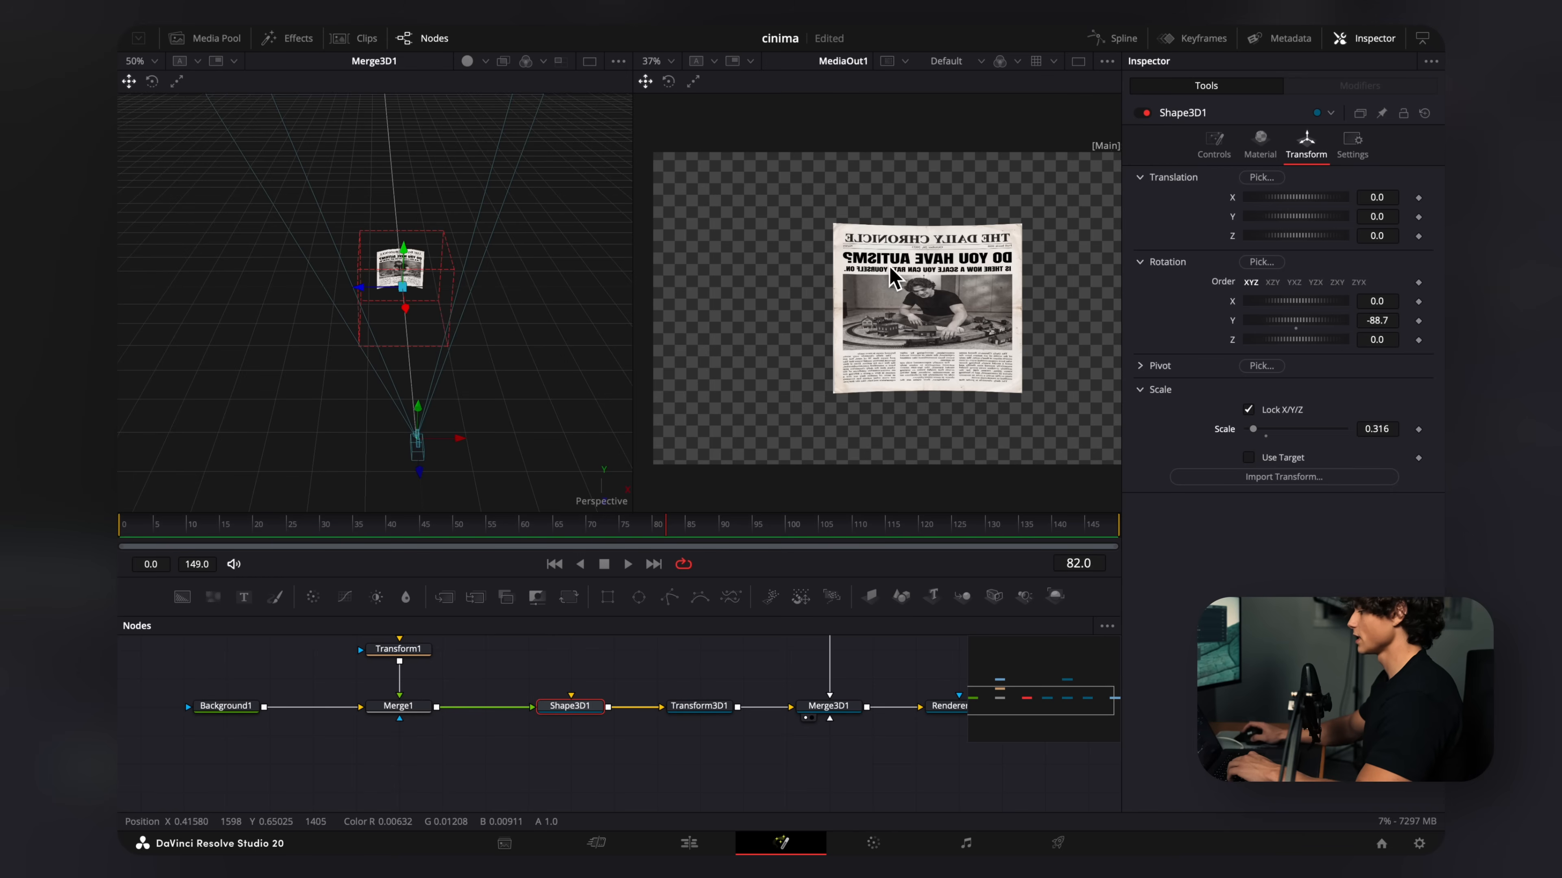
pyautogui.moveTo(1344, 319); pyautogui.dragTo(1295, 320)
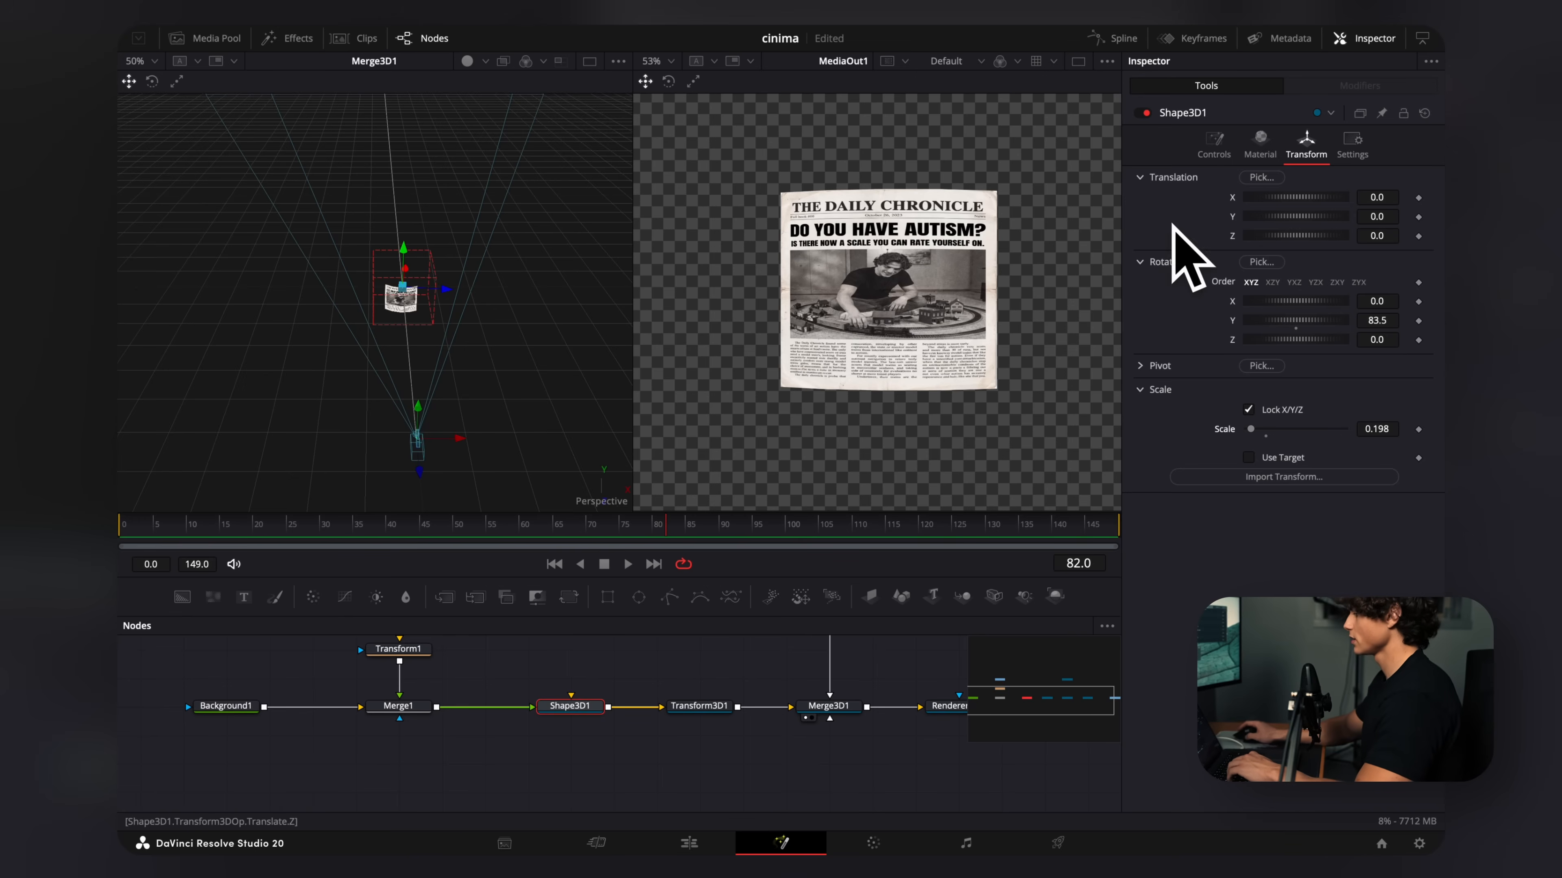
# Set the cylinder's radius to 0.71 and height to 2.13
pyautogui.click(1213, 142)
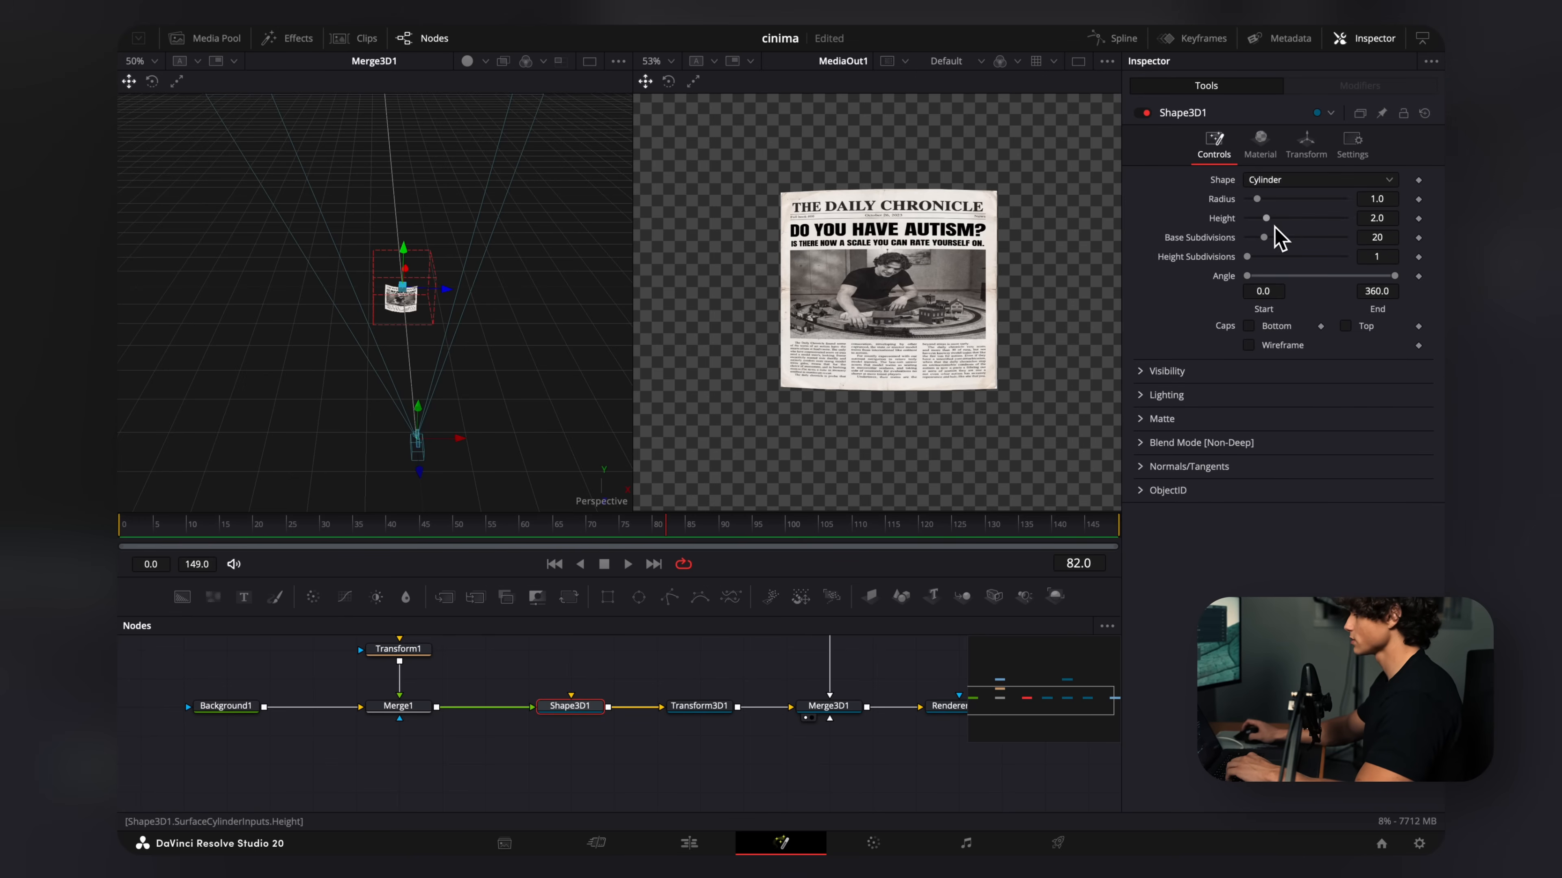
pyautogui.moveTo(1286, 218); pyautogui.dragTo(1265, 218)
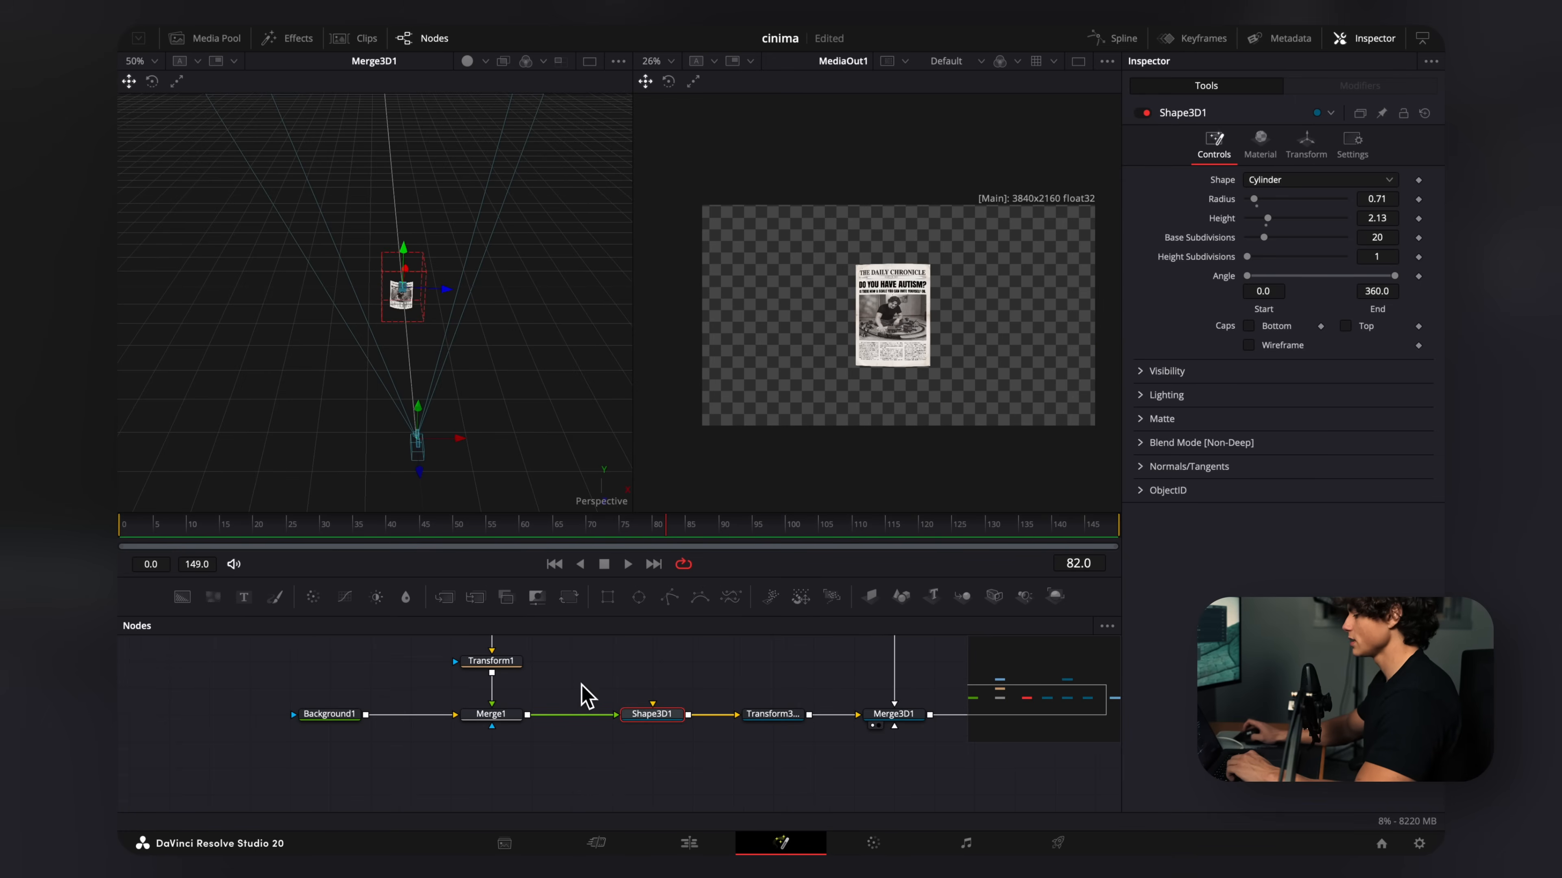
# Rotate Transform1's Angle to about 396.5 so the newspaper tilts diagonally, then select Transform3D1
pyautogui.click(491, 688)
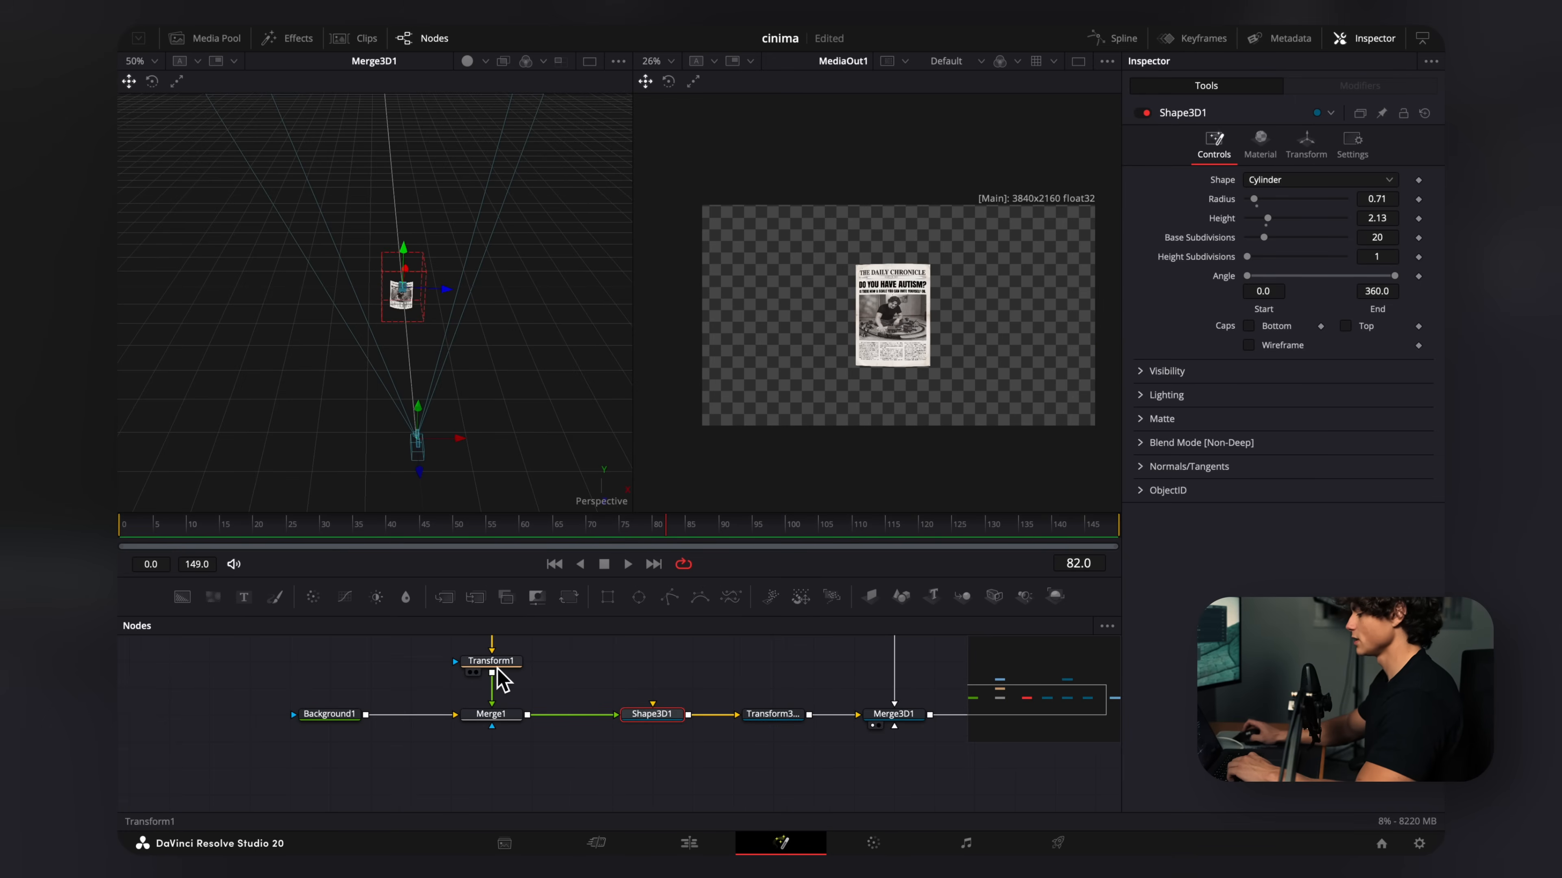
pyautogui.click(489, 661)
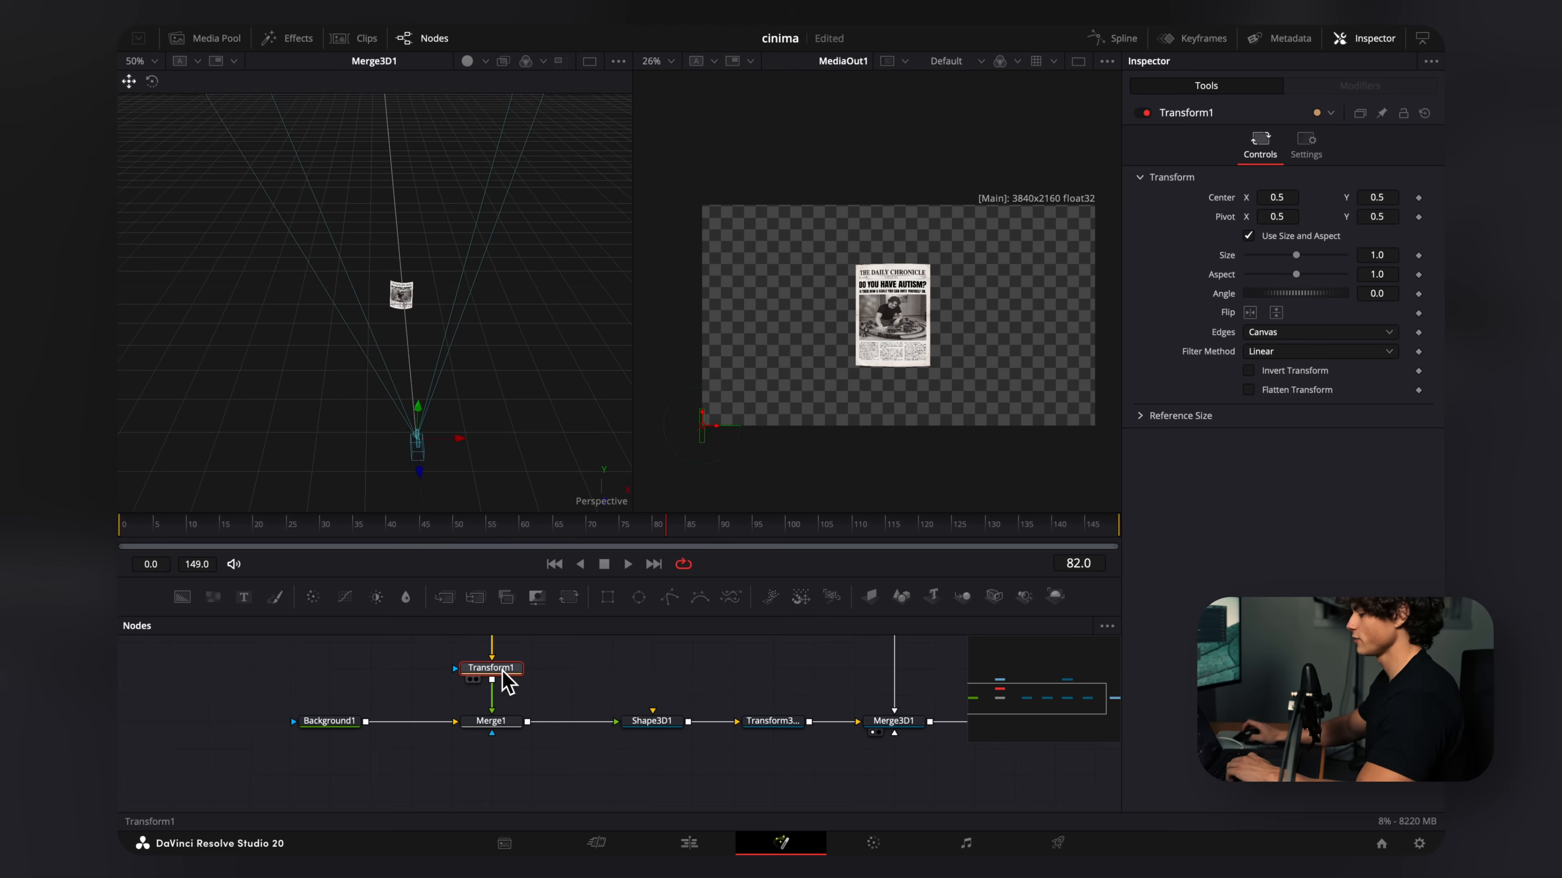
pyautogui.moveTo(1295, 293); pyautogui.dragTo(1314, 303)
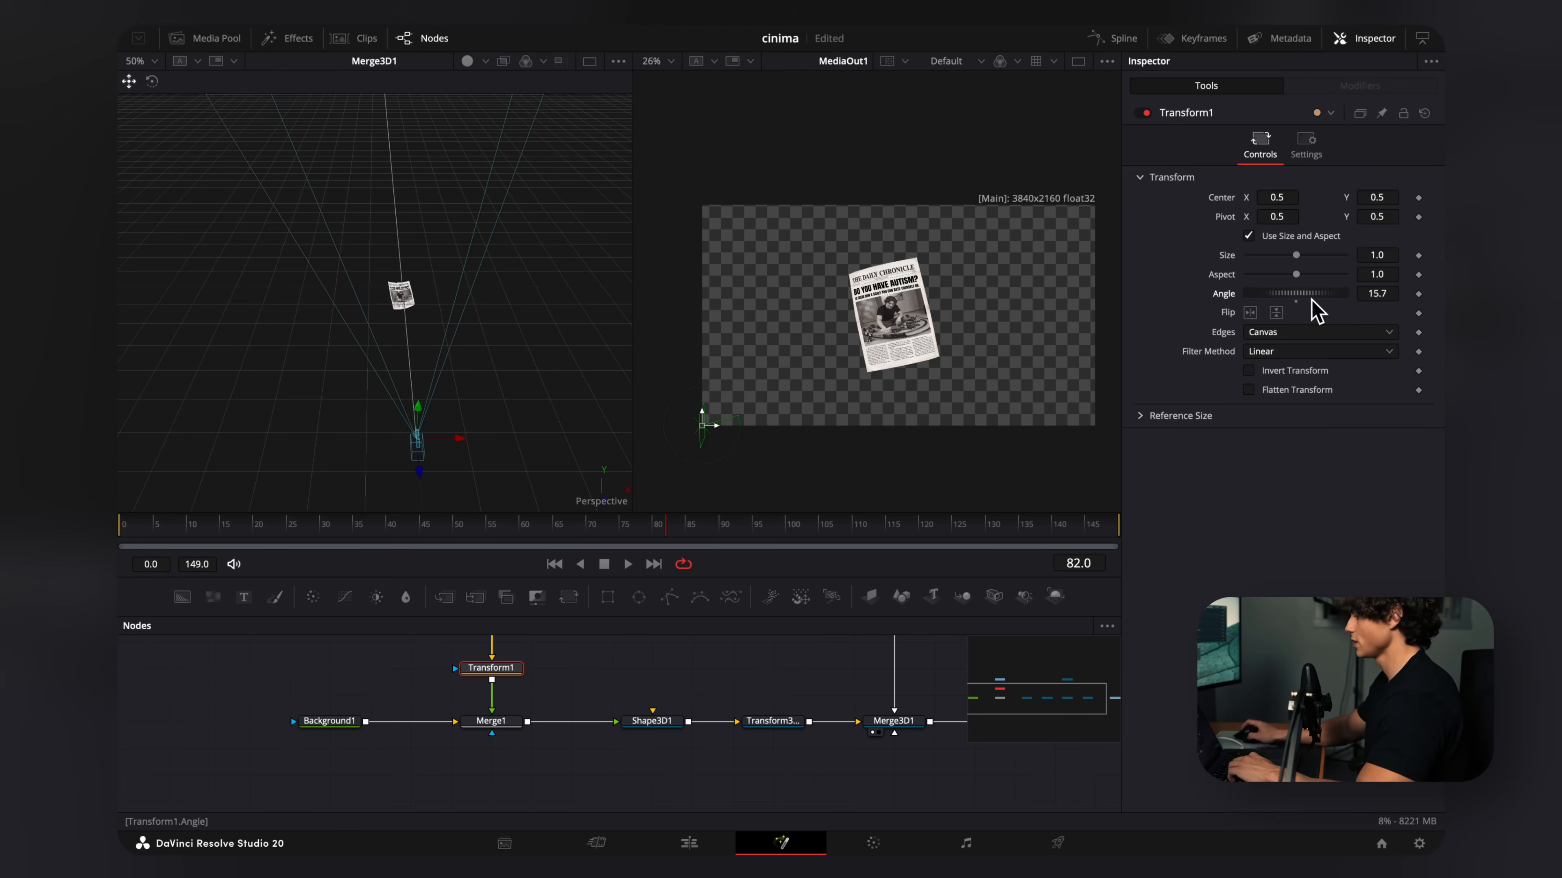
pyautogui.moveTo(1295, 293); pyautogui.dragTo(1315, 293)
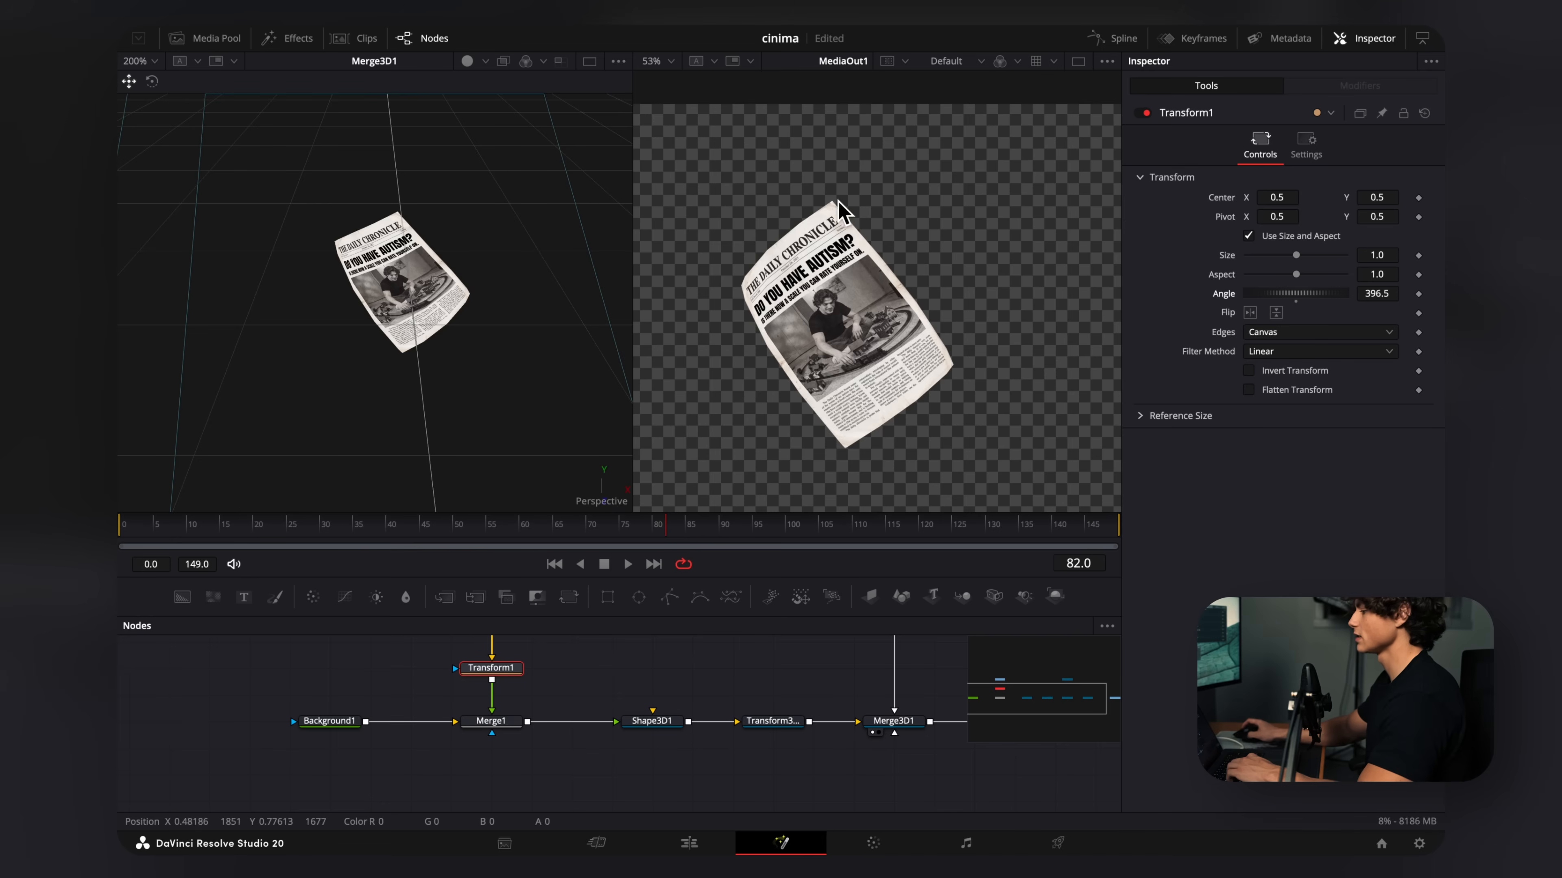
pyautogui.click(774, 720)
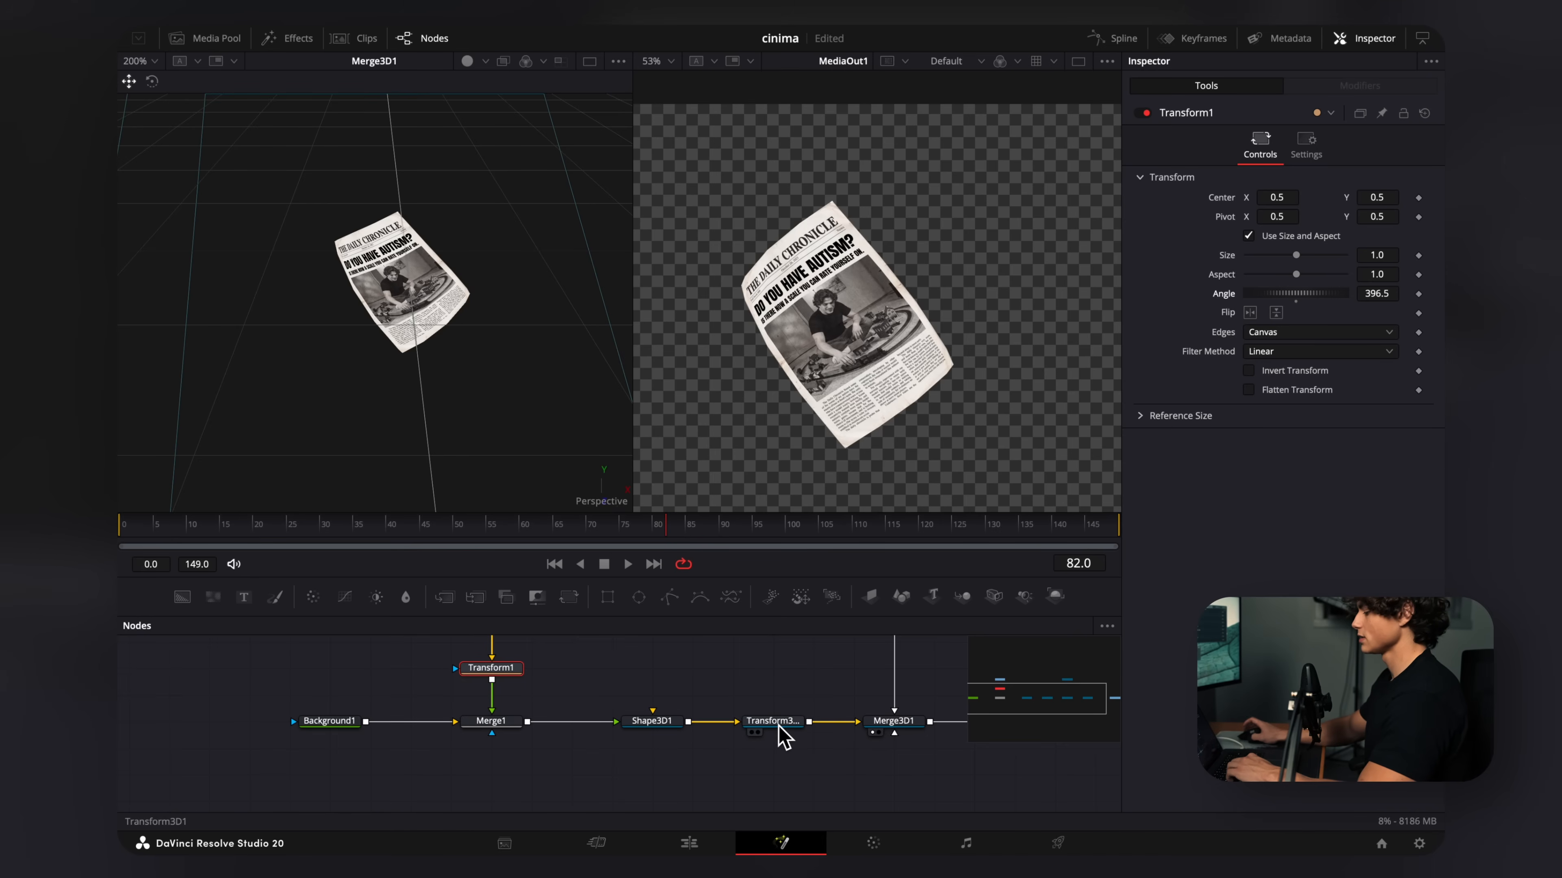
pyautogui.click(772, 720)
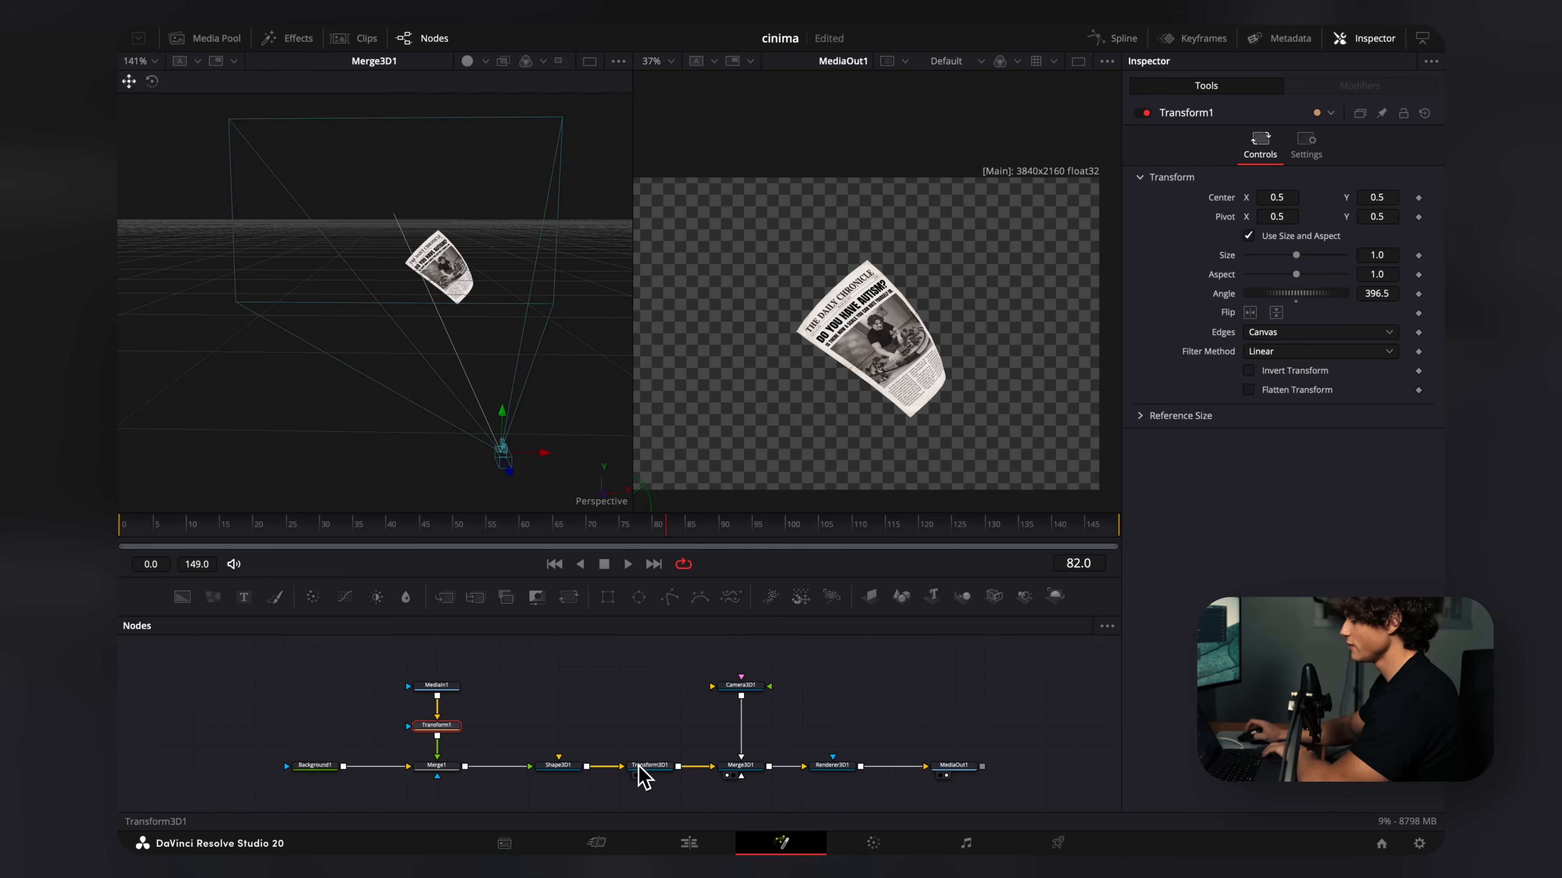
pyautogui.moveTo(436, 725)
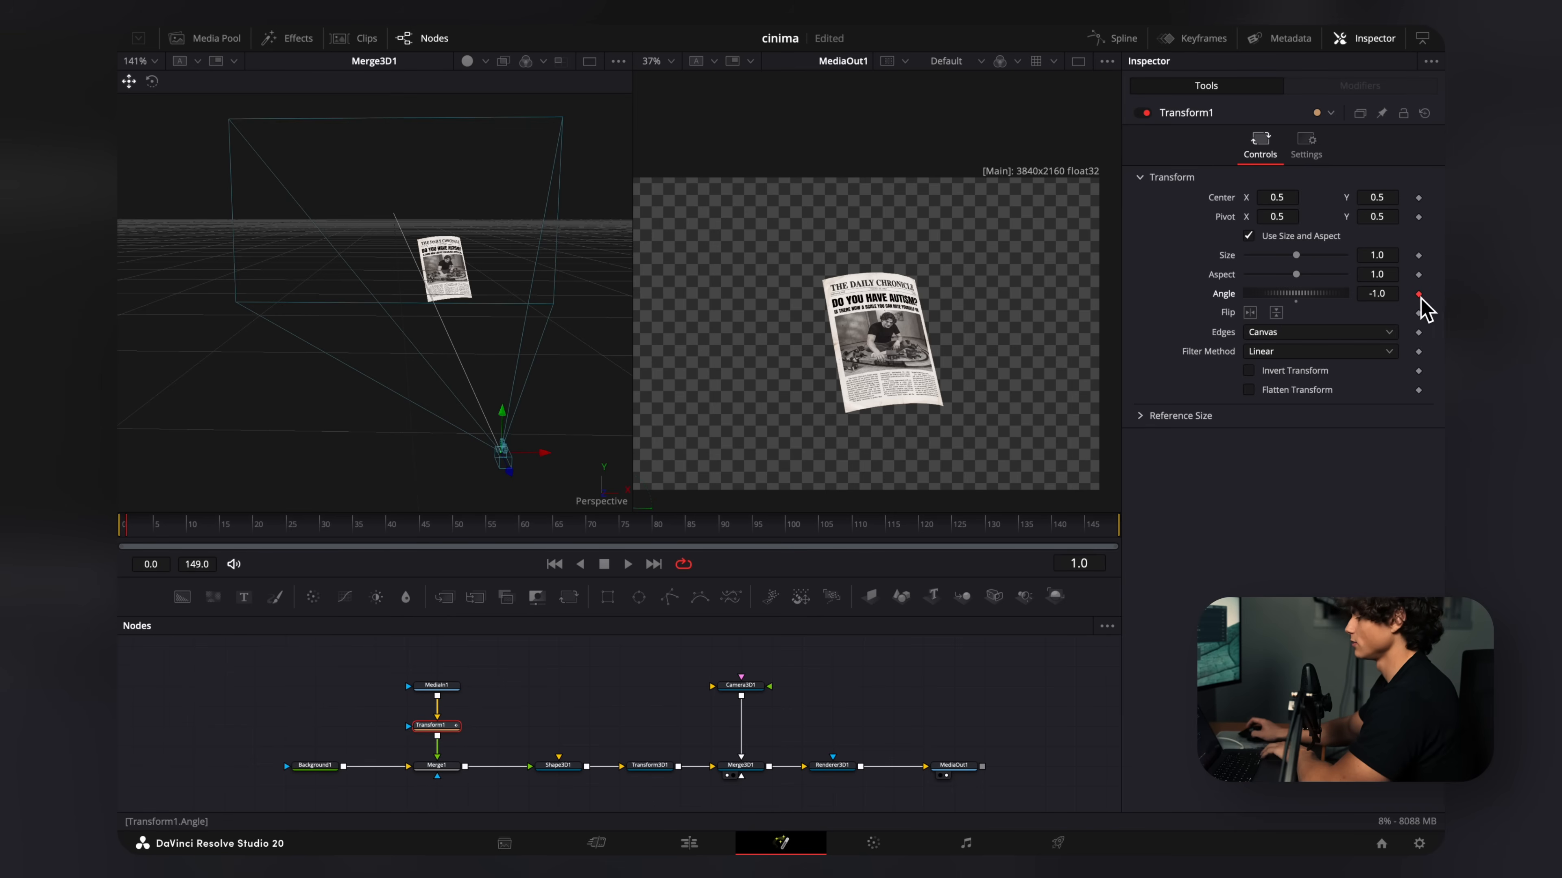
# Keyframe Transform1 Angle and Transform3D1 X/Y/Z rotations so the newspaper spins, checking the result at the last frame
pyautogui.moveTo(1325, 293); pyautogui.dragTo(1295, 292)
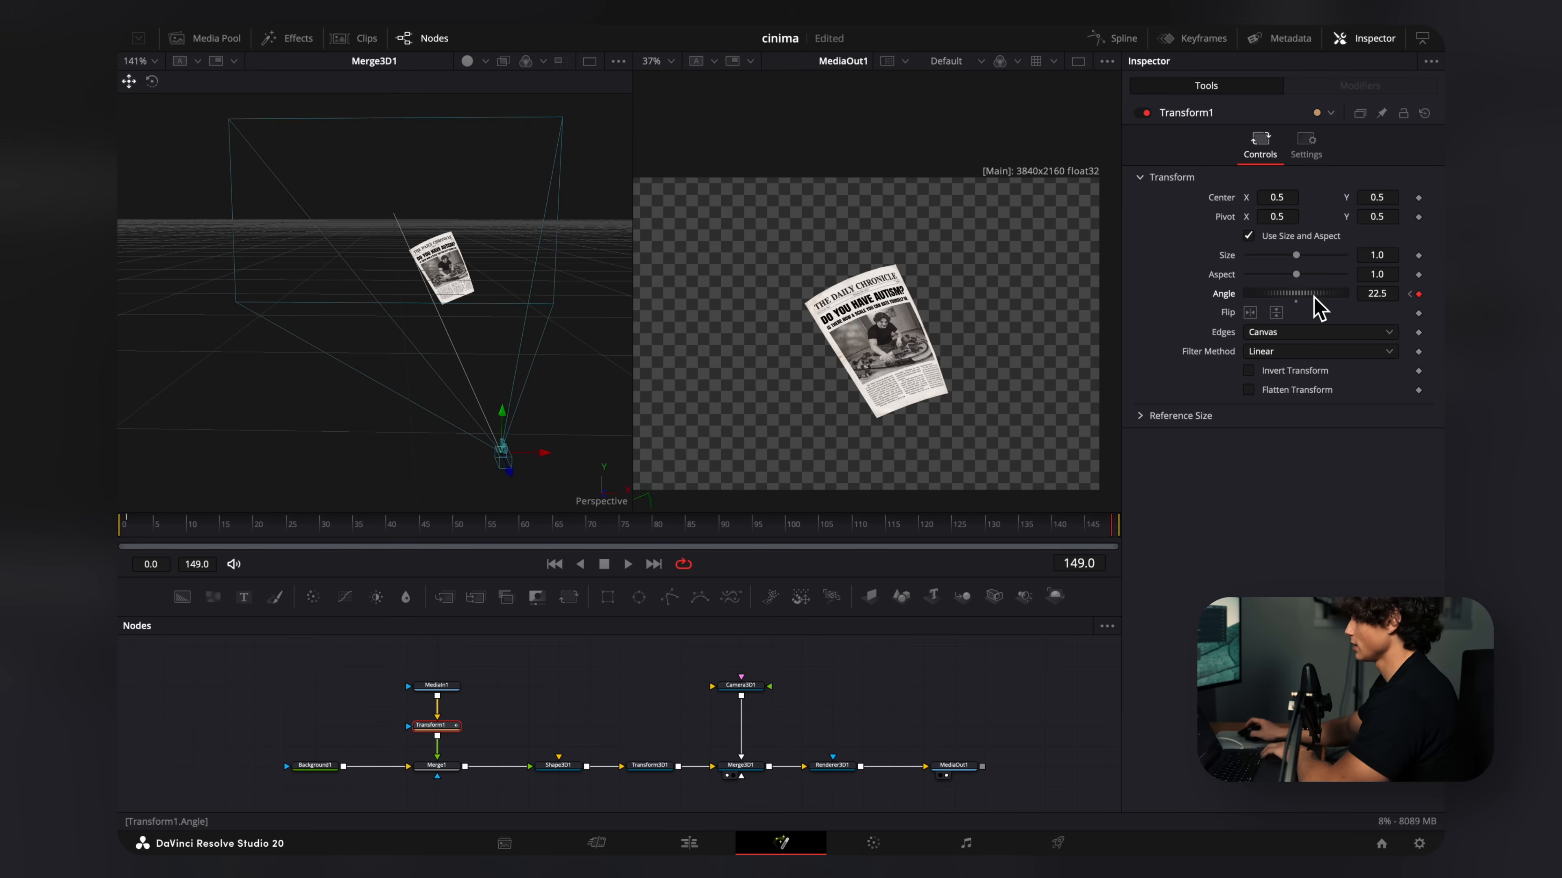
pyautogui.moveTo(1295, 293); pyautogui.dragTo(1265, 293)
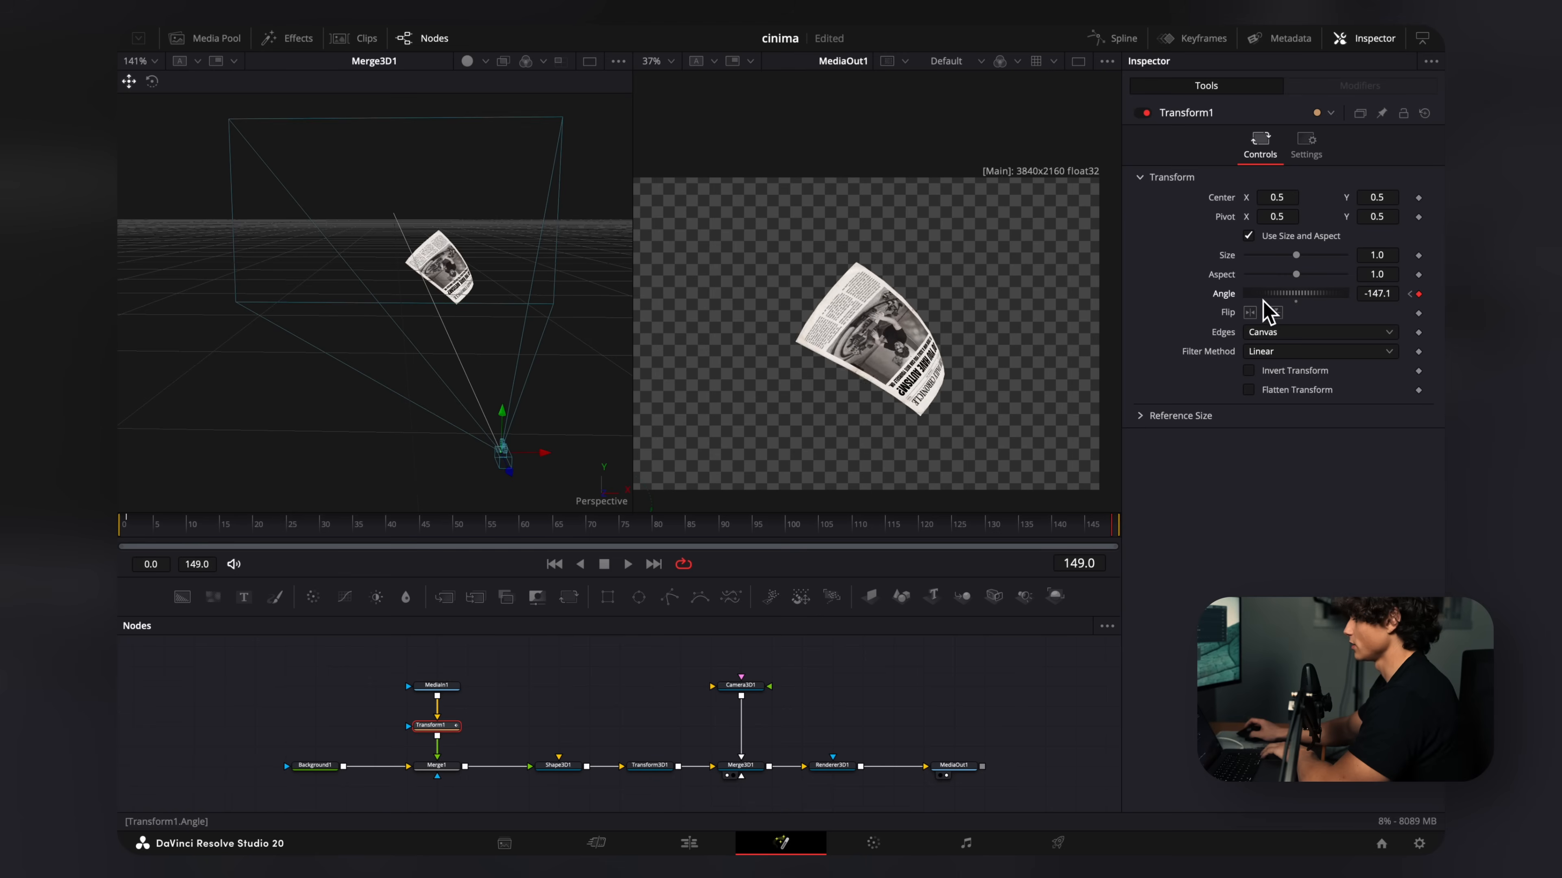
pyautogui.moveTo(1295, 293); pyautogui.dragTo(1264, 293)
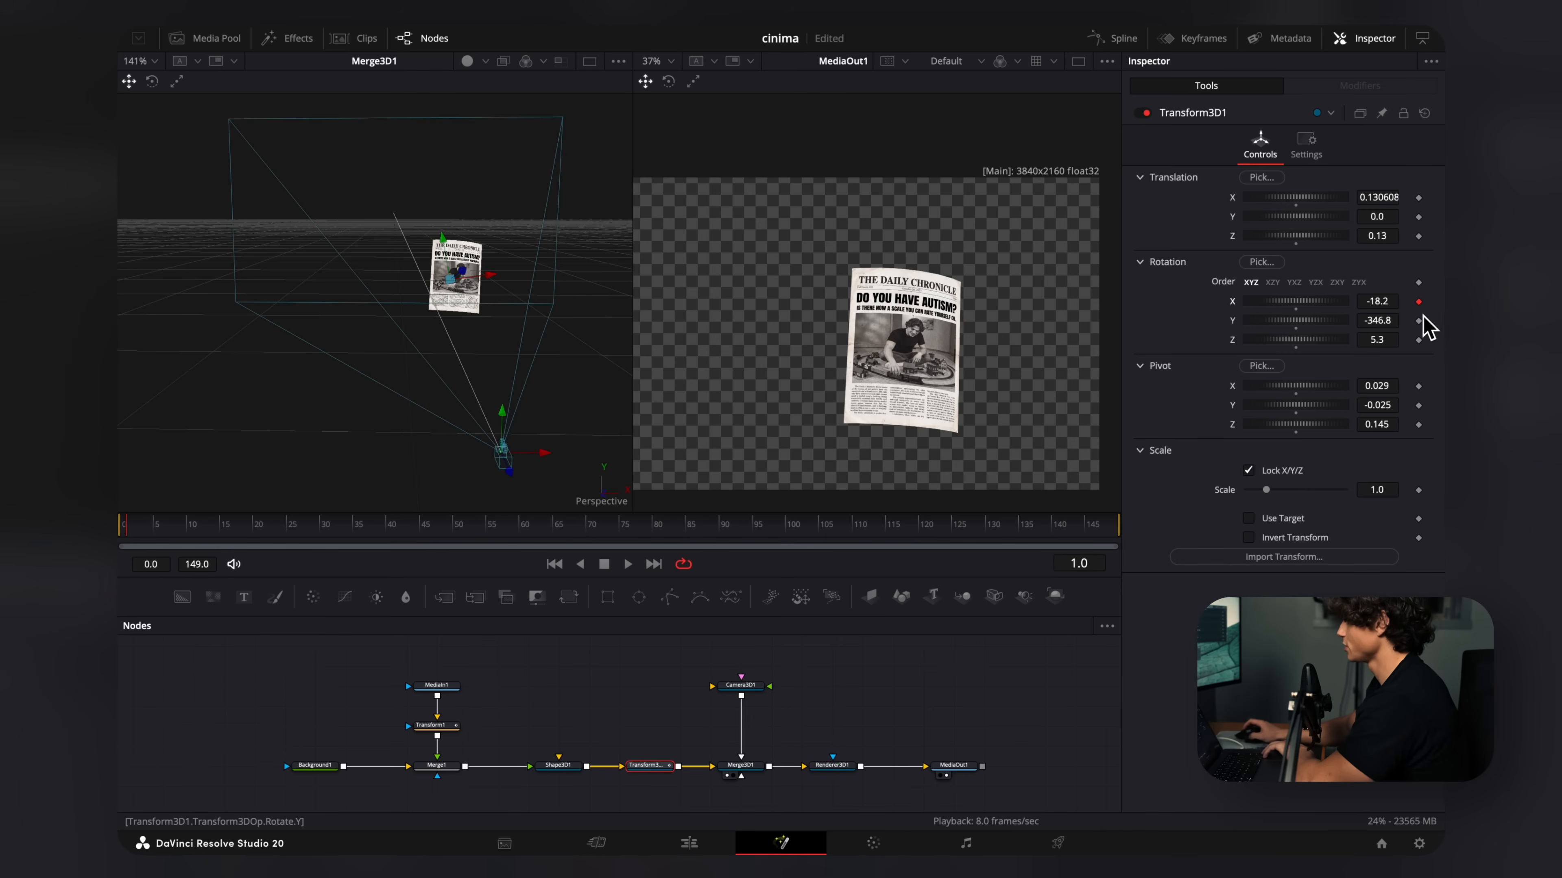
pyautogui.click(1118, 523)
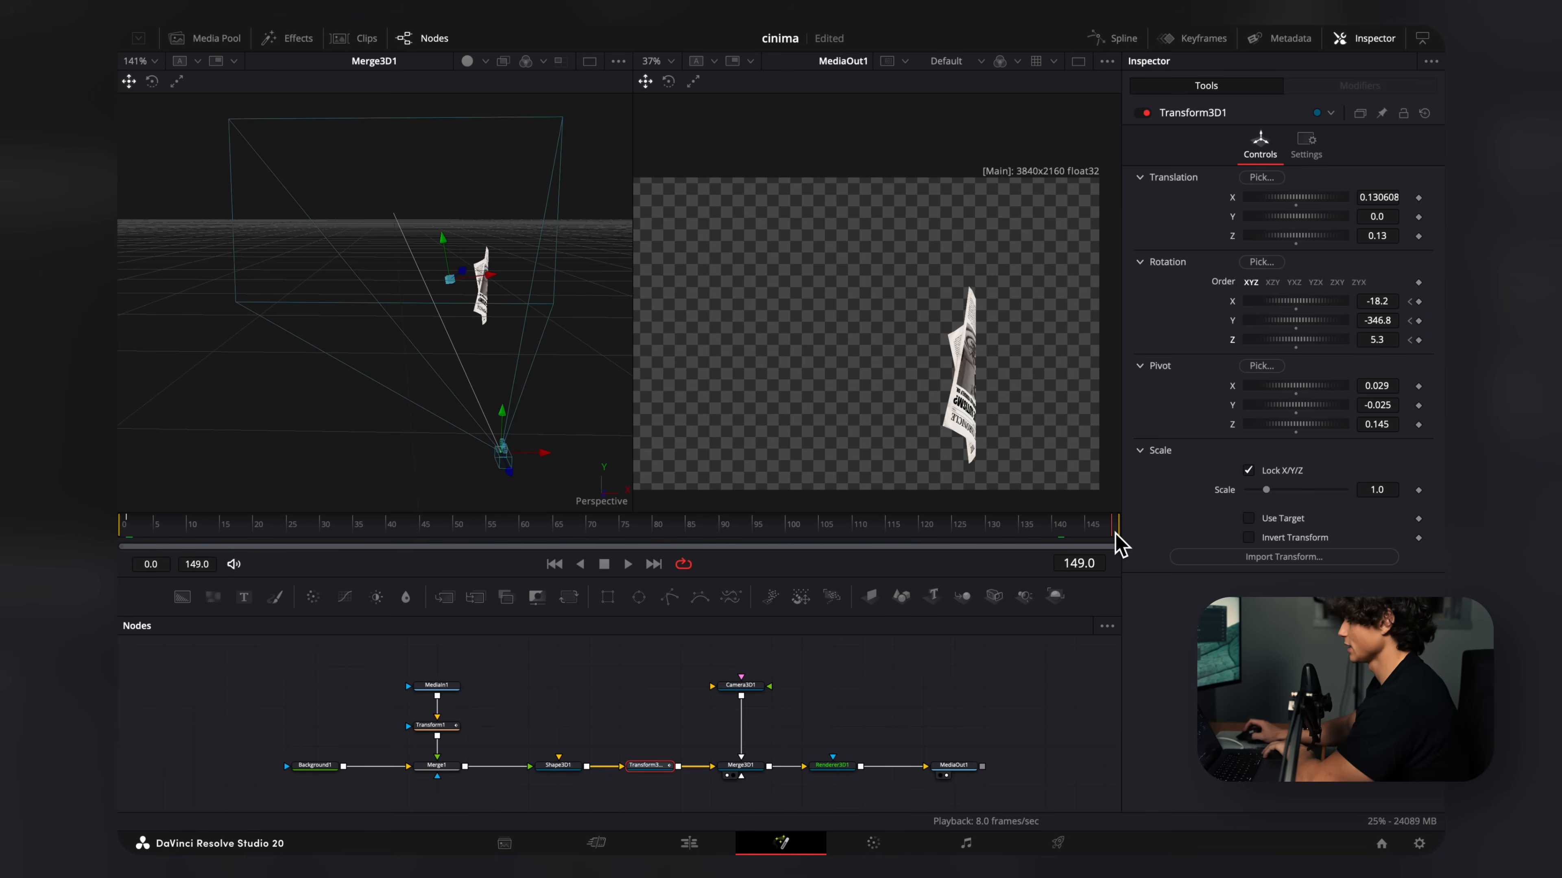
pyautogui.moveTo(1314, 319); pyautogui.dragTo(1285, 319)
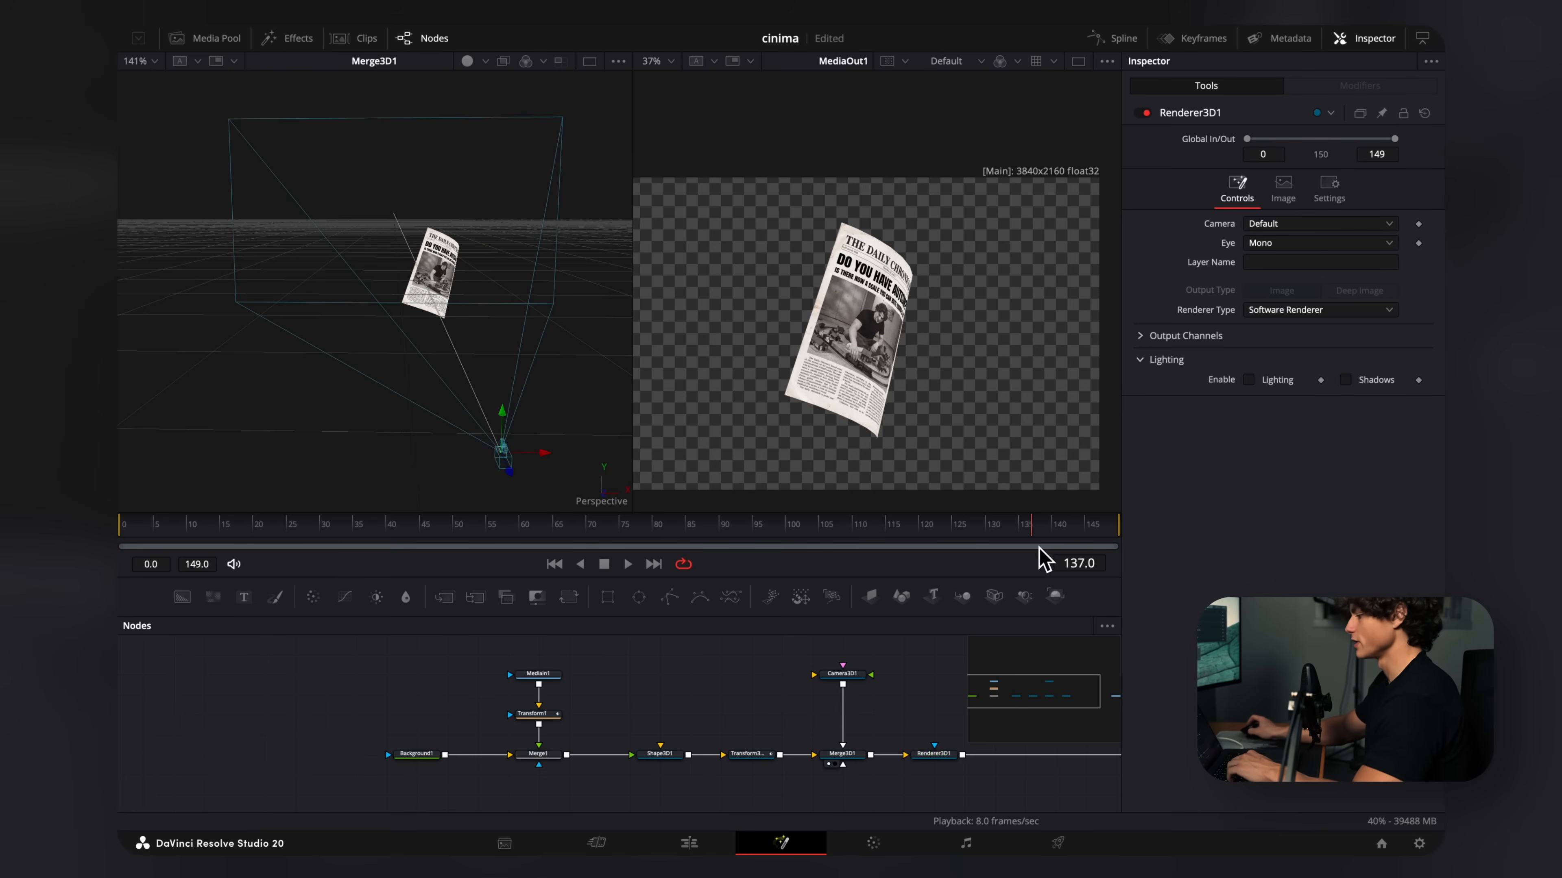
pyautogui.click(1016, 759)
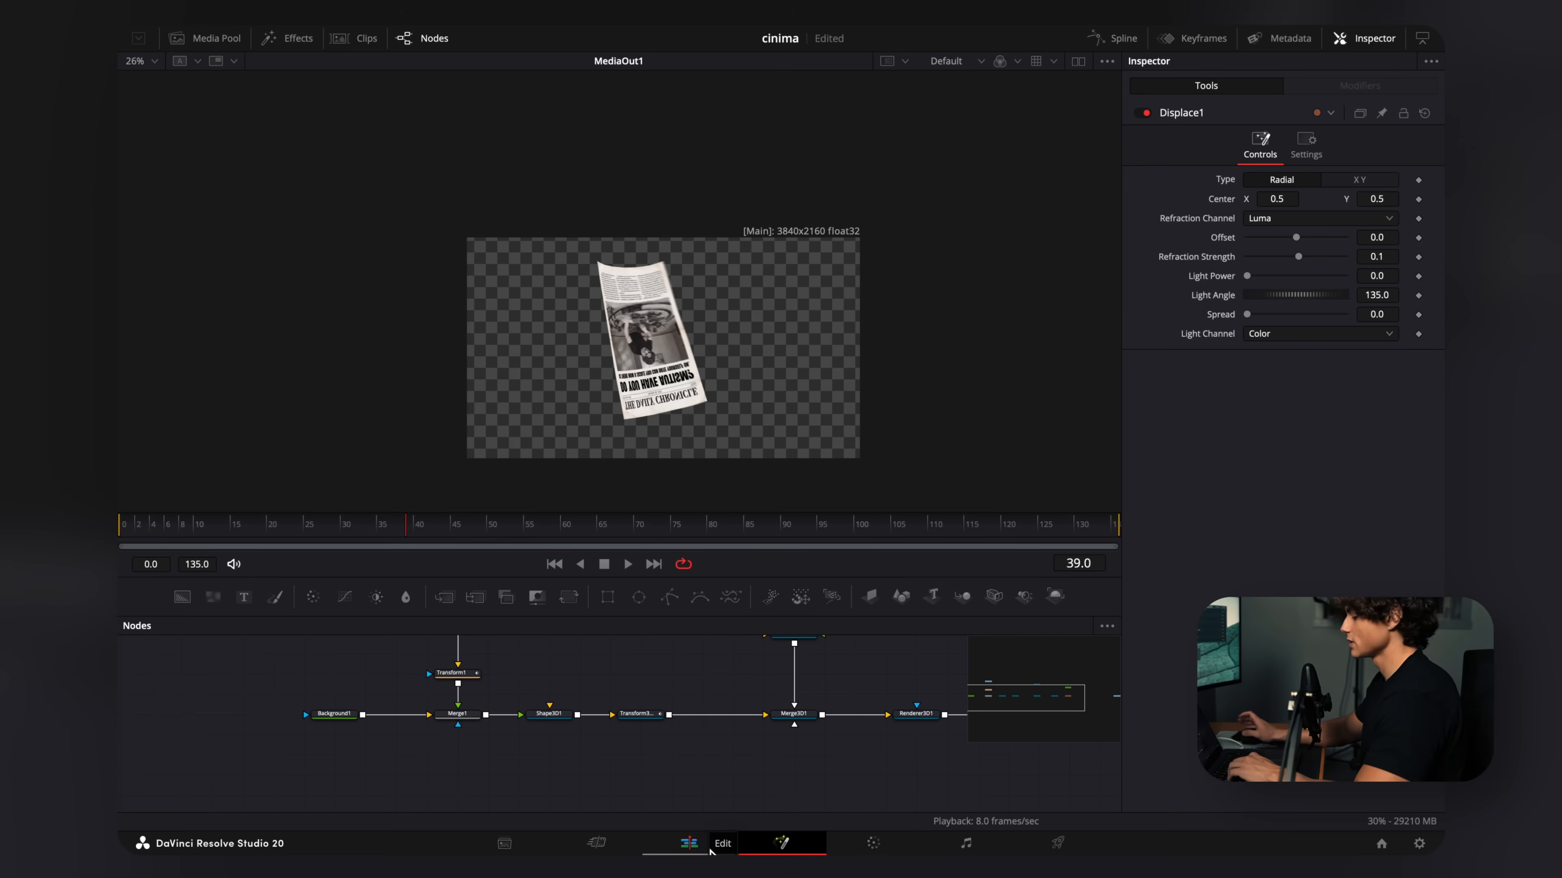
# Check the Displace and paper MediaIn nodes, then return to the edit timeline at the Mexico map clip
pyautogui.click(687, 844)
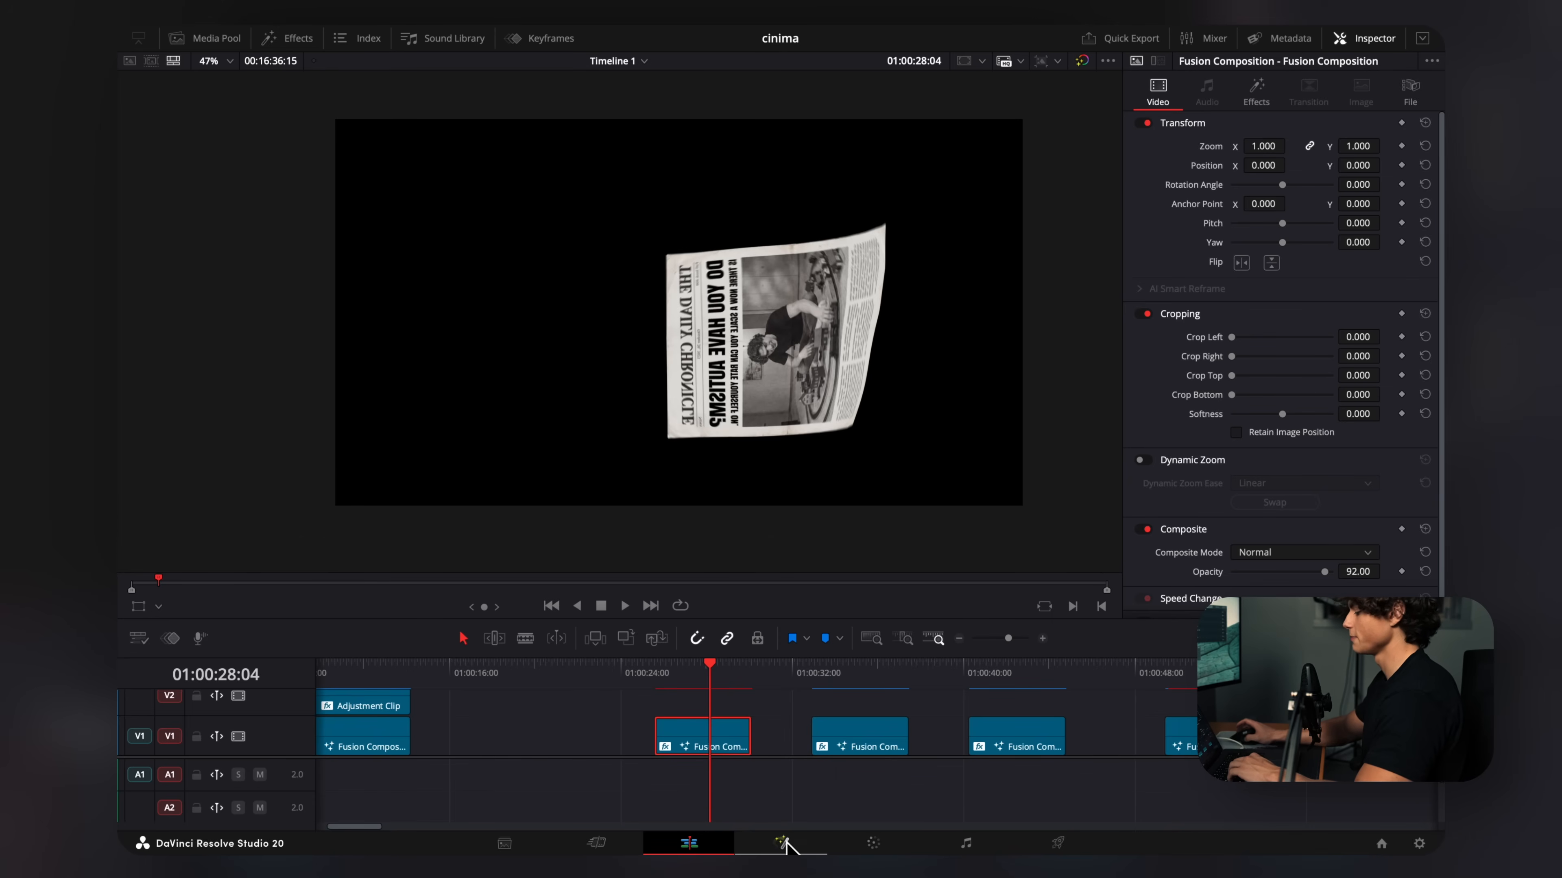
pyautogui.click(781, 844)
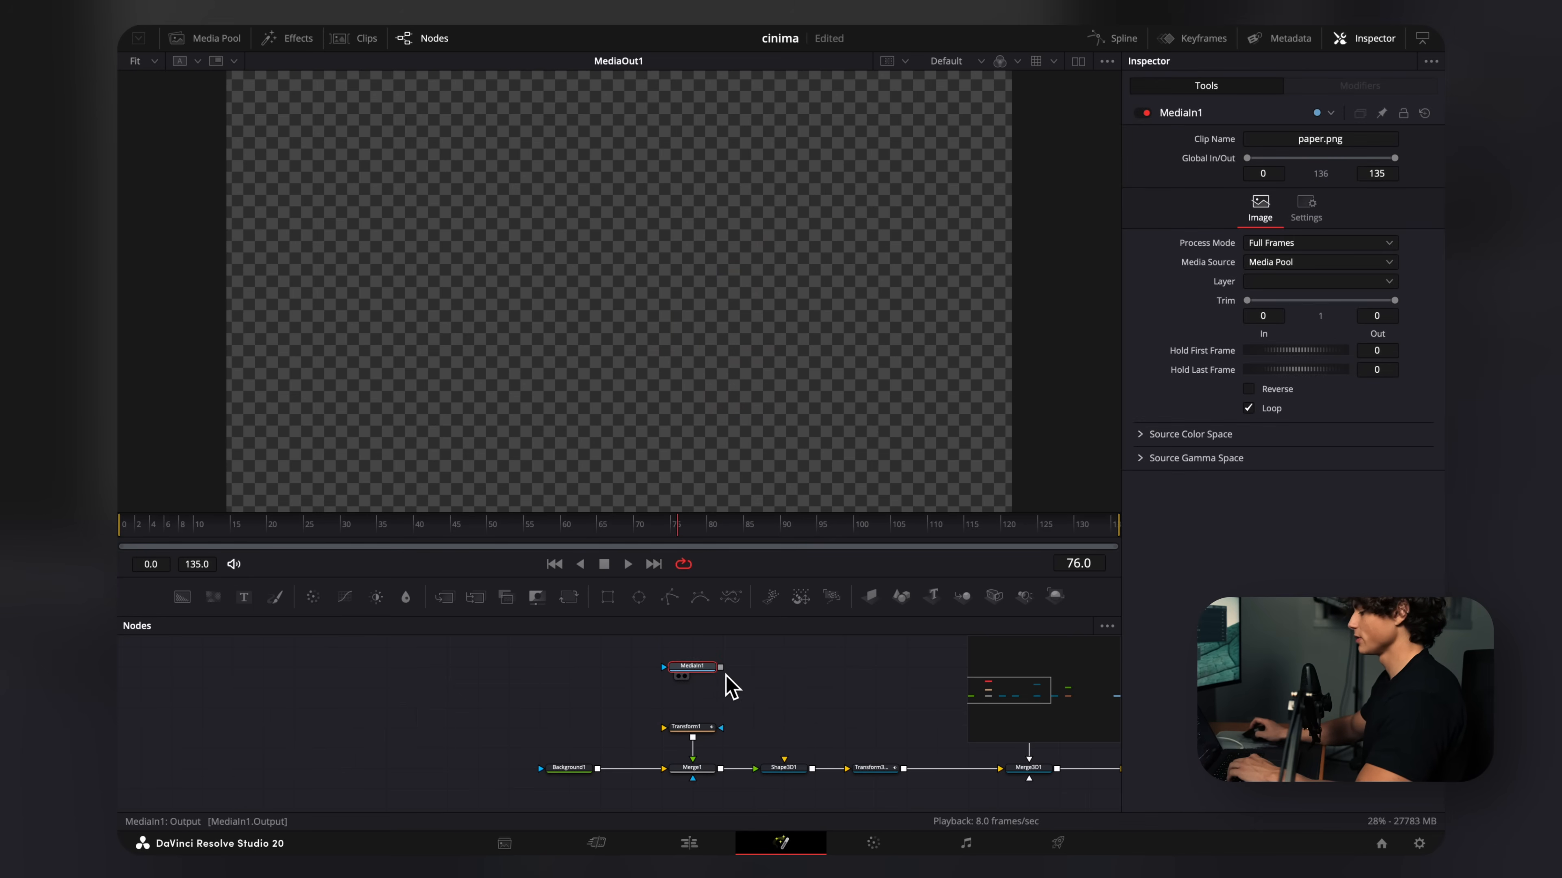
pyautogui.click(772, 754)
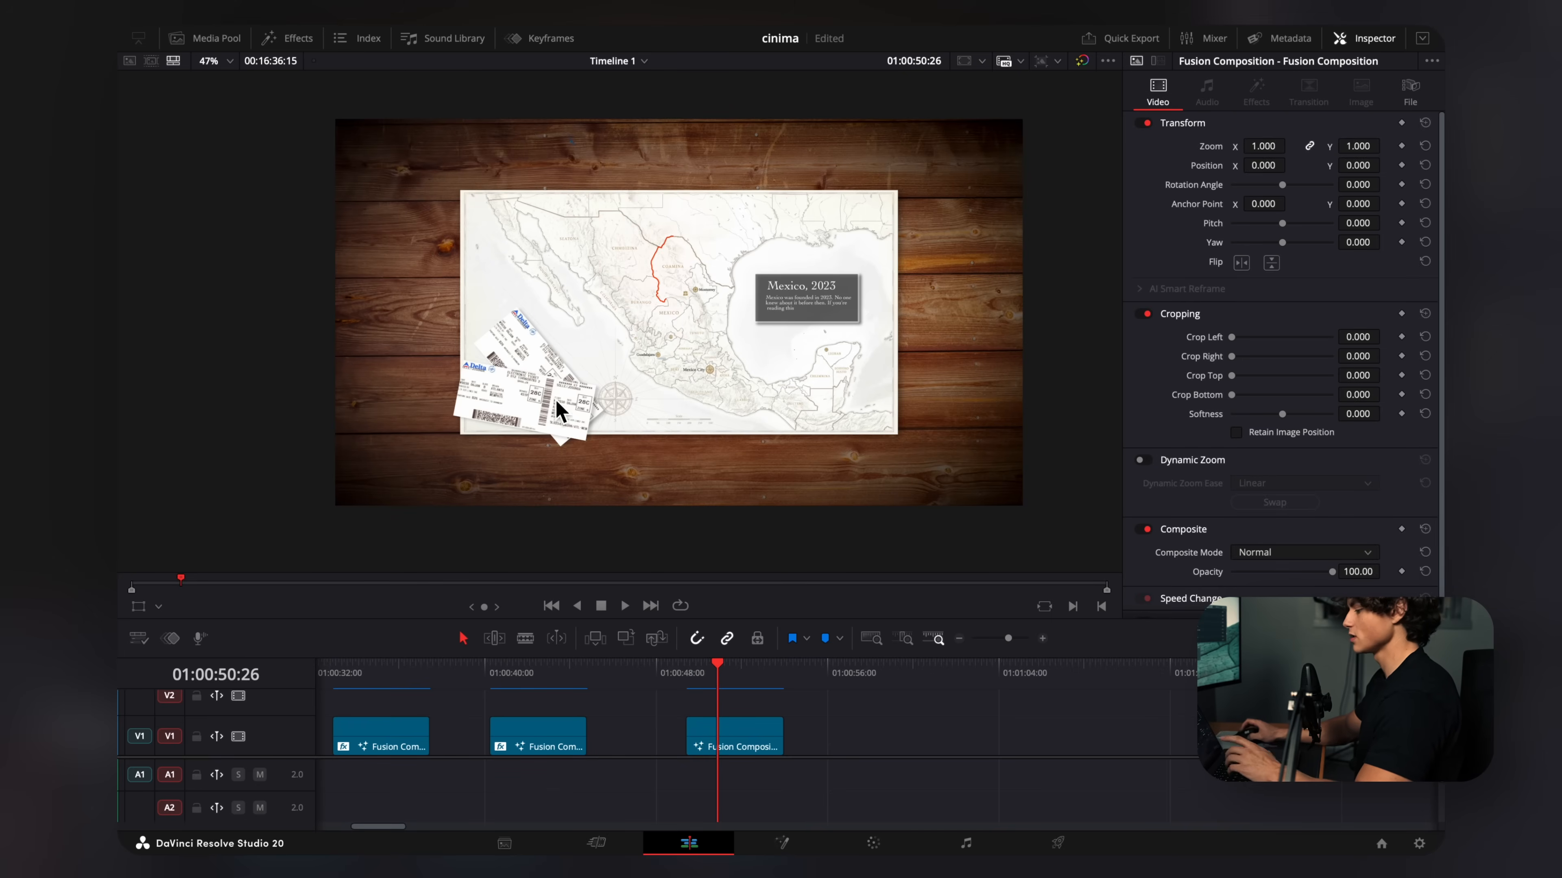
# Stack the newspaper clip on V2 above the map and give it a Drop Shadow with a longer drop distance
pyautogui.click(601, 737)
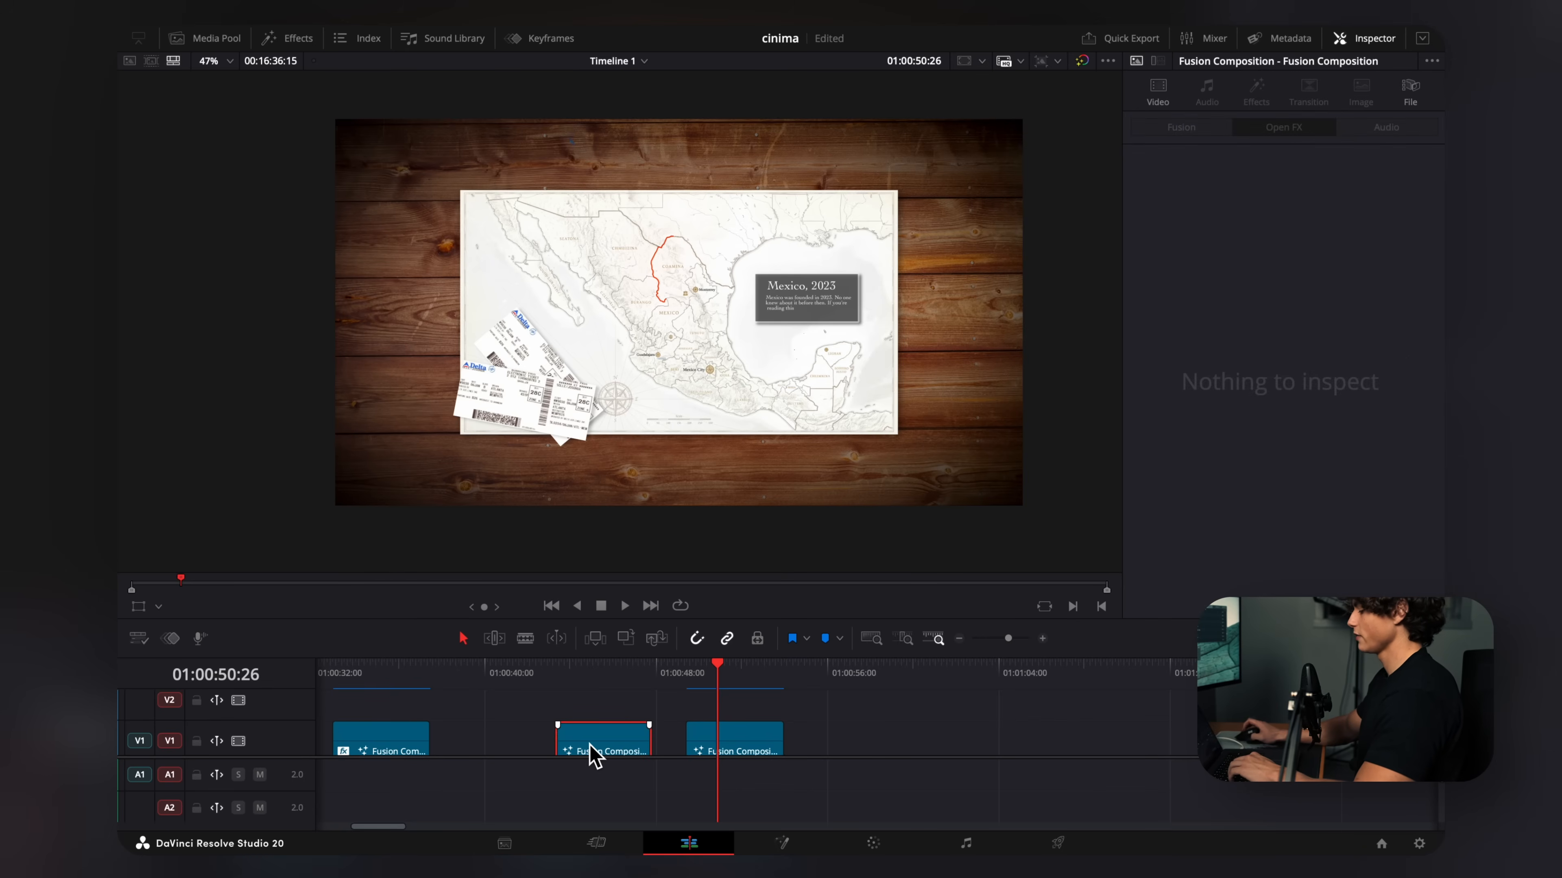
pyautogui.moveTo(603, 740); pyautogui.dragTo(741, 704)
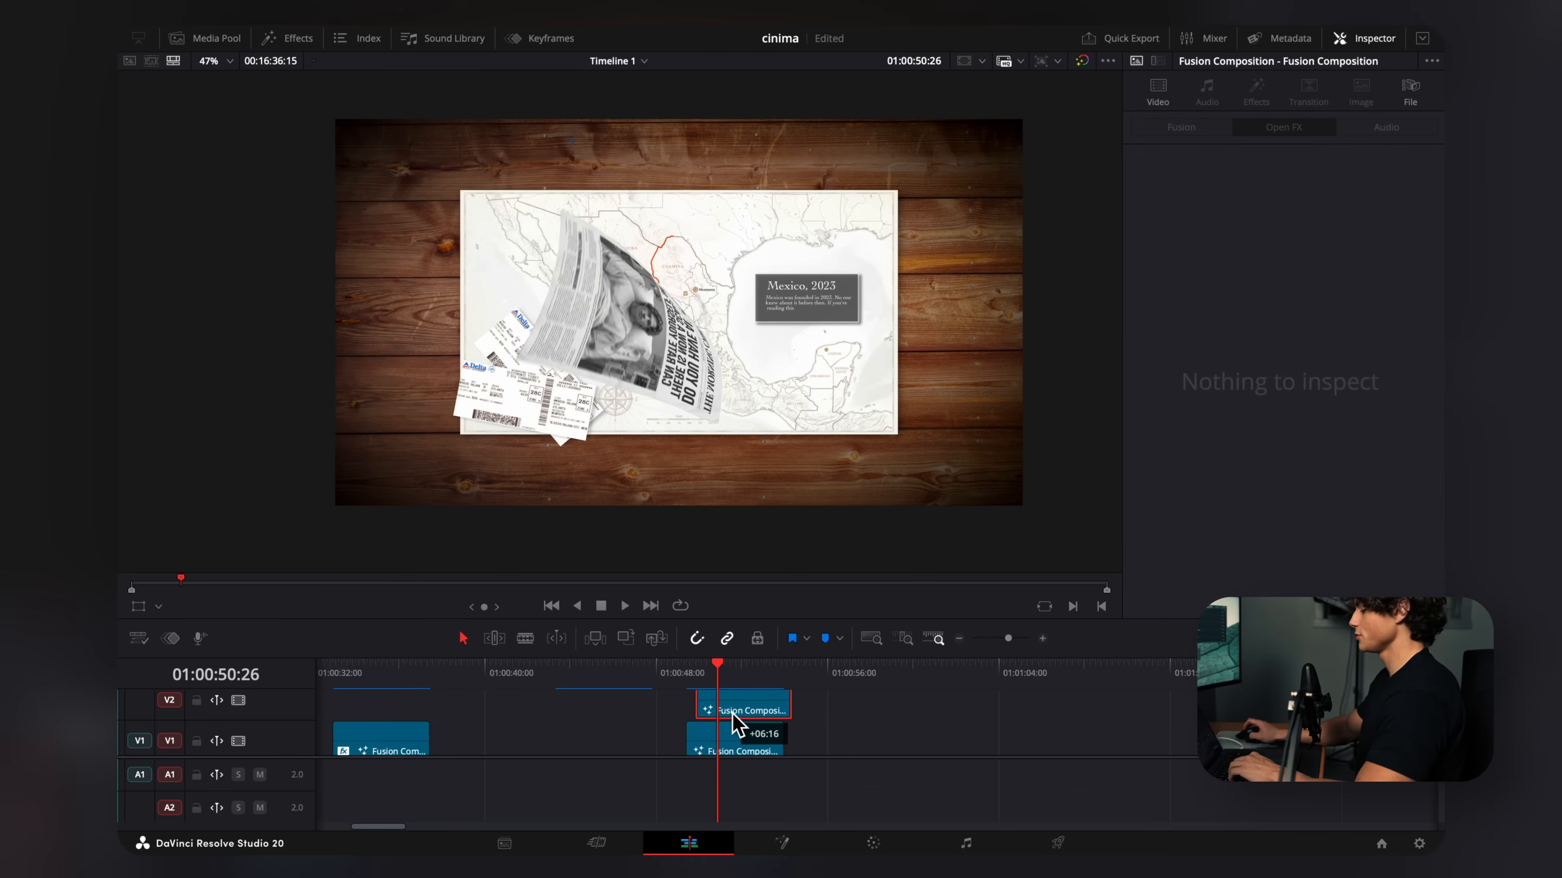
pyautogui.click(285, 38)
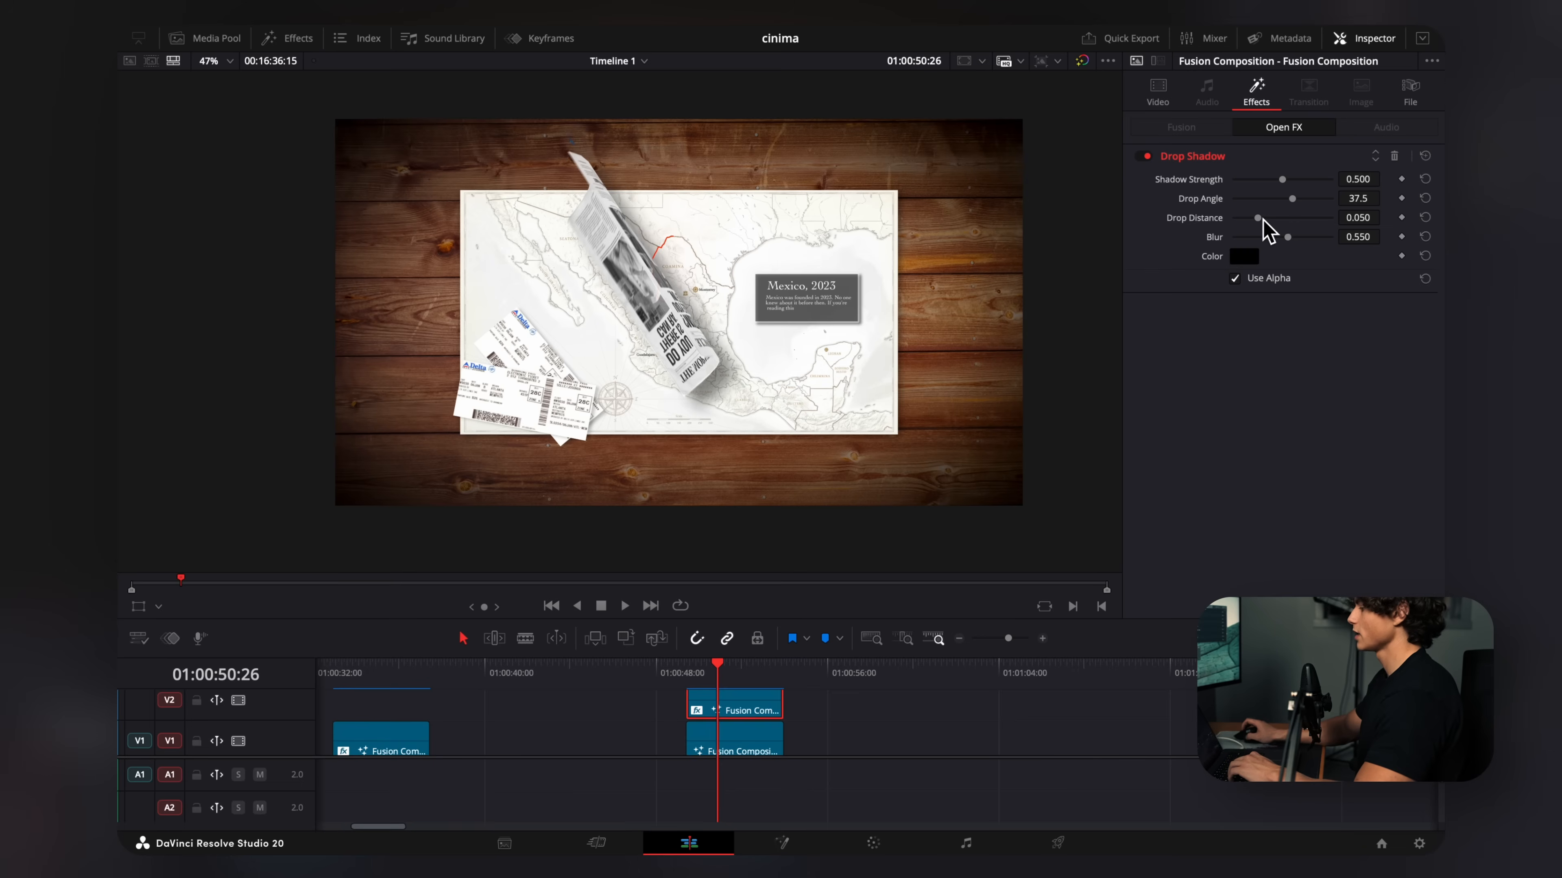
pyautogui.moveTo(1258, 217); pyautogui.dragTo(1332, 217)
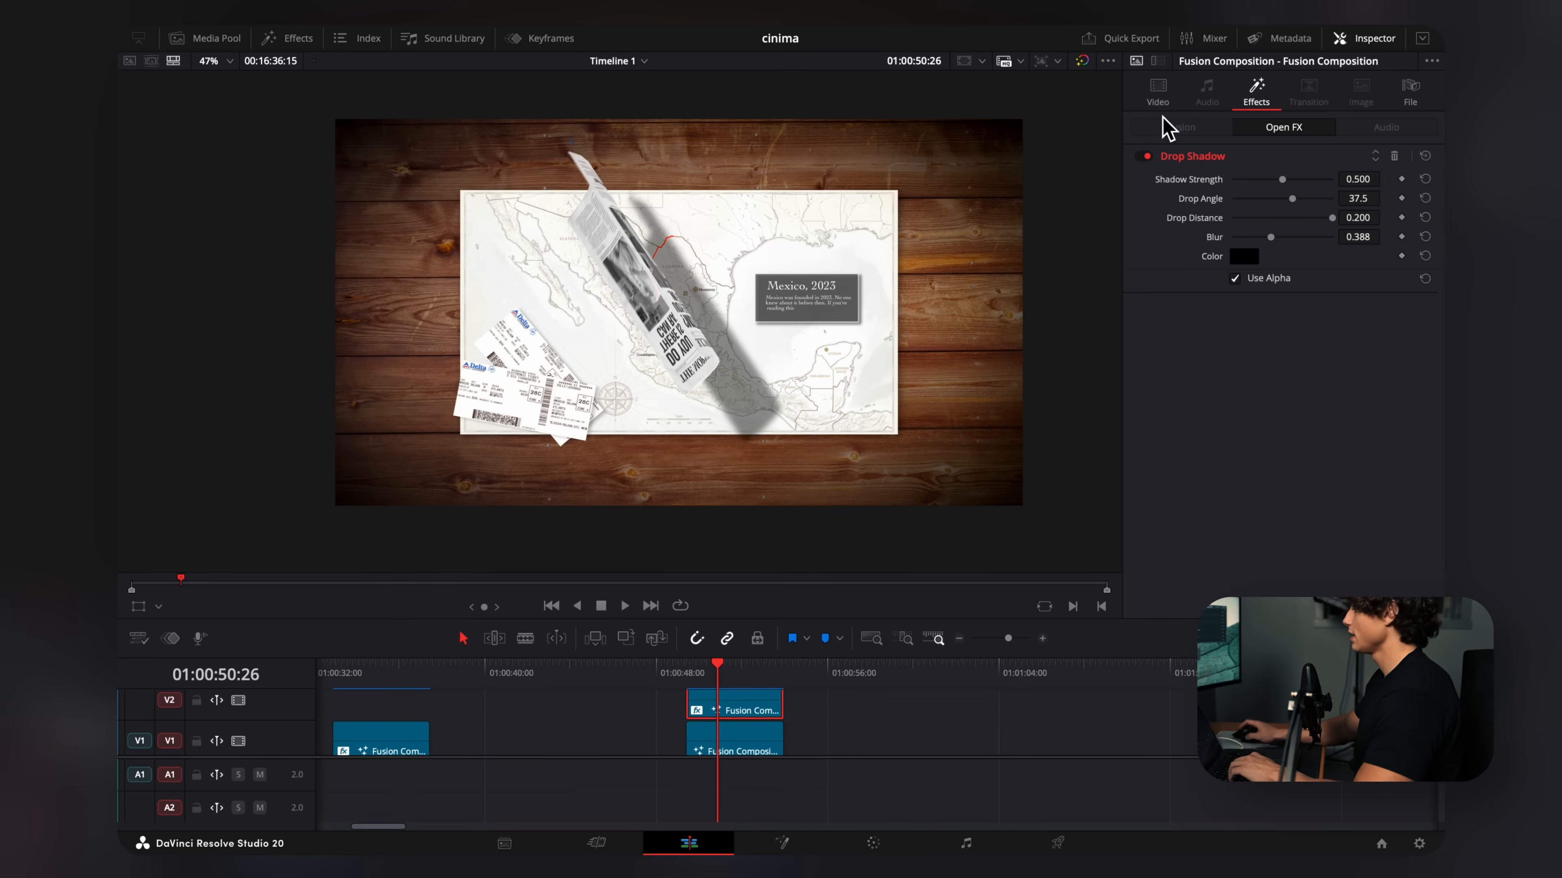
# Shift the newspaper left with Transform Position X at -1243
pyautogui.click(1157, 92)
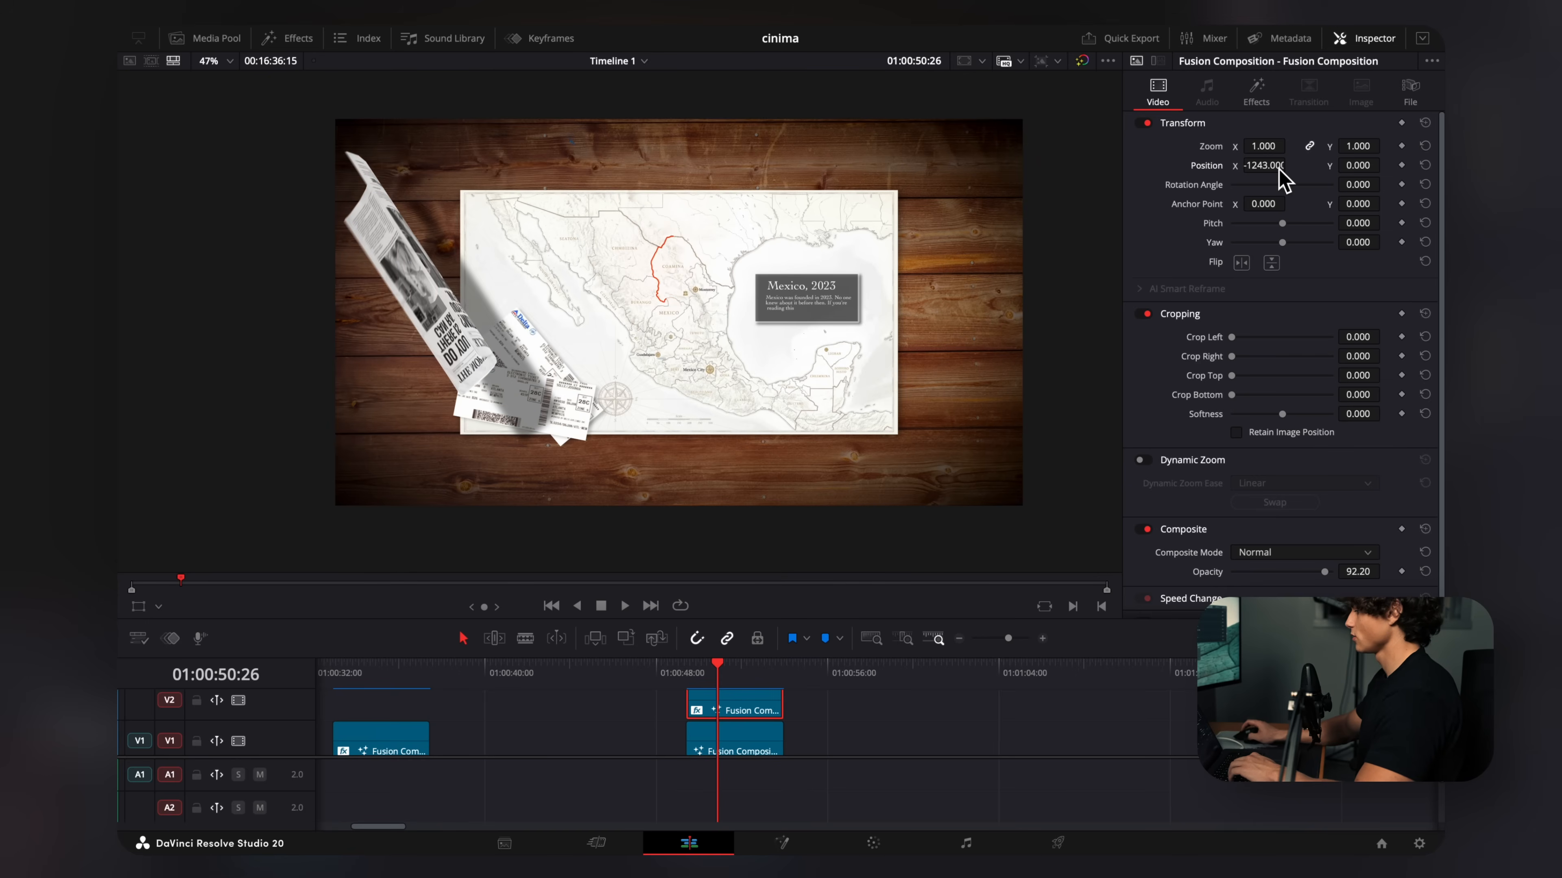
pyautogui.moveTo(1357, 165); pyautogui.dragTo(1357, 185)
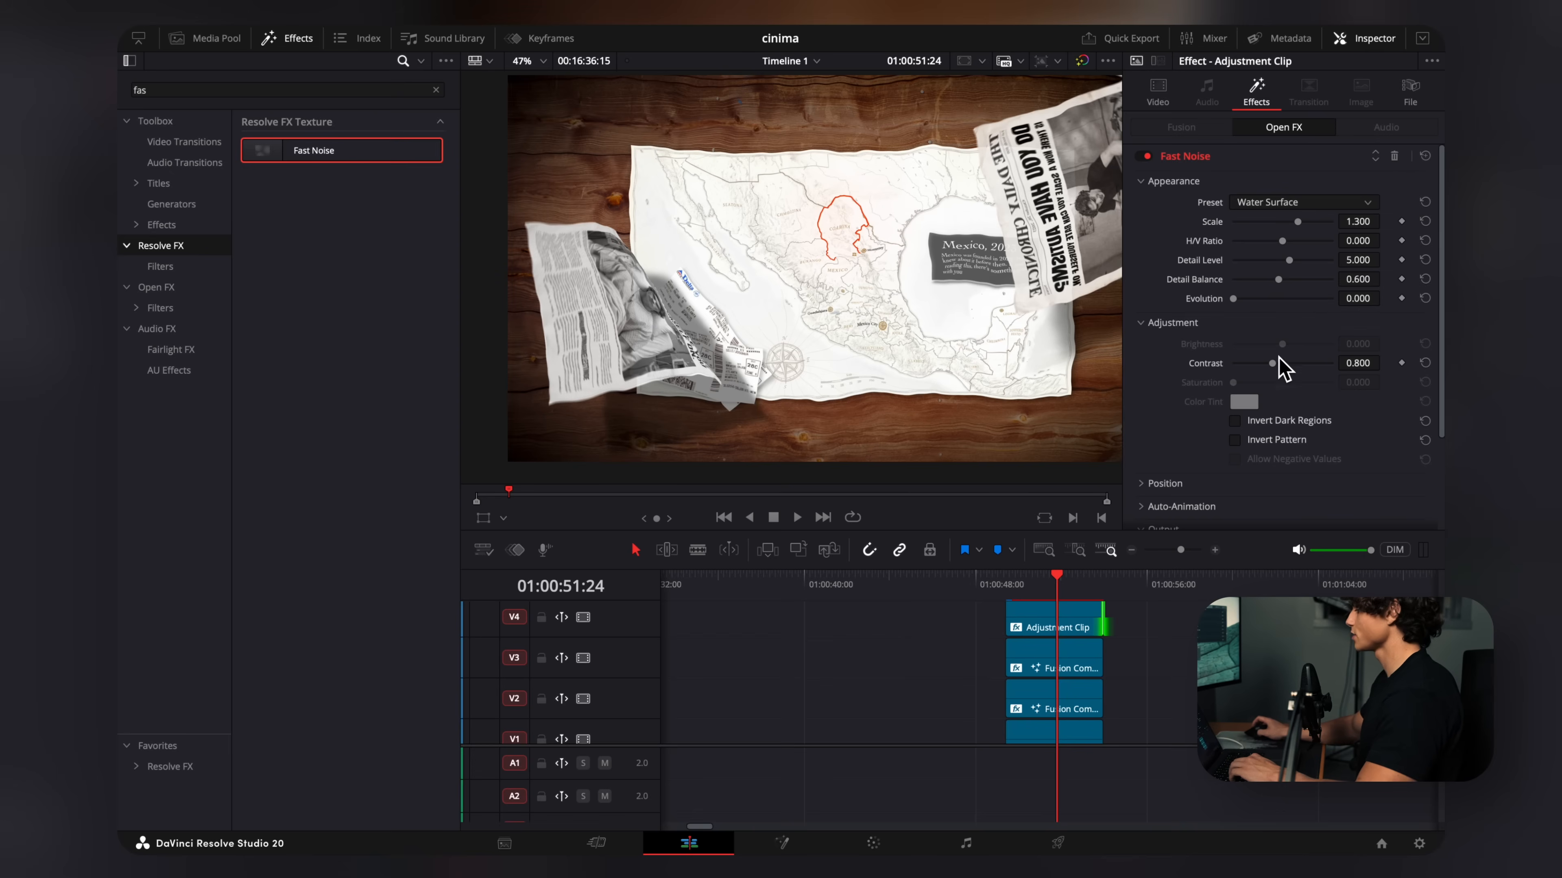
# Raise the Fast Noise contrast, exclude the frame centre from the Zoom Blur and add Camera Shake
pyautogui.moveTo(1270, 363); pyautogui.dragTo(1240, 363)
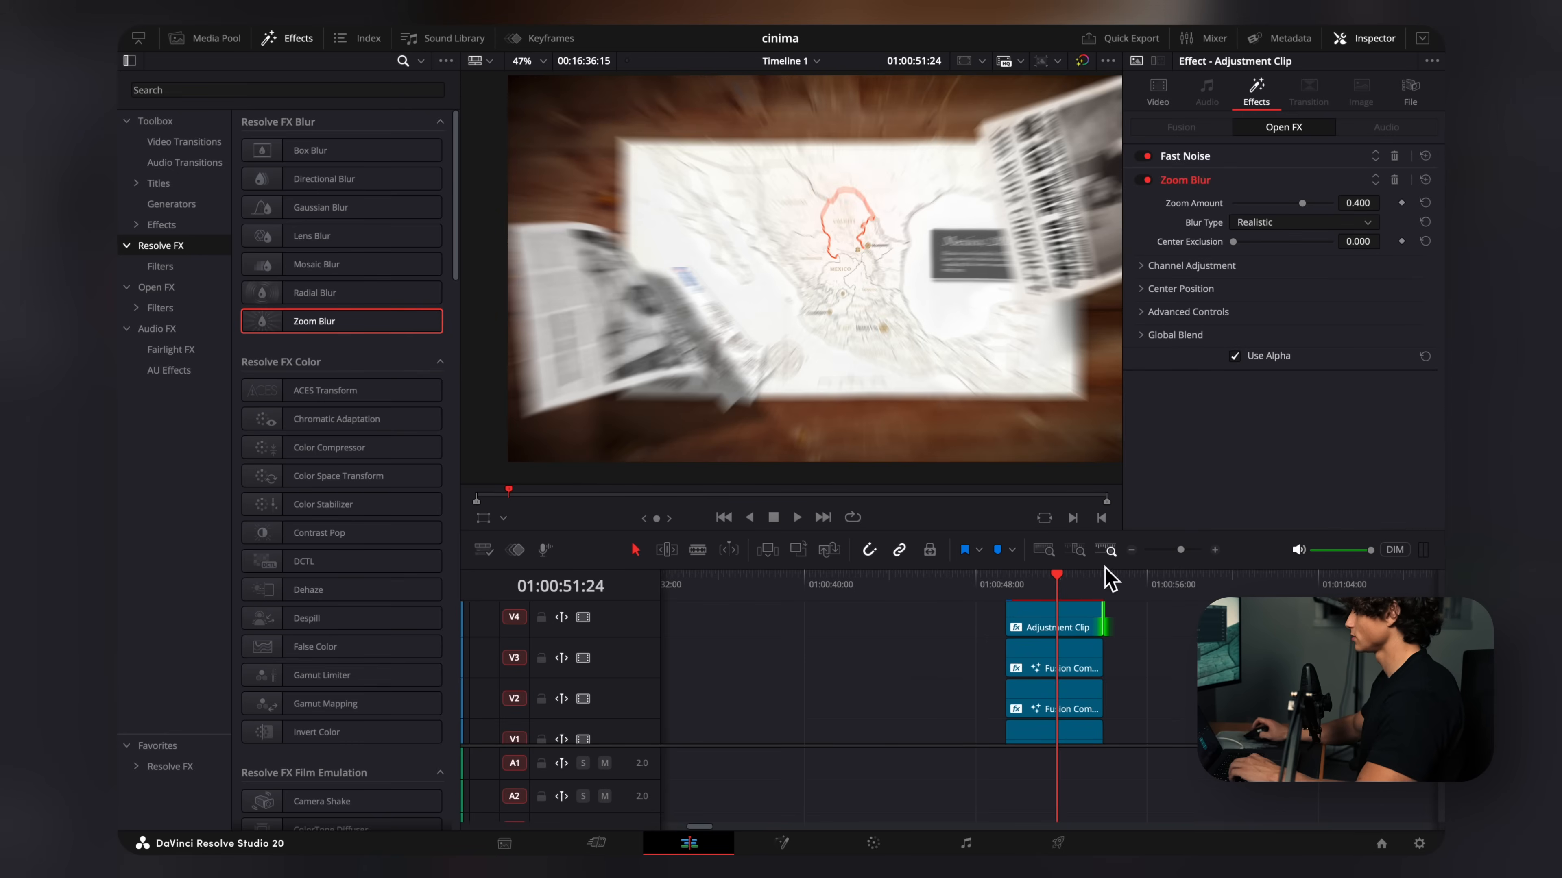
pyautogui.moveTo(1237, 241); pyautogui.dragTo(1349, 241)
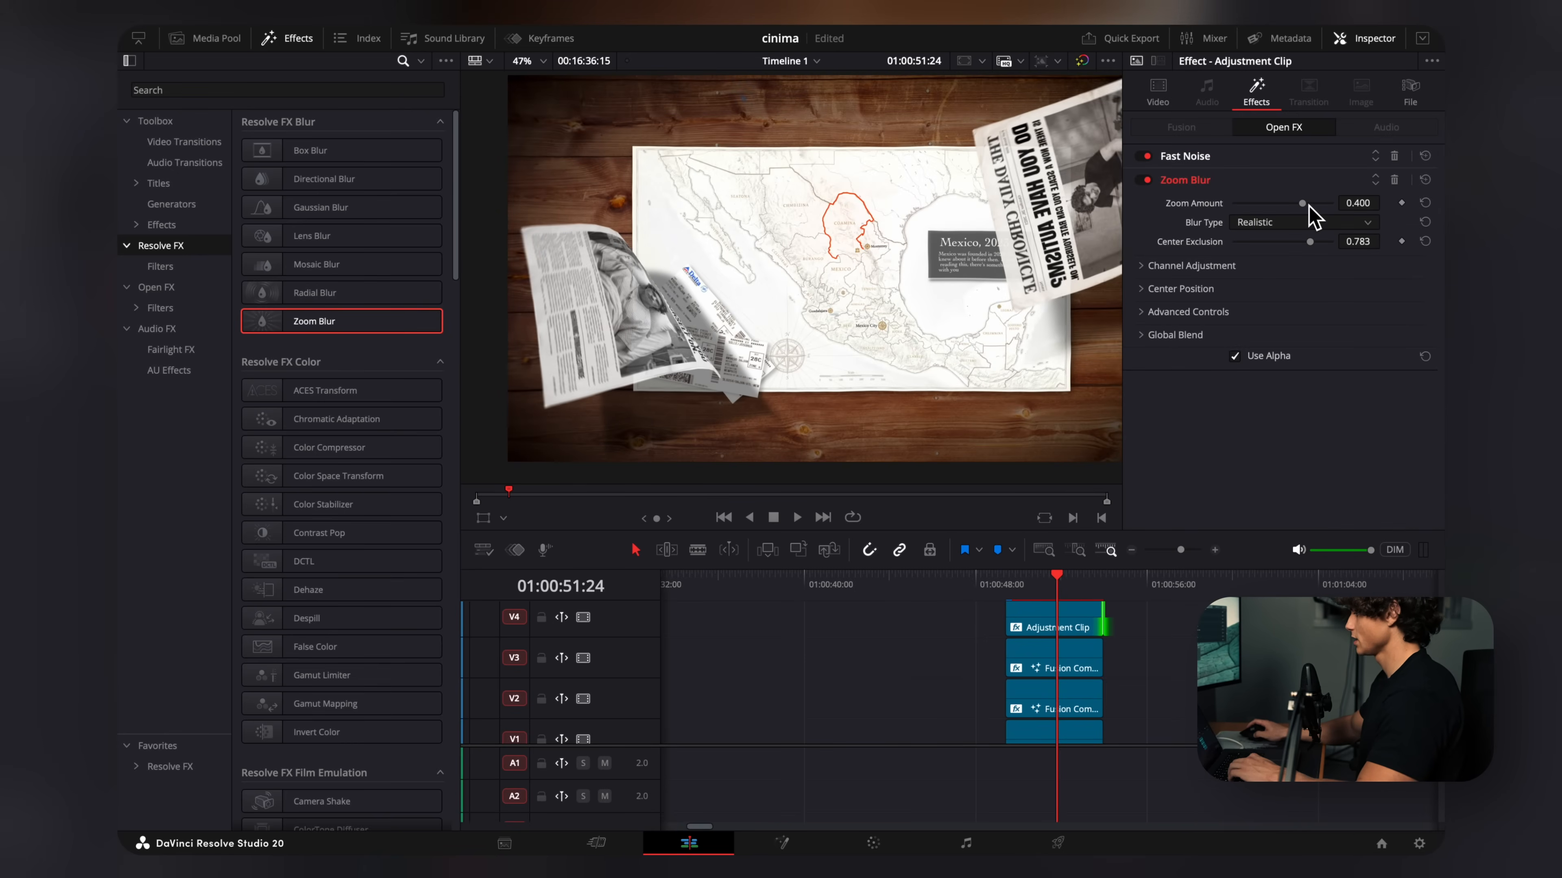
pyautogui.moveTo(1301, 203); pyautogui.dragTo(1308, 202)
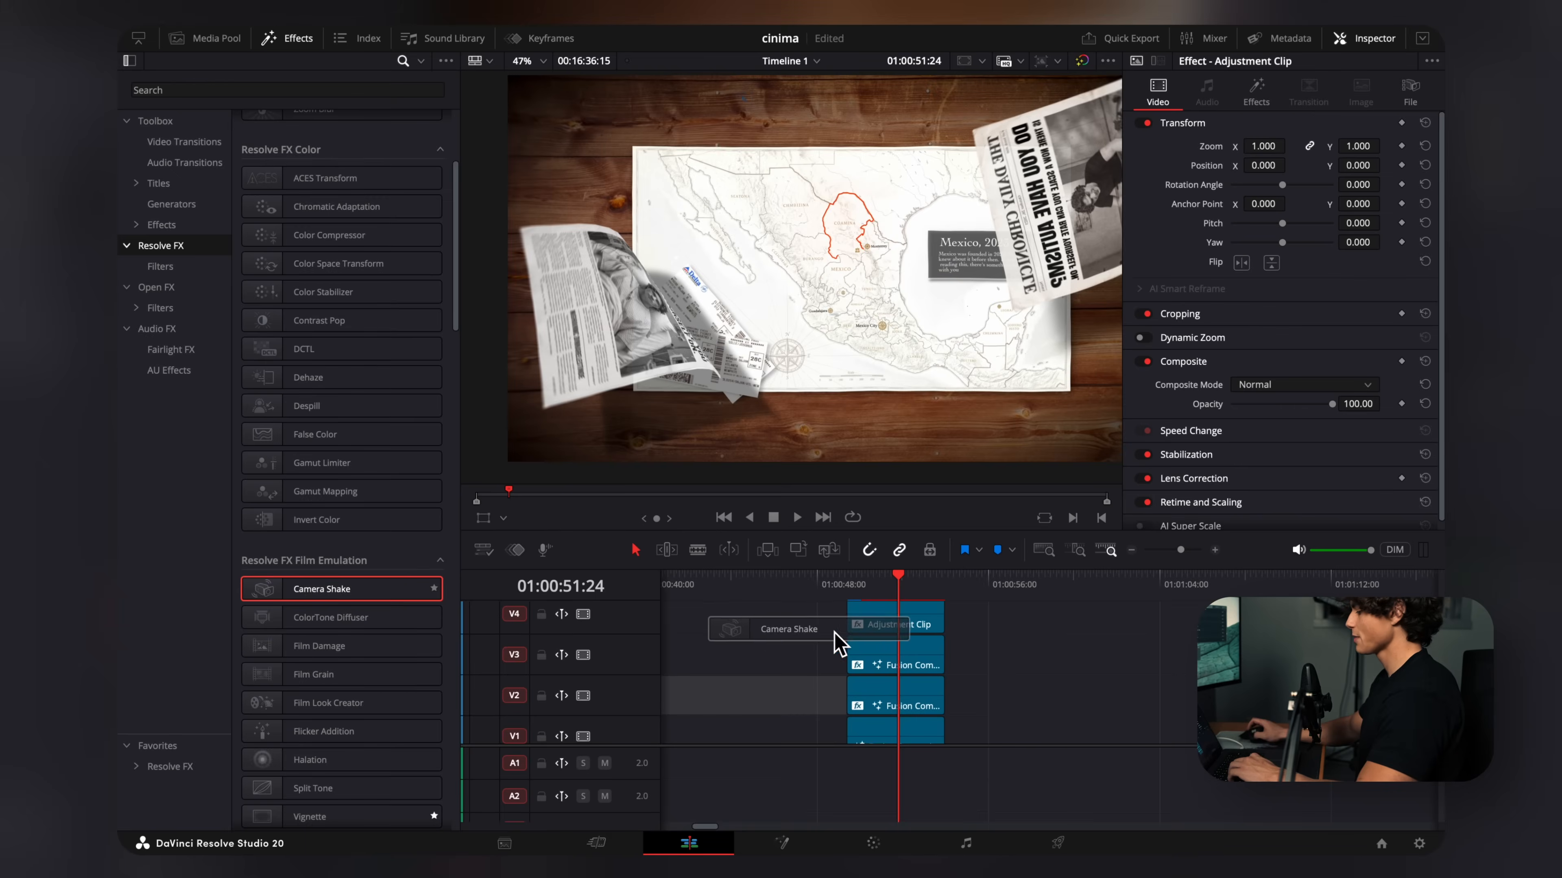
# Apply a Vignette to the adjustment clip and soften its edge
pyautogui.click(1256, 92)
pyautogui.write('vi')
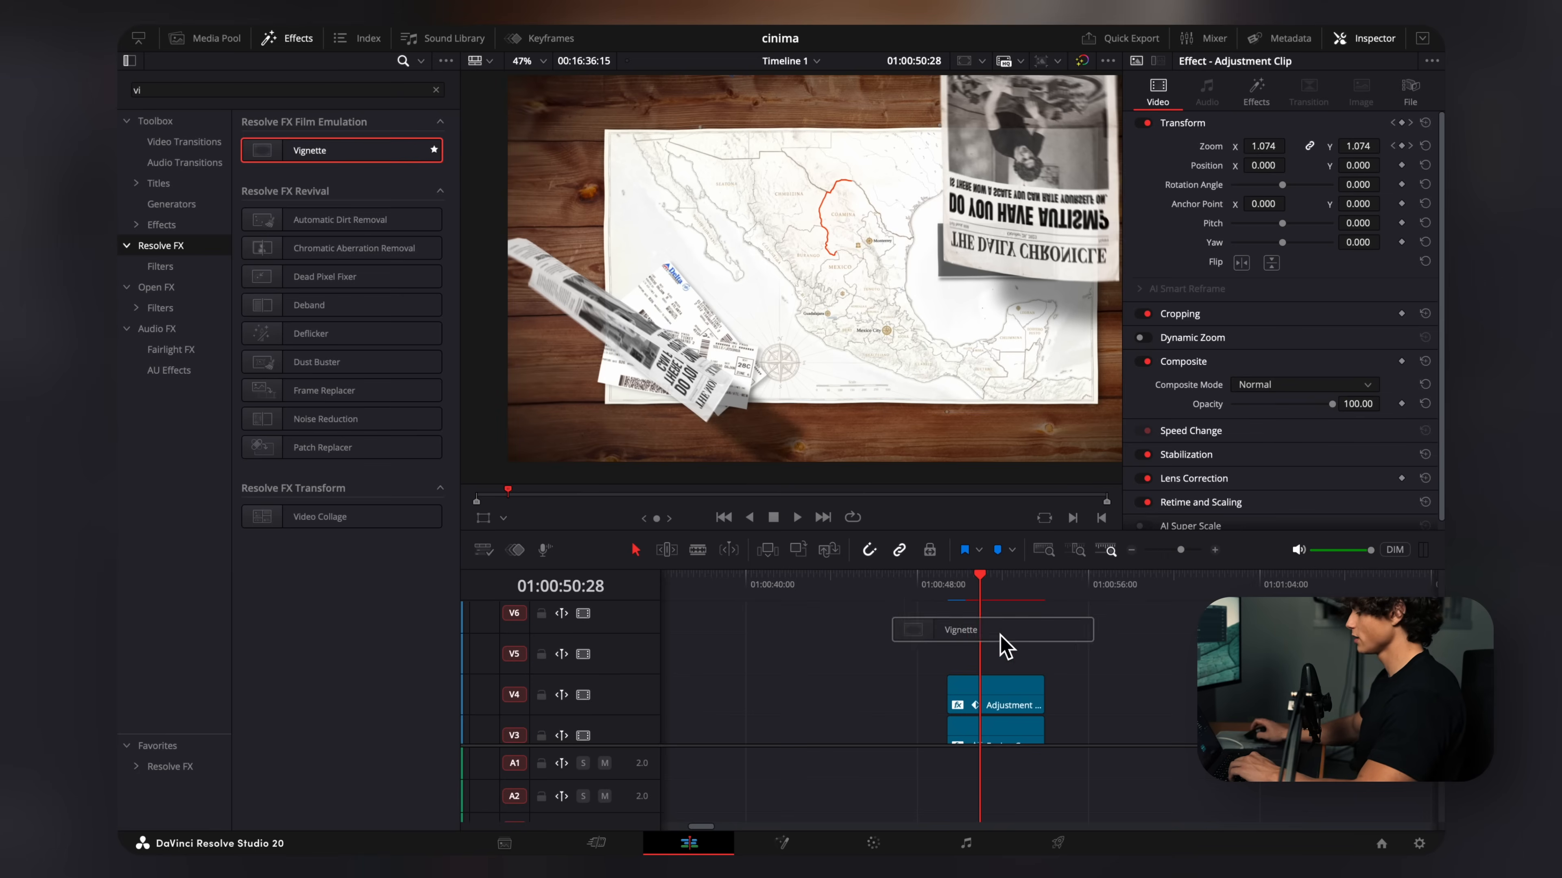
pyautogui.click(1255, 90)
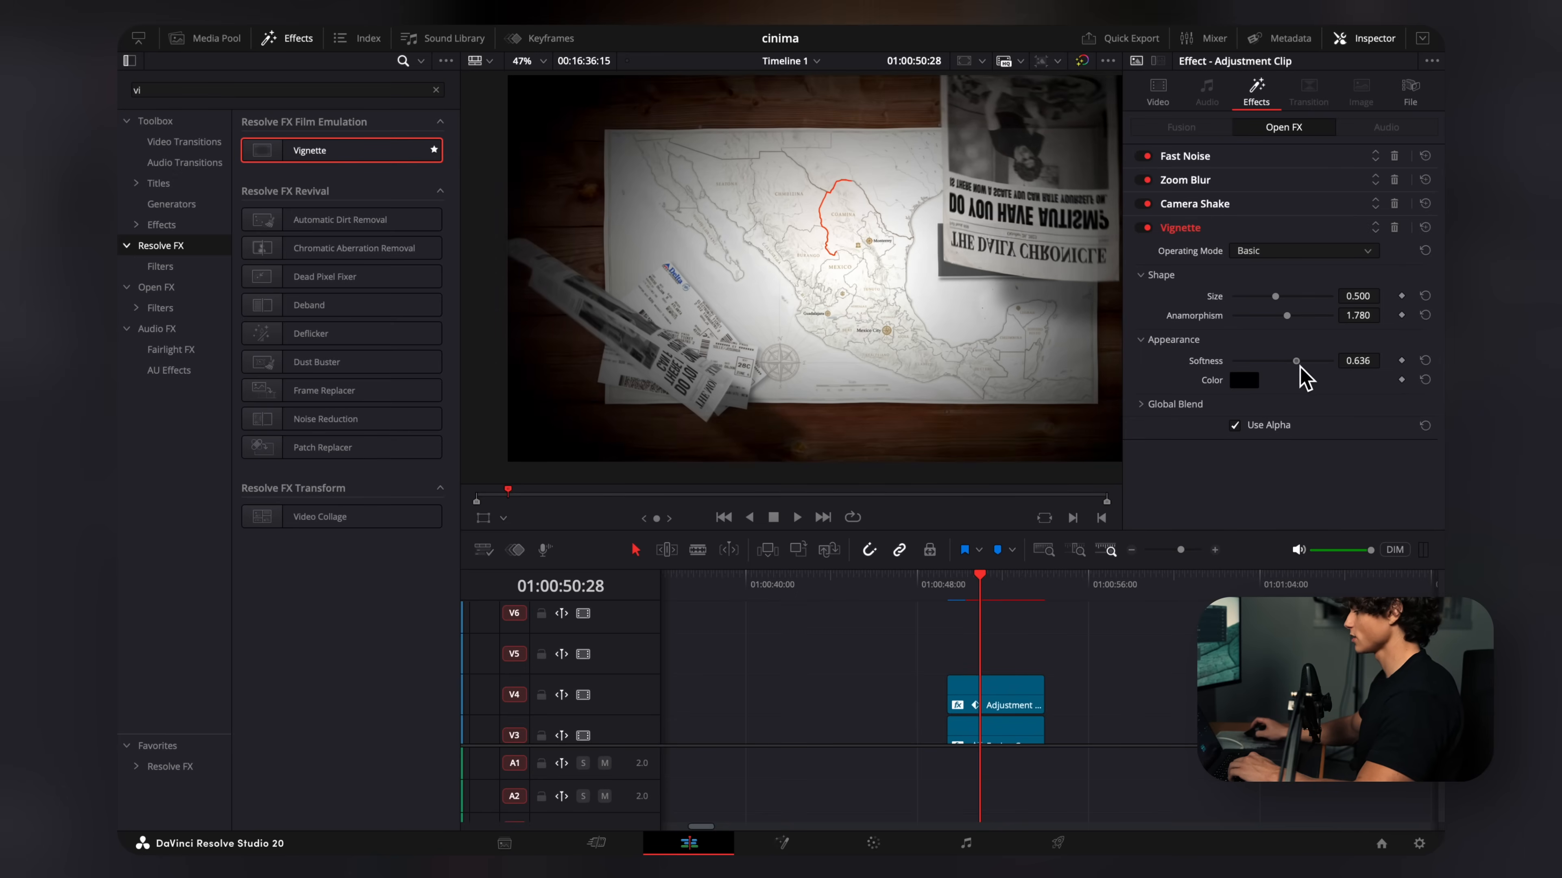
pyautogui.moveTo(1295, 360); pyautogui.dragTo(1320, 361)
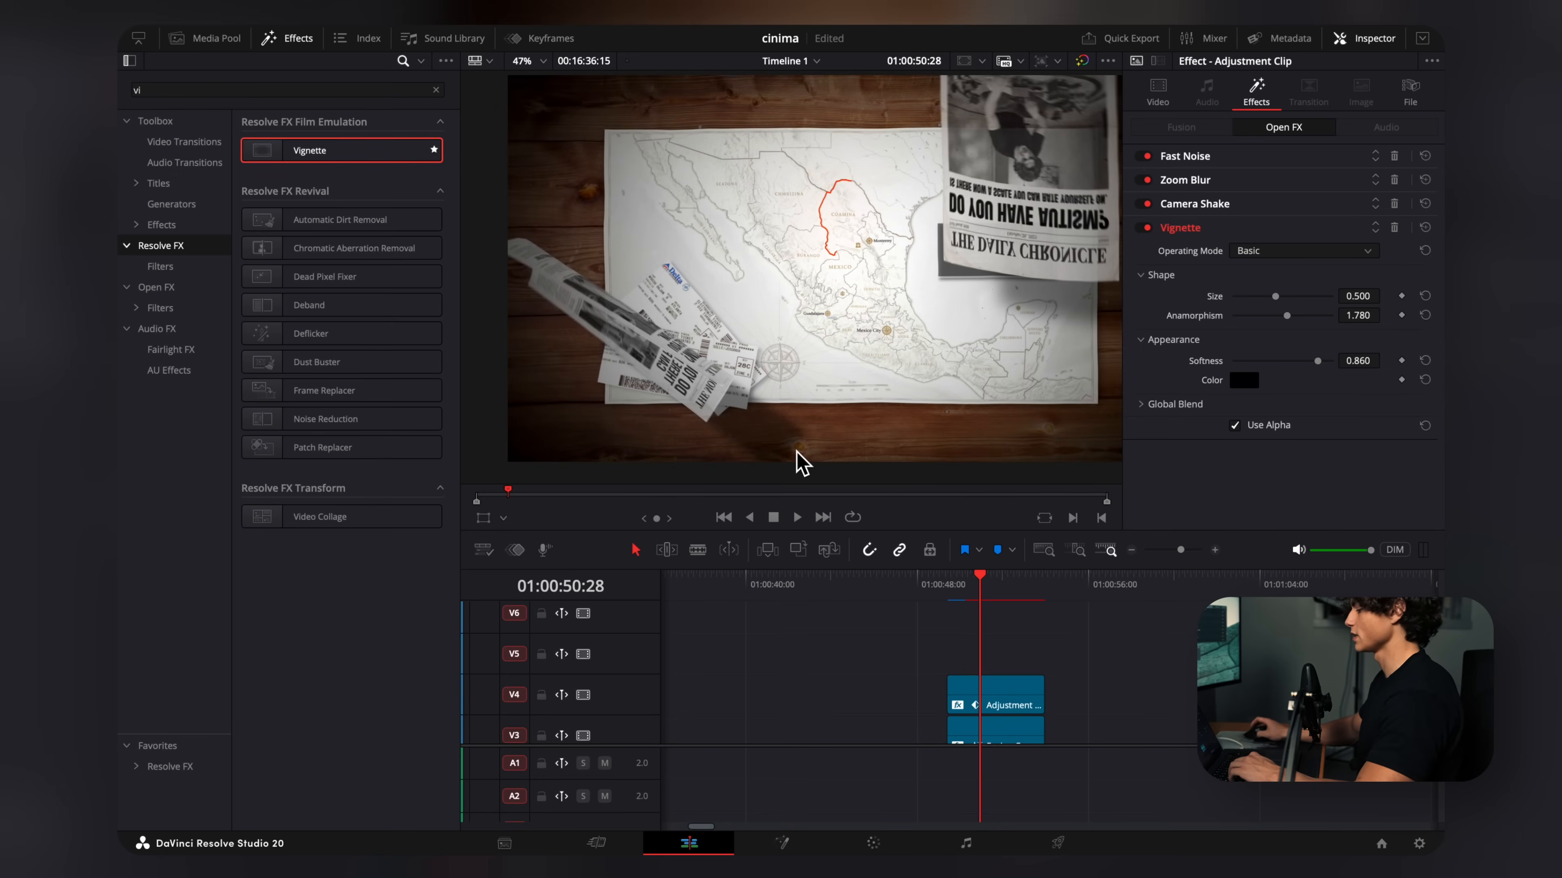
# Apply the Warrior Spirit LUT with raised Temp and Contrast, then play the map collage clip in Edit
pyautogui.click(871, 844)
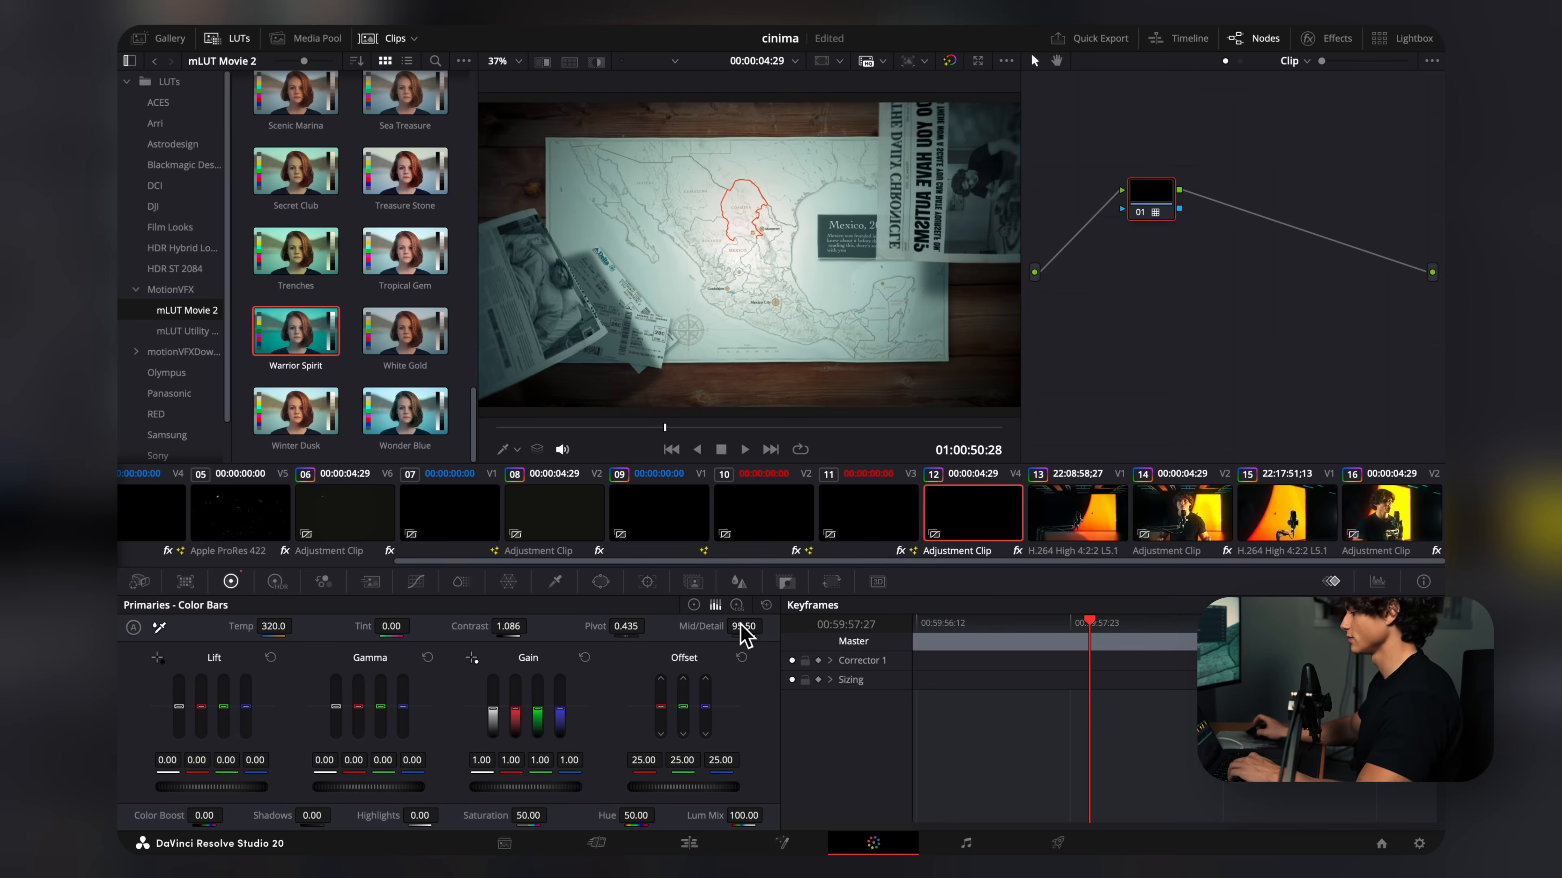
pyautogui.click(687, 844)
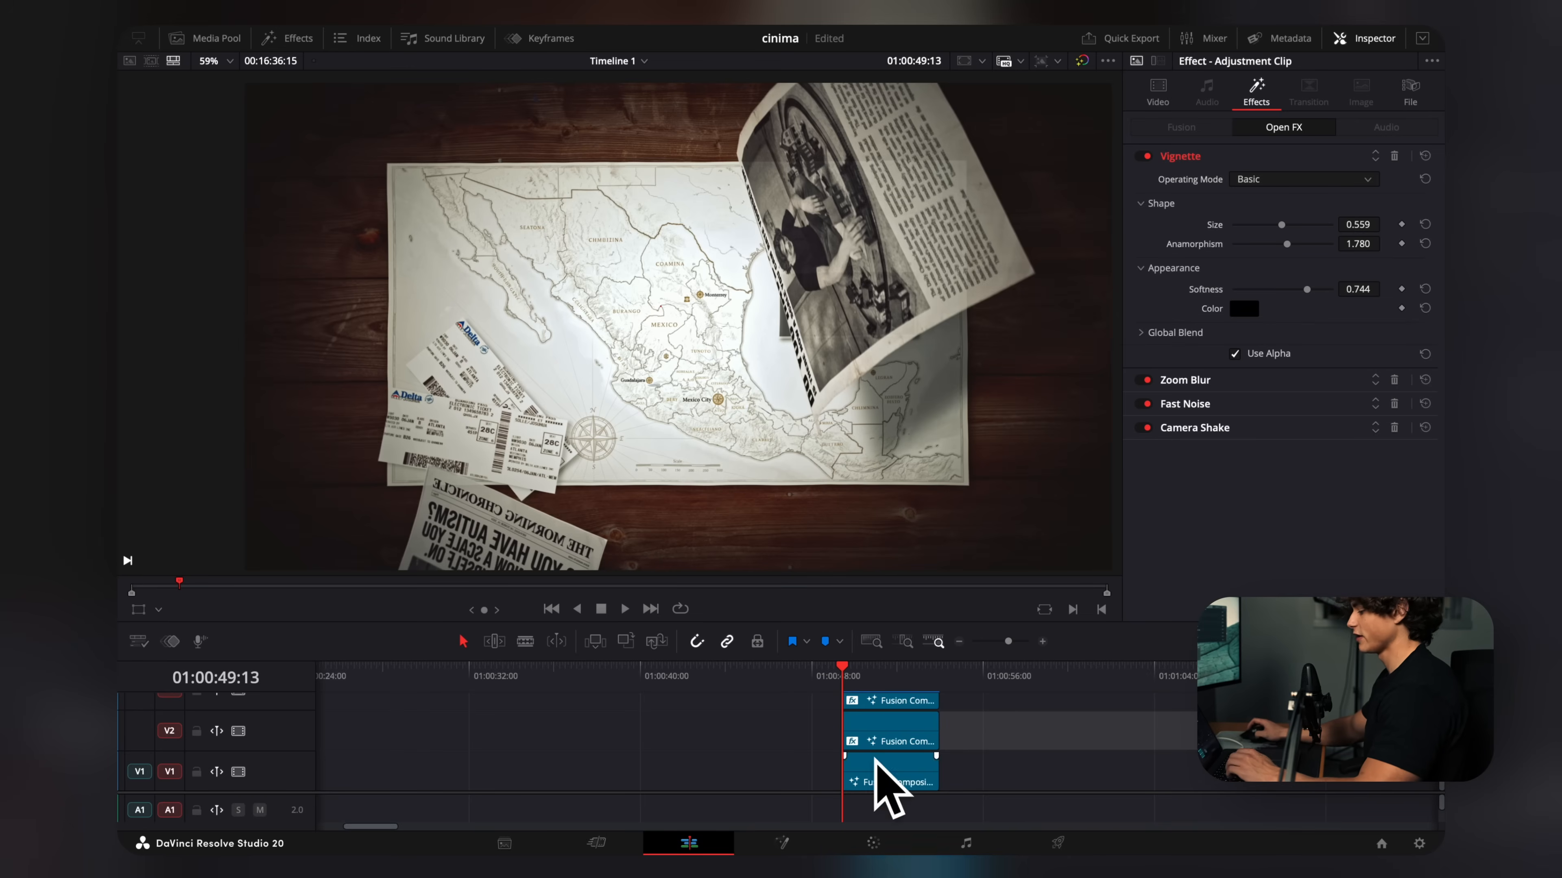
pyautogui.click(625, 609)
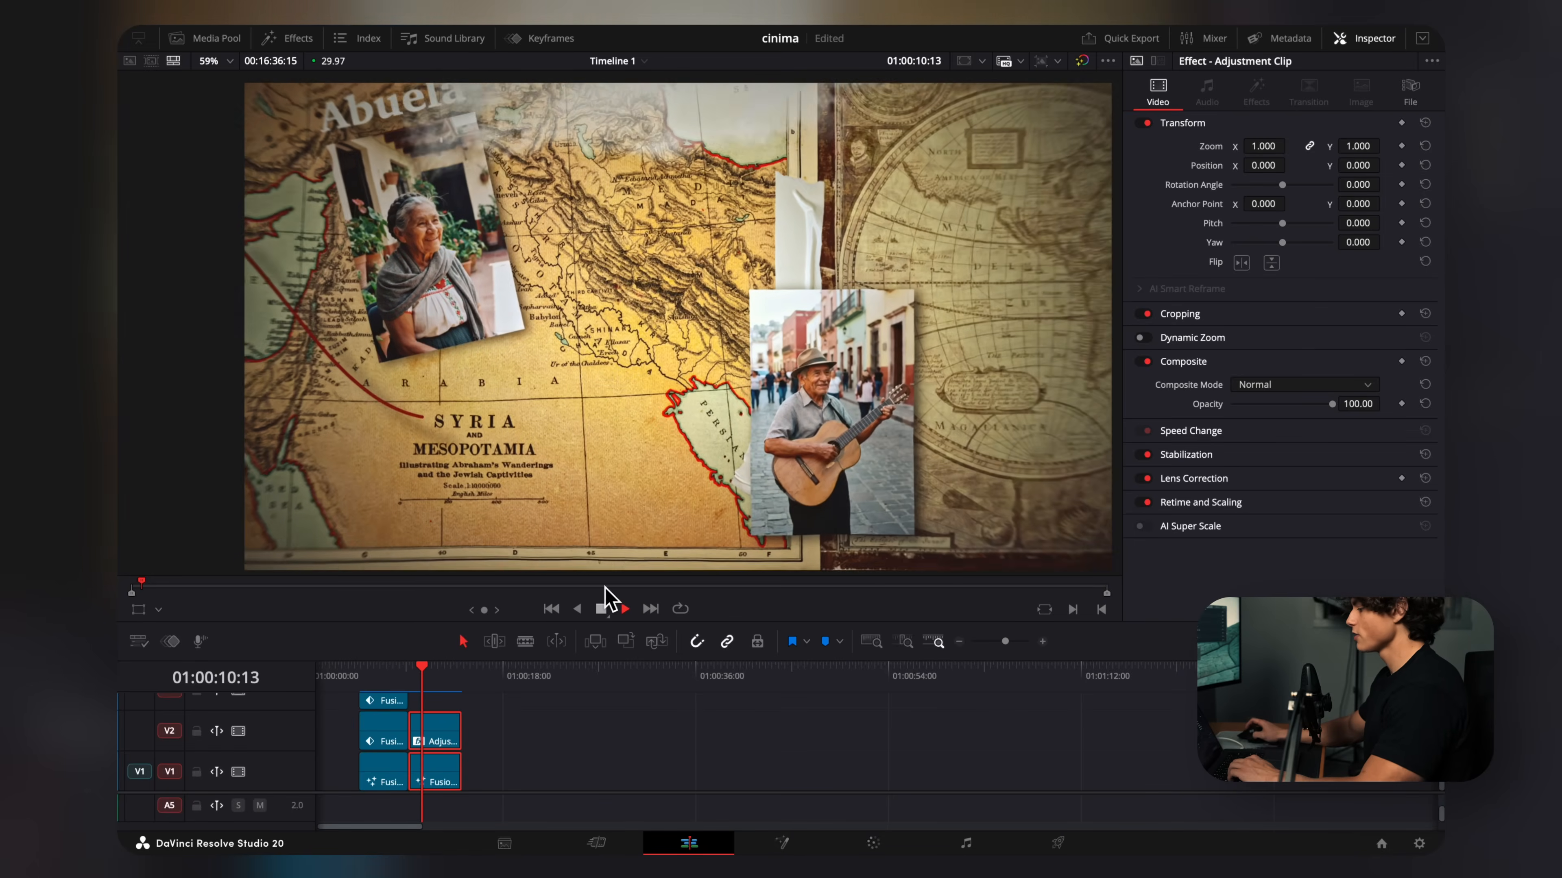
pyautogui.click(625, 608)
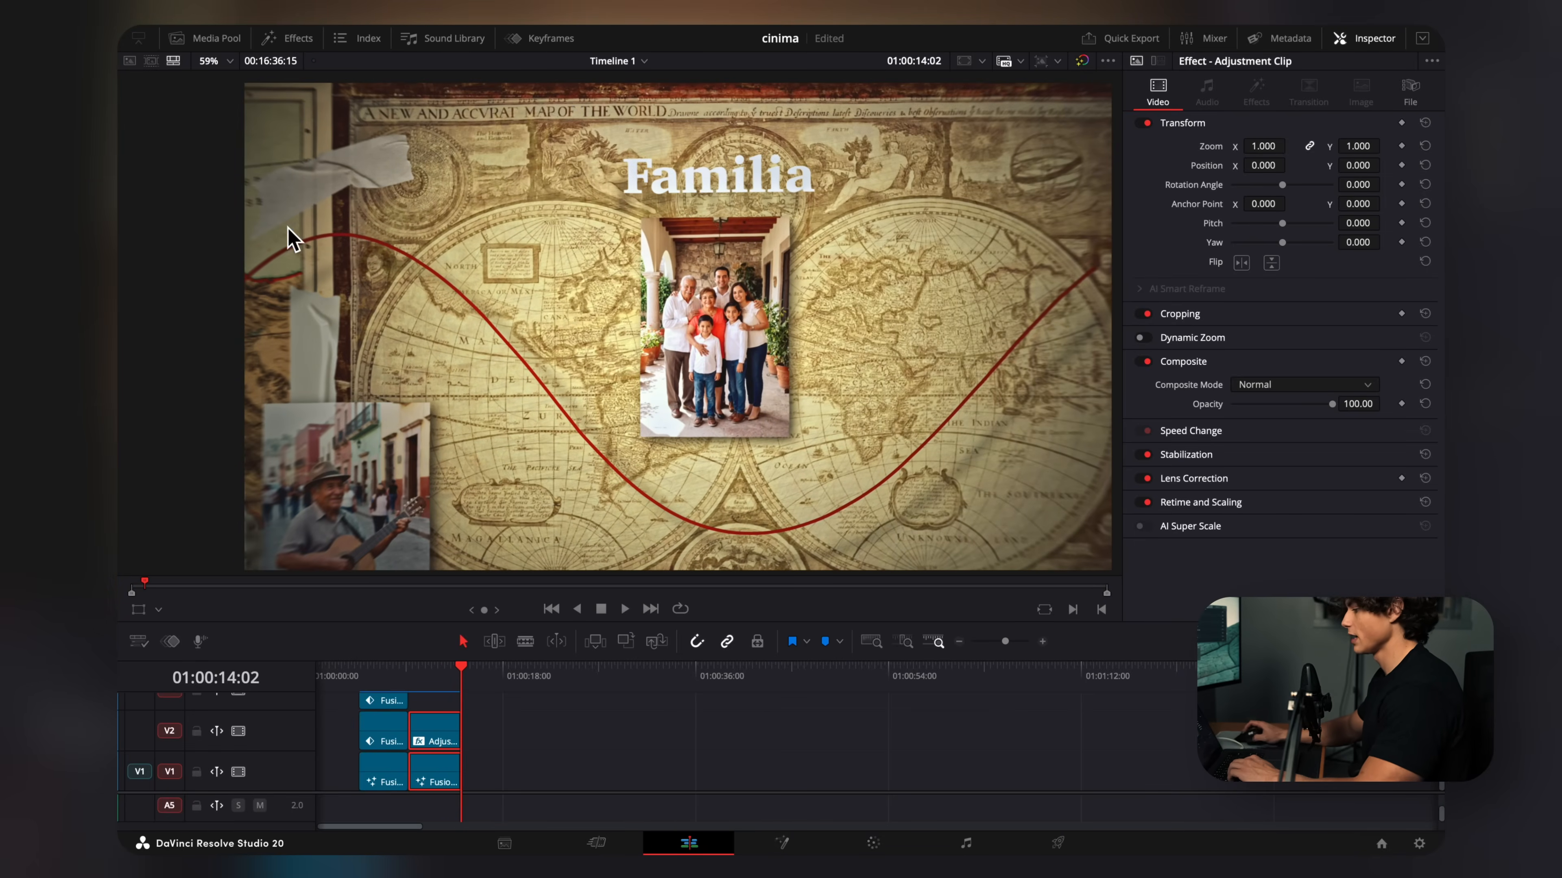
pyautogui.moveTo(917, 627)
pyautogui.write('pol')
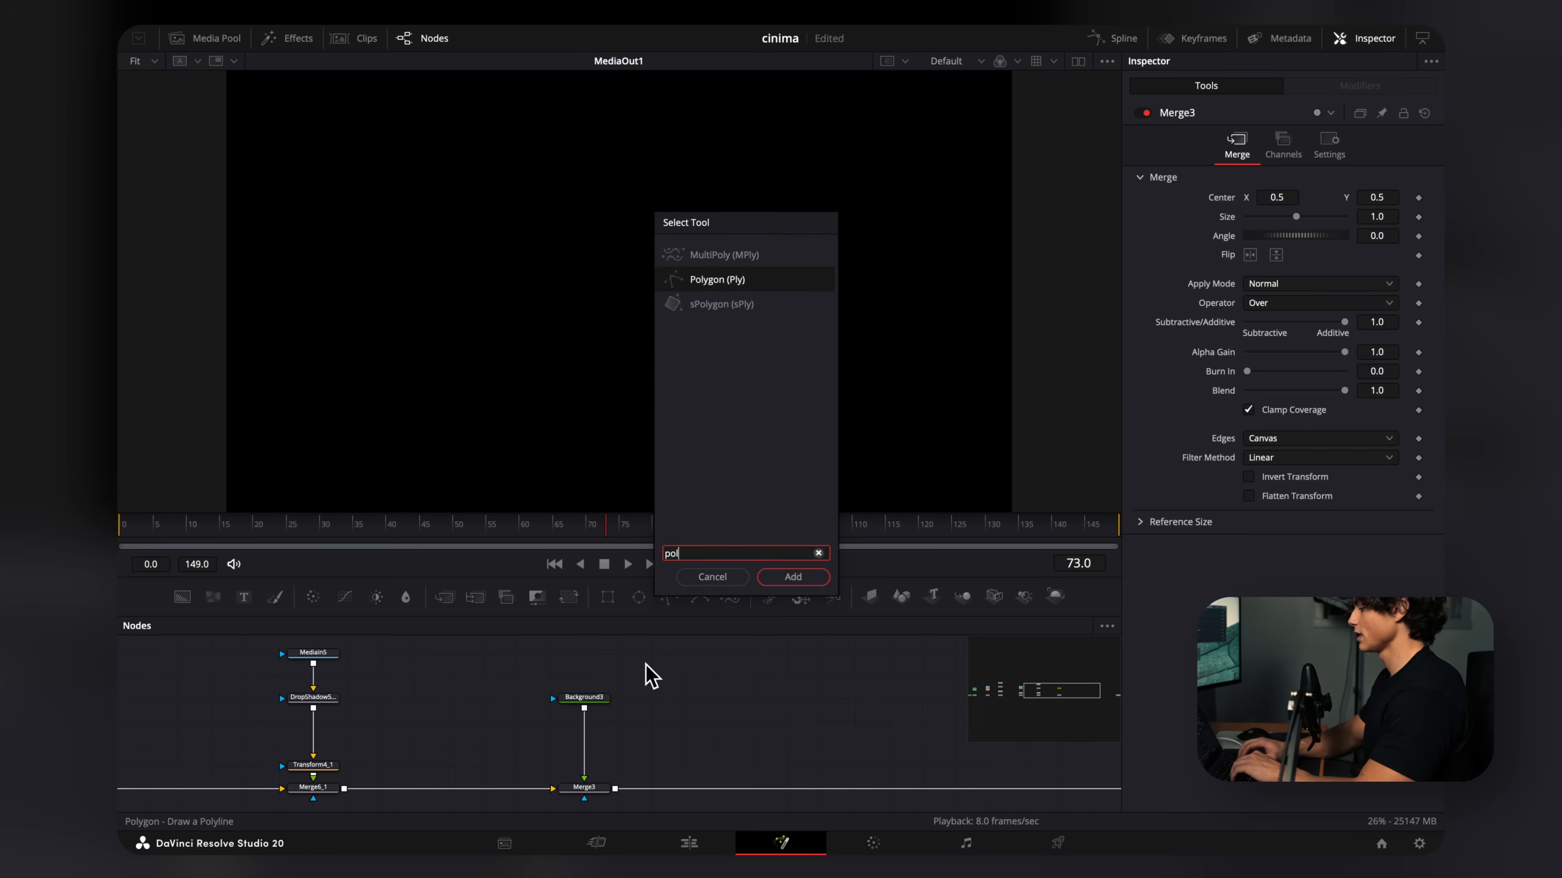
# Add a Polygon mask on a red Background node and draw a curve winding across both maps
pyautogui.click(793, 577)
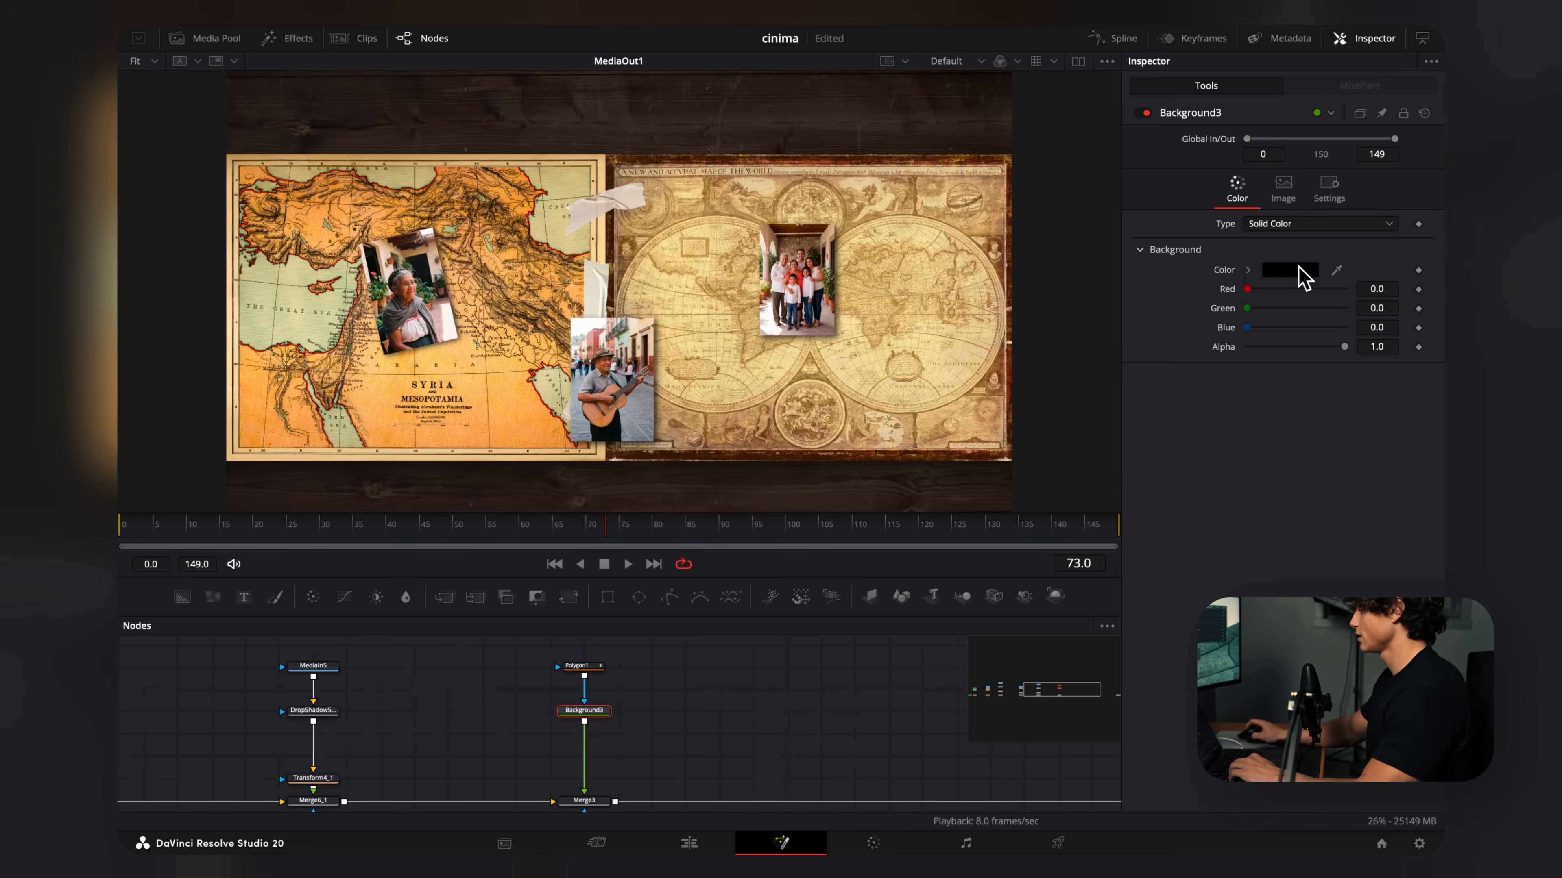
pyautogui.click(1289, 270)
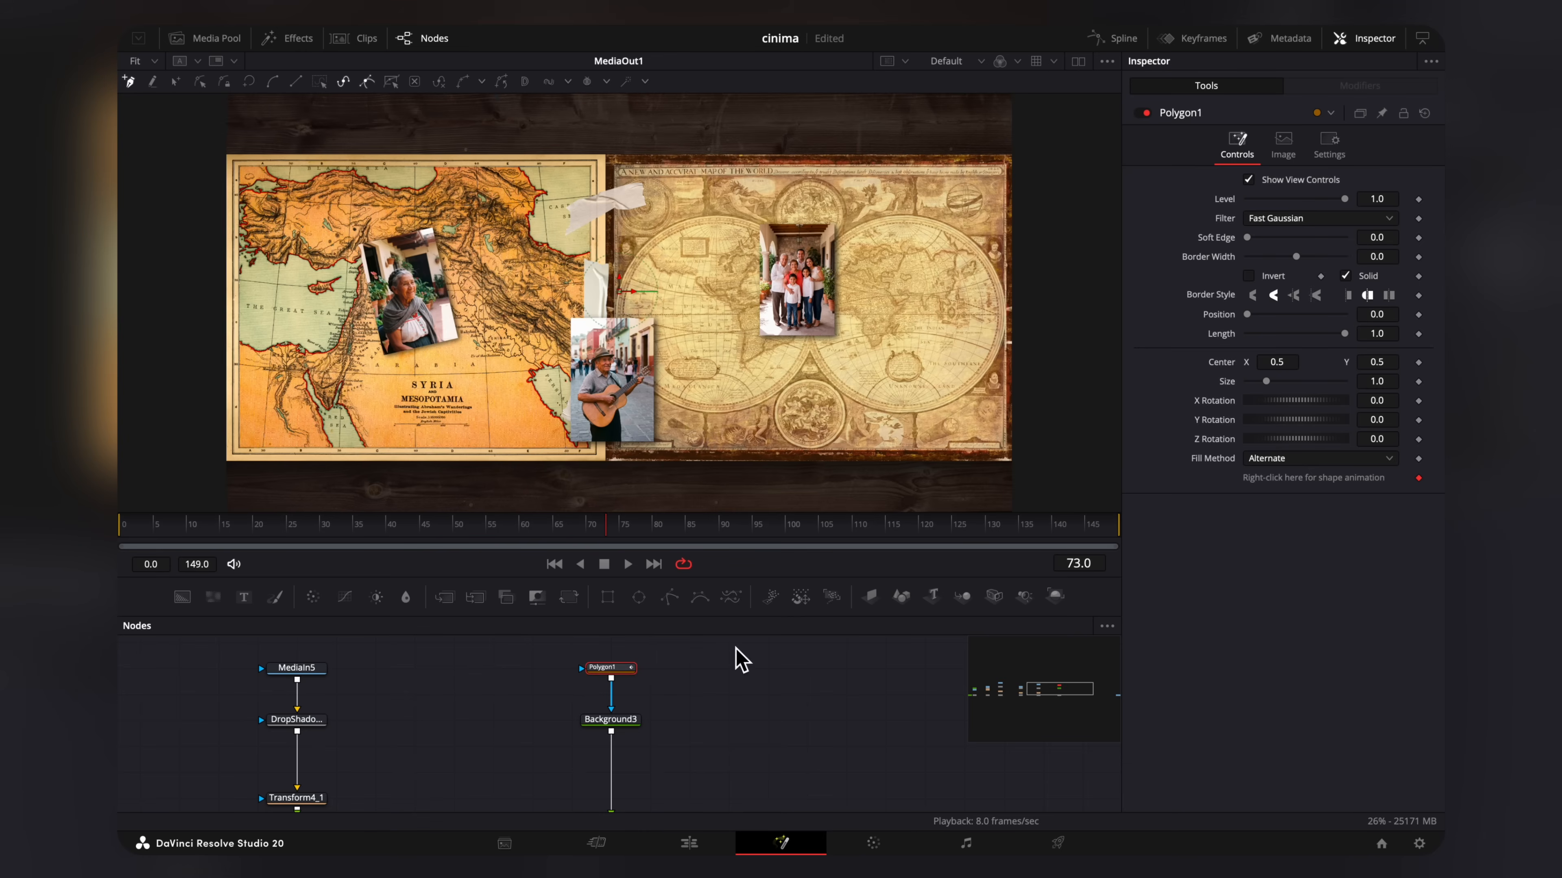
pyautogui.rightClick(1313, 477)
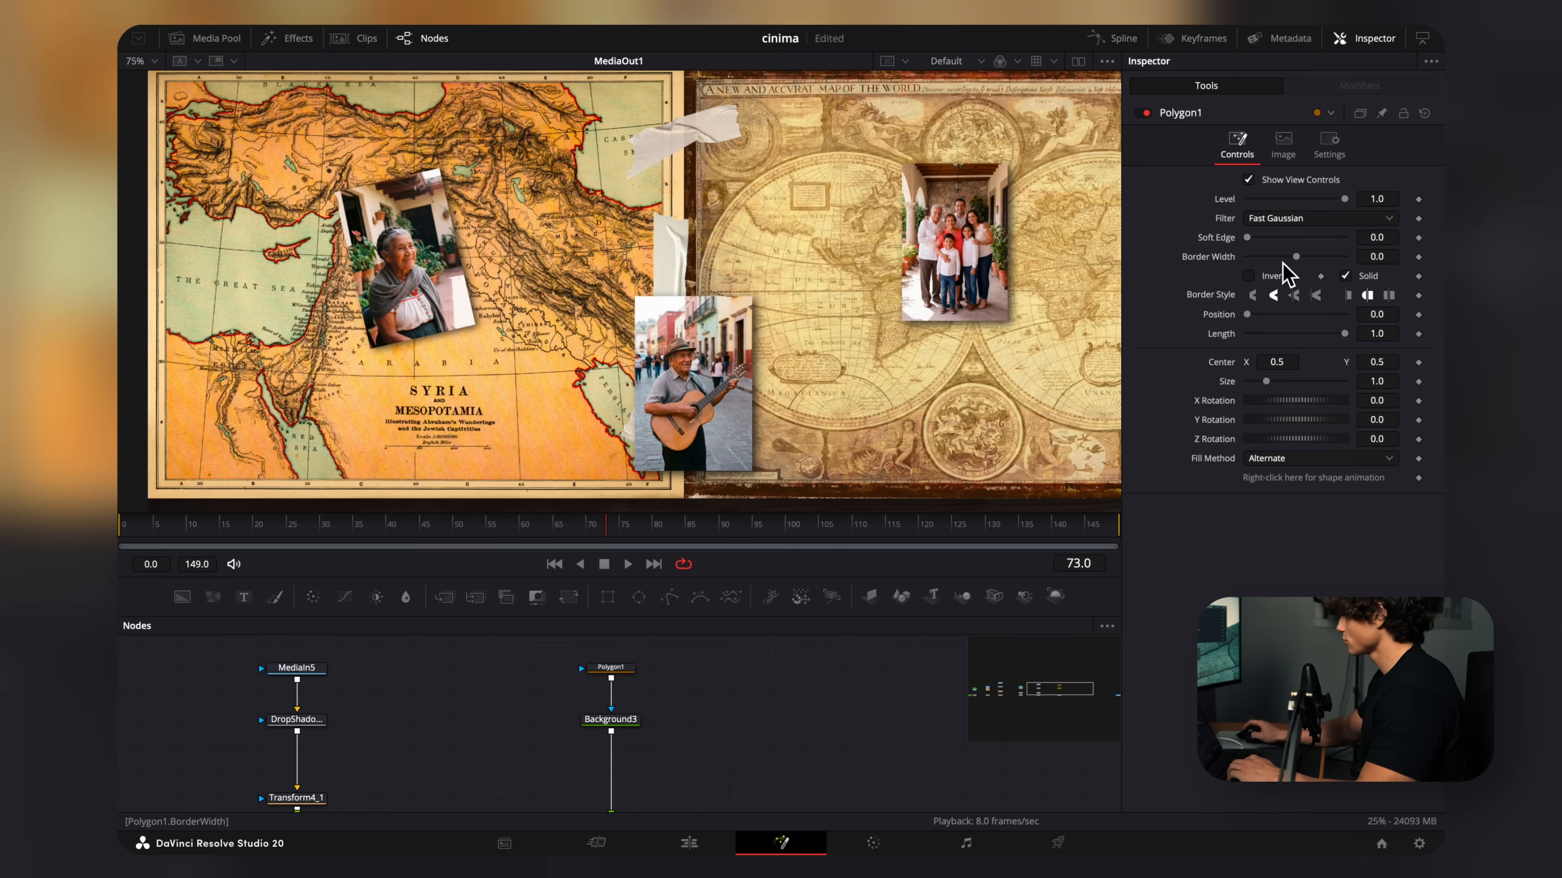
# Turn the polygon into an outline with Border Width 0.0018 and Solid unchecked
pyautogui.click(1377, 257)
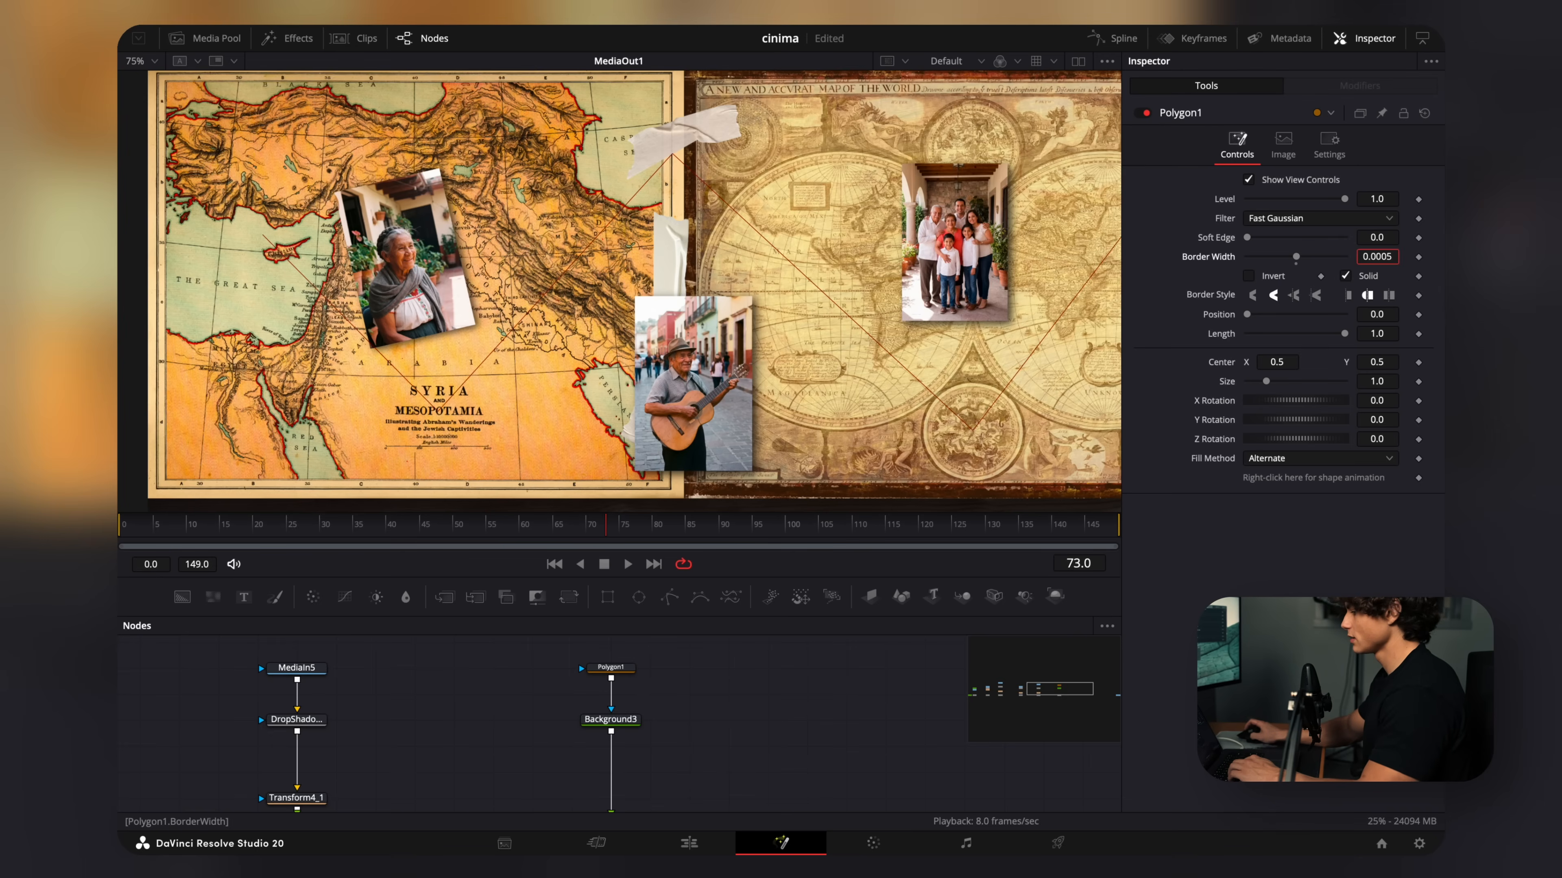
pyautogui.moveTo(1377, 257); pyautogui.dragTo(1385, 257)
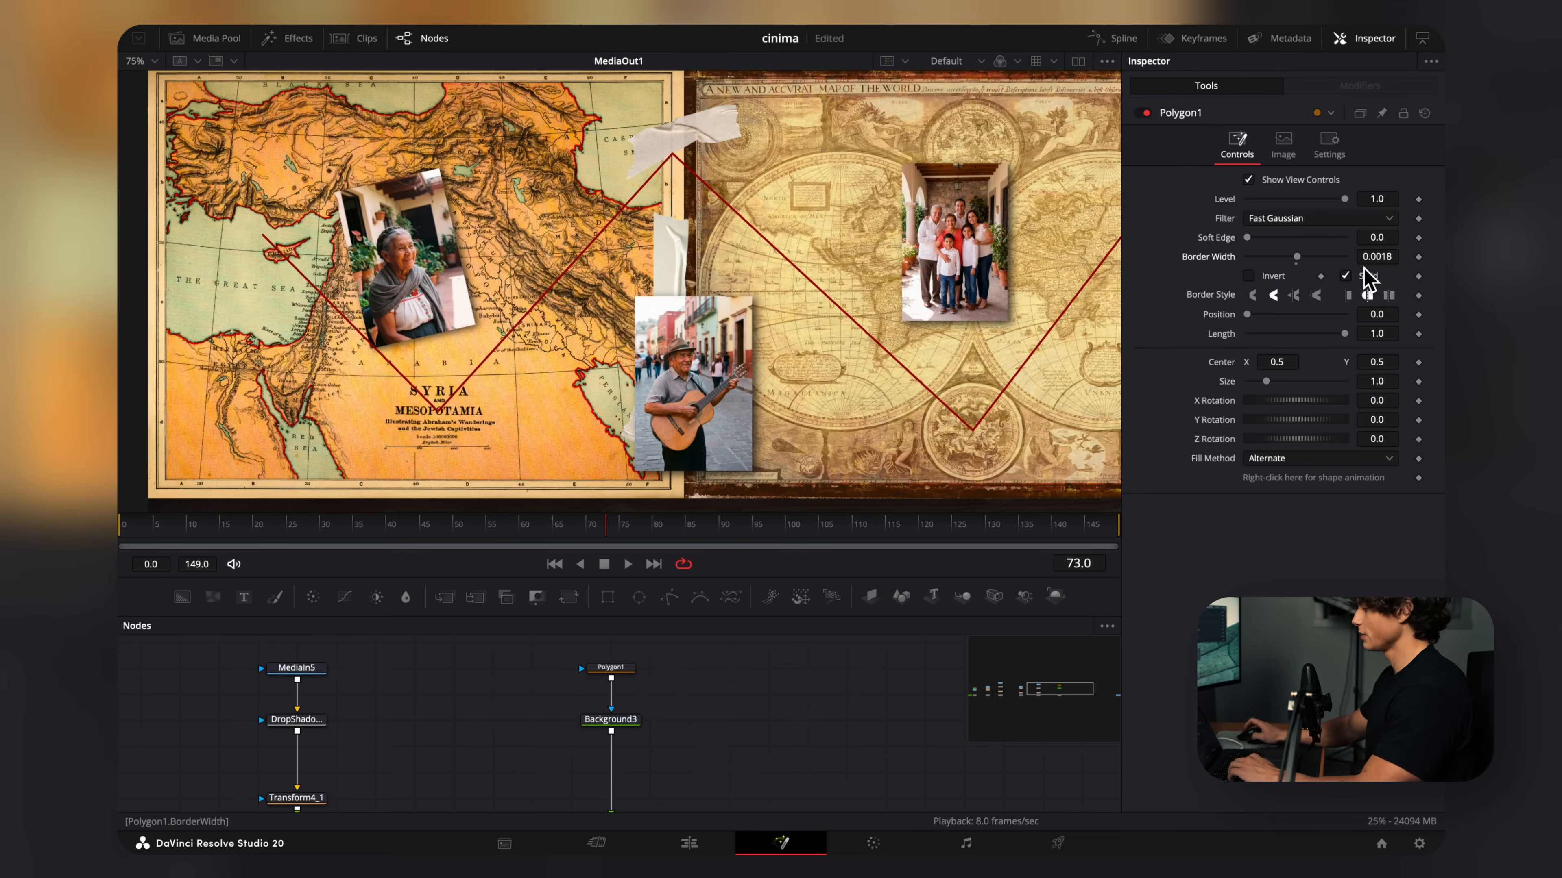
pyautogui.click(1368, 294)
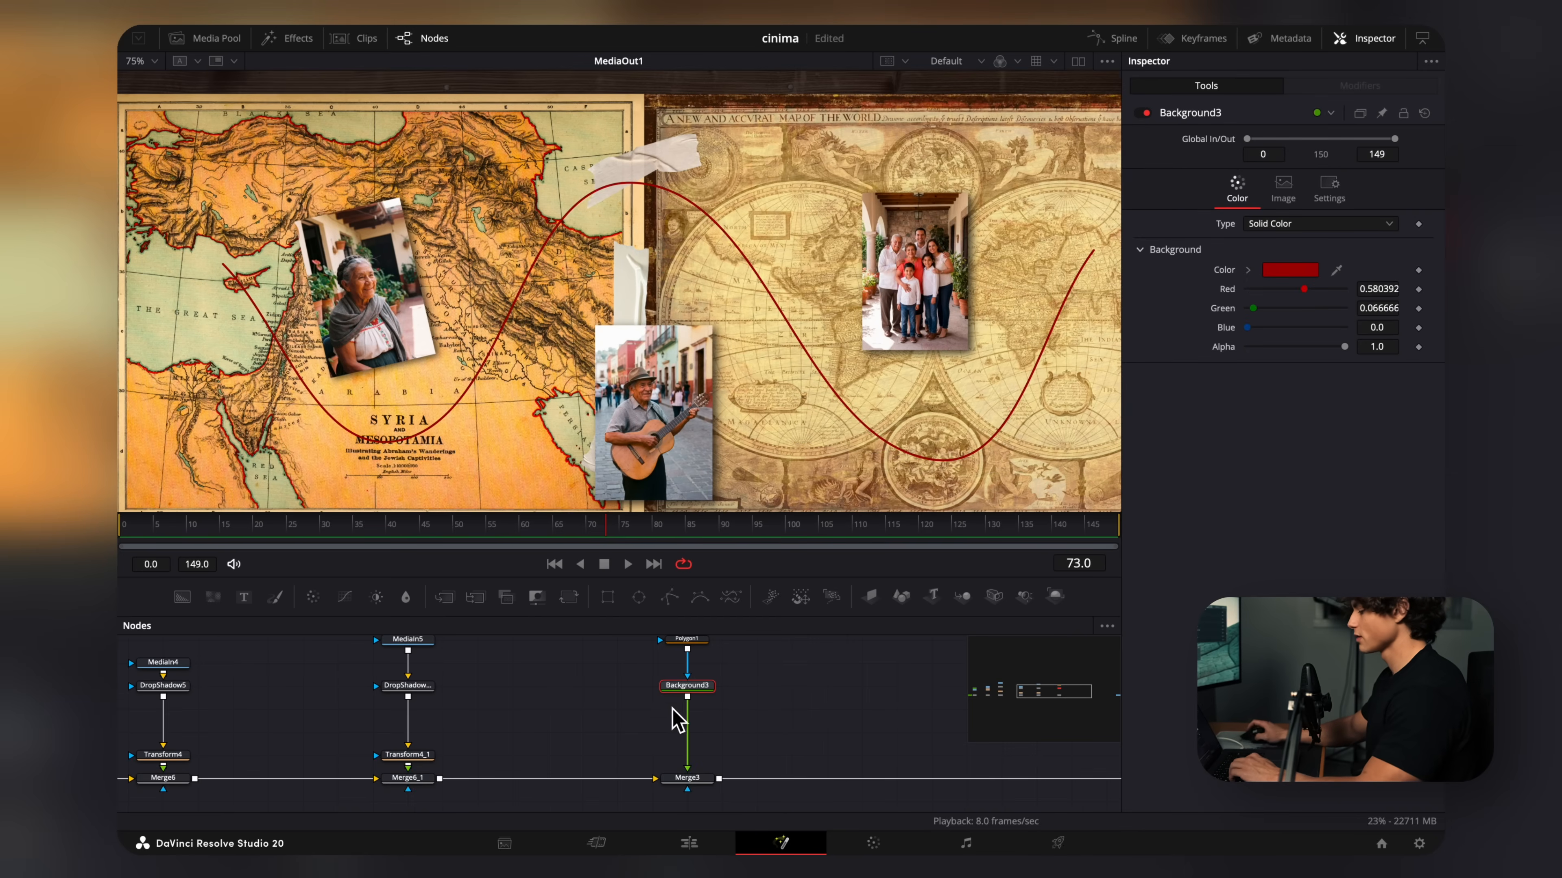
pyautogui.moveTo(684, 692)
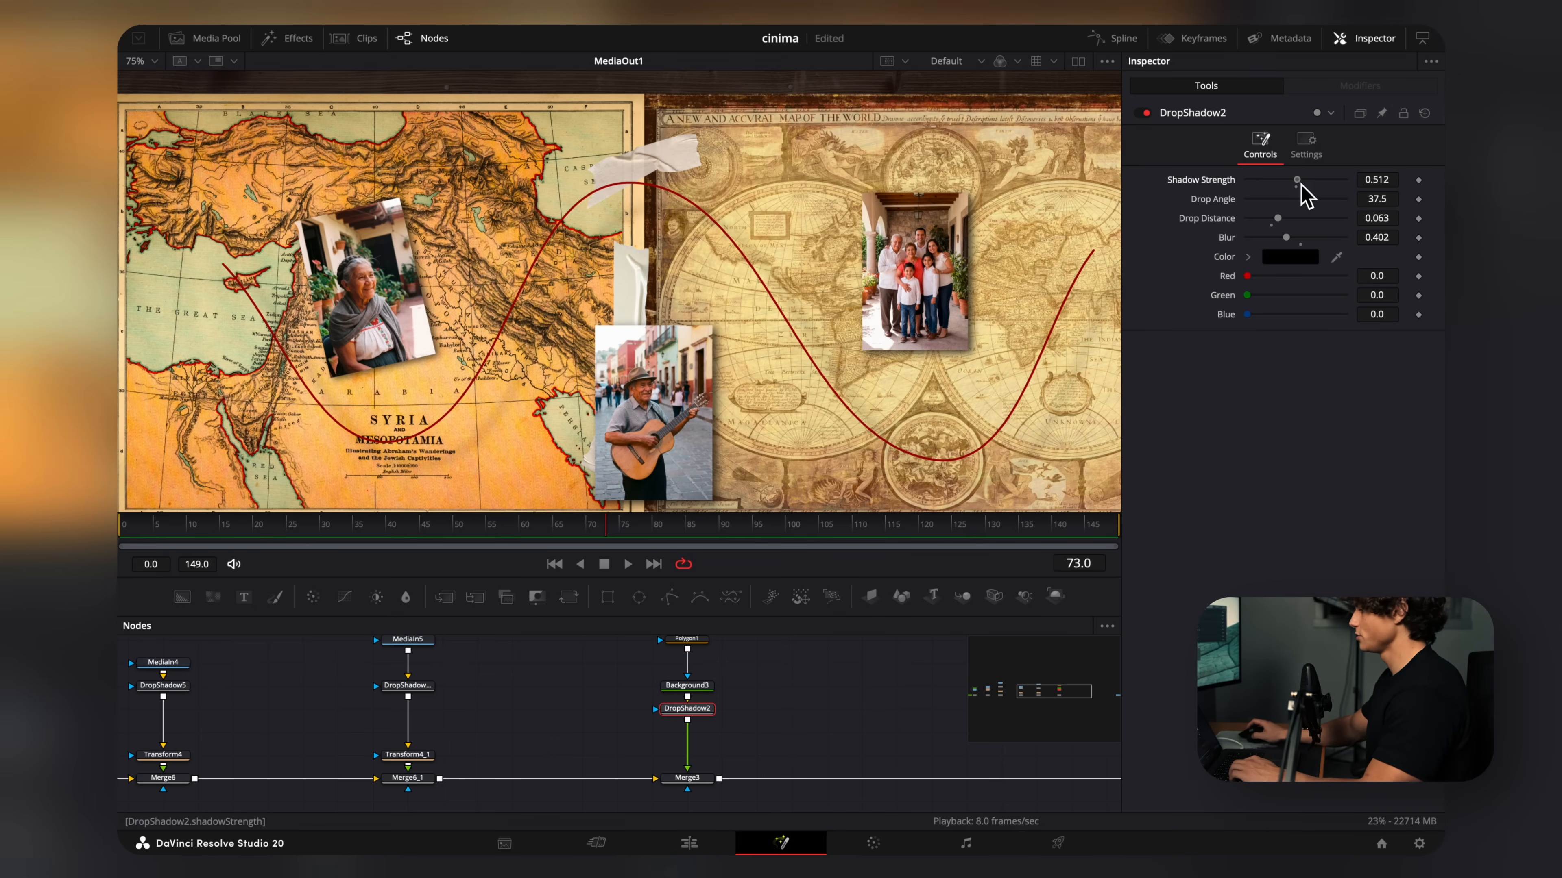
# Raise the DropShadow's Shadow Strength and keyframe Polygon1 Length from frame 0 to frame 149
pyautogui.moveTo(1296, 179); pyautogui.dragTo(1343, 179)
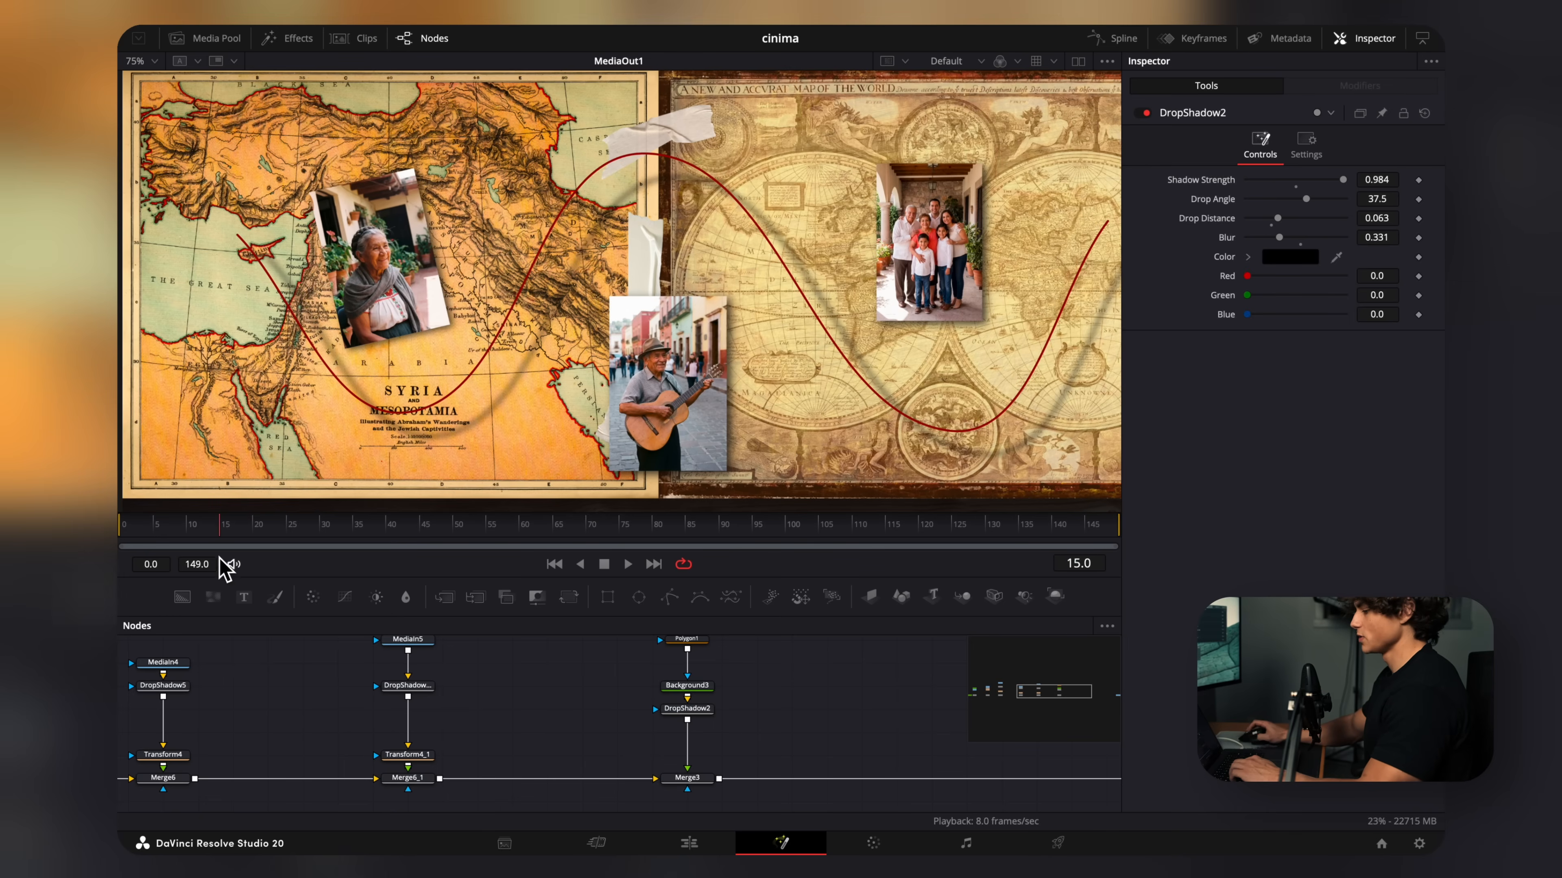
pyautogui.click(685, 639)
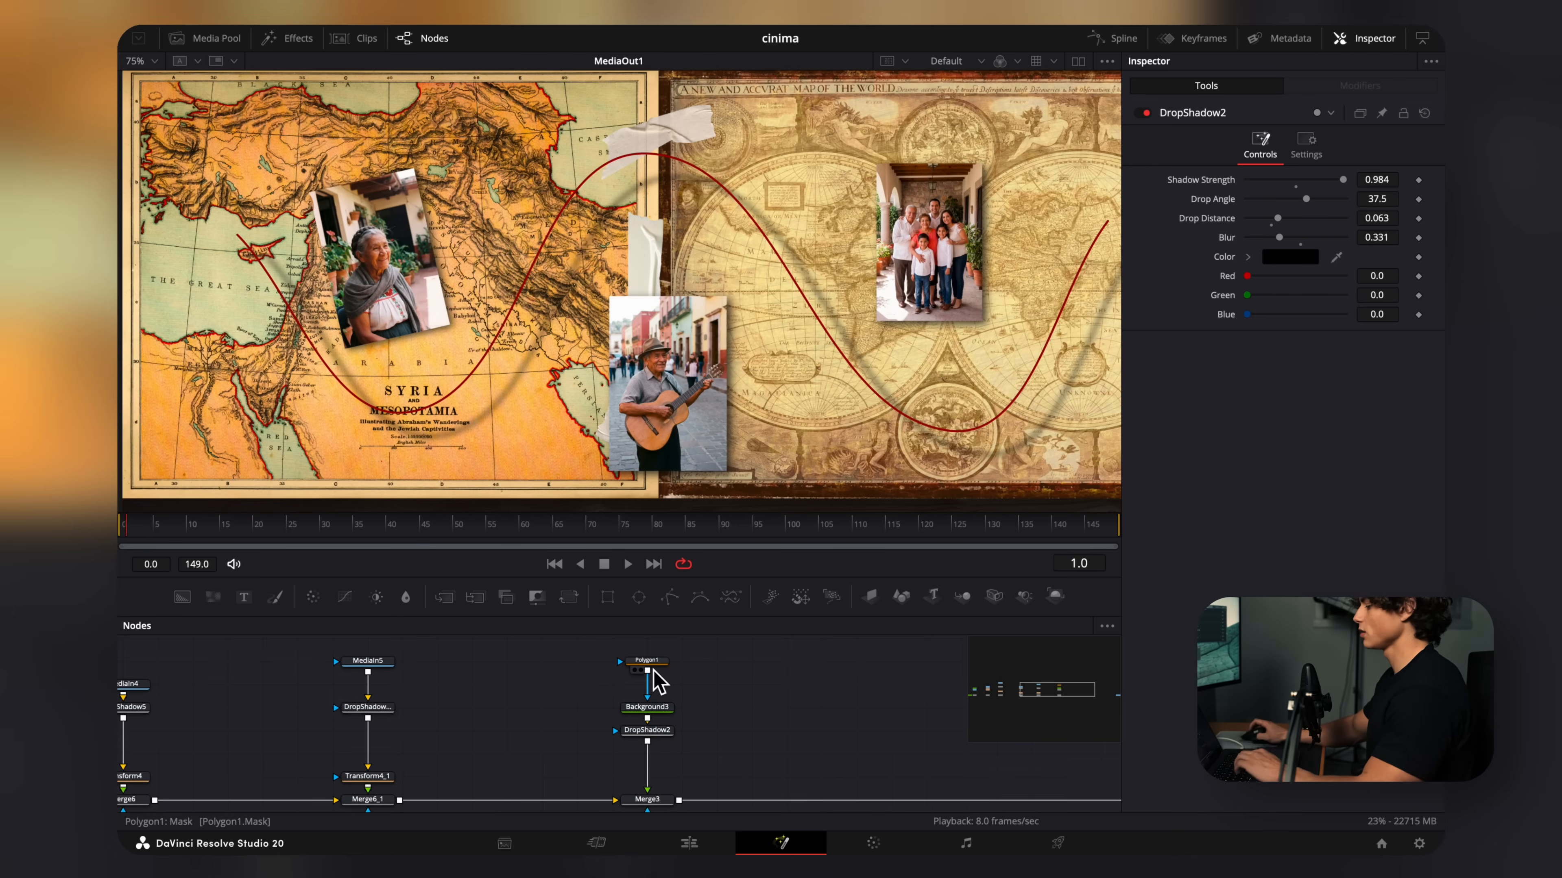
pyautogui.click(644, 661)
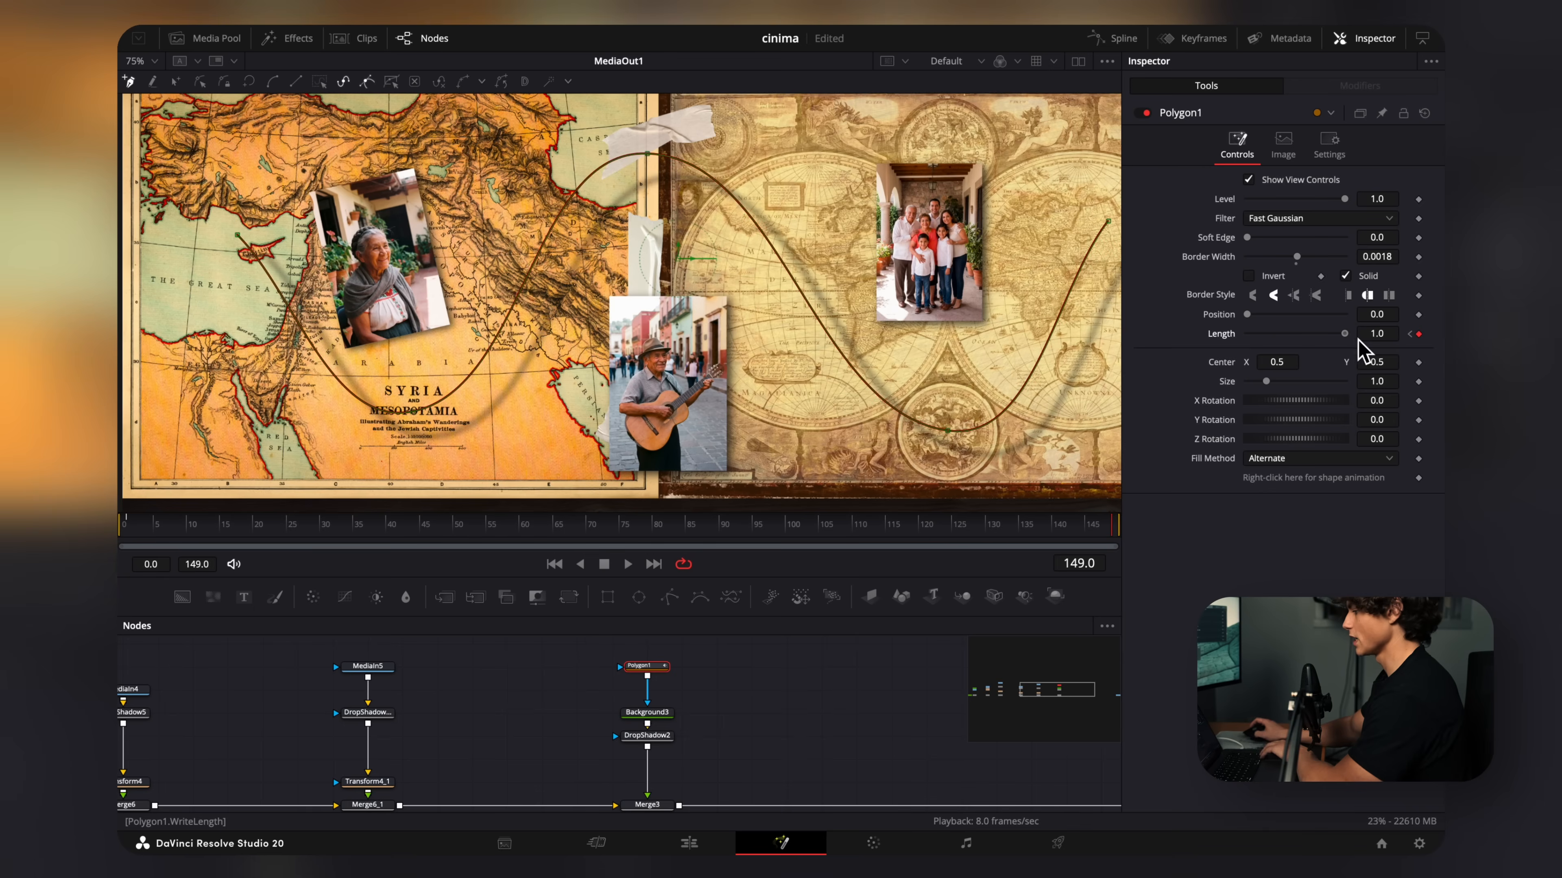
pyautogui.click(1112, 38)
pyautogui.write('imag')
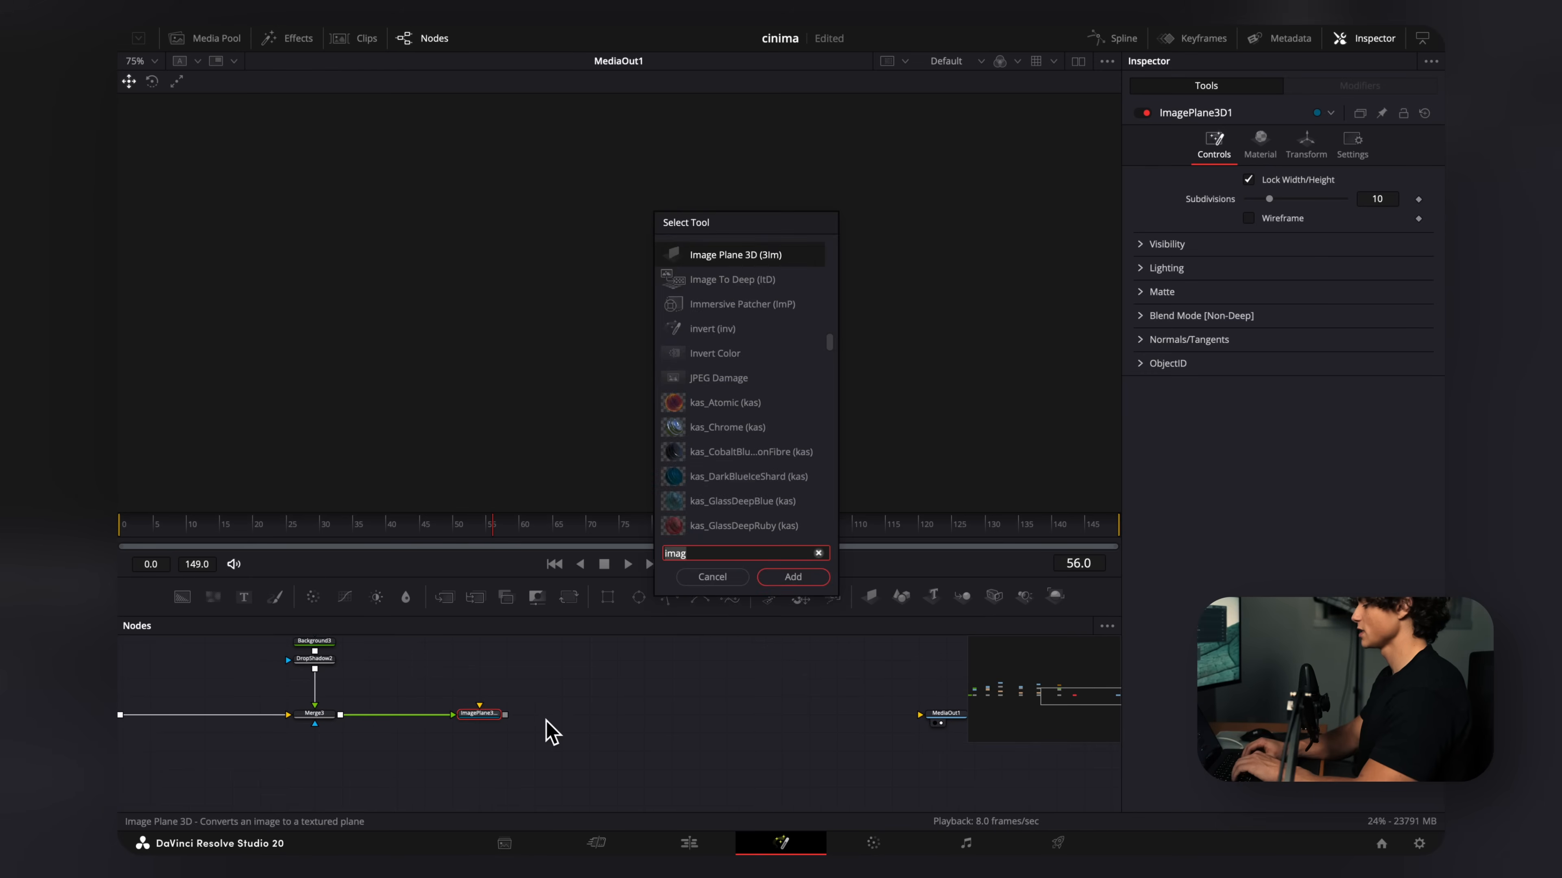
# Add Merge3D and Renderer3D nodes after the ImagePlane3D so the collage renders as a 3D plane
pyautogui.click(791, 577)
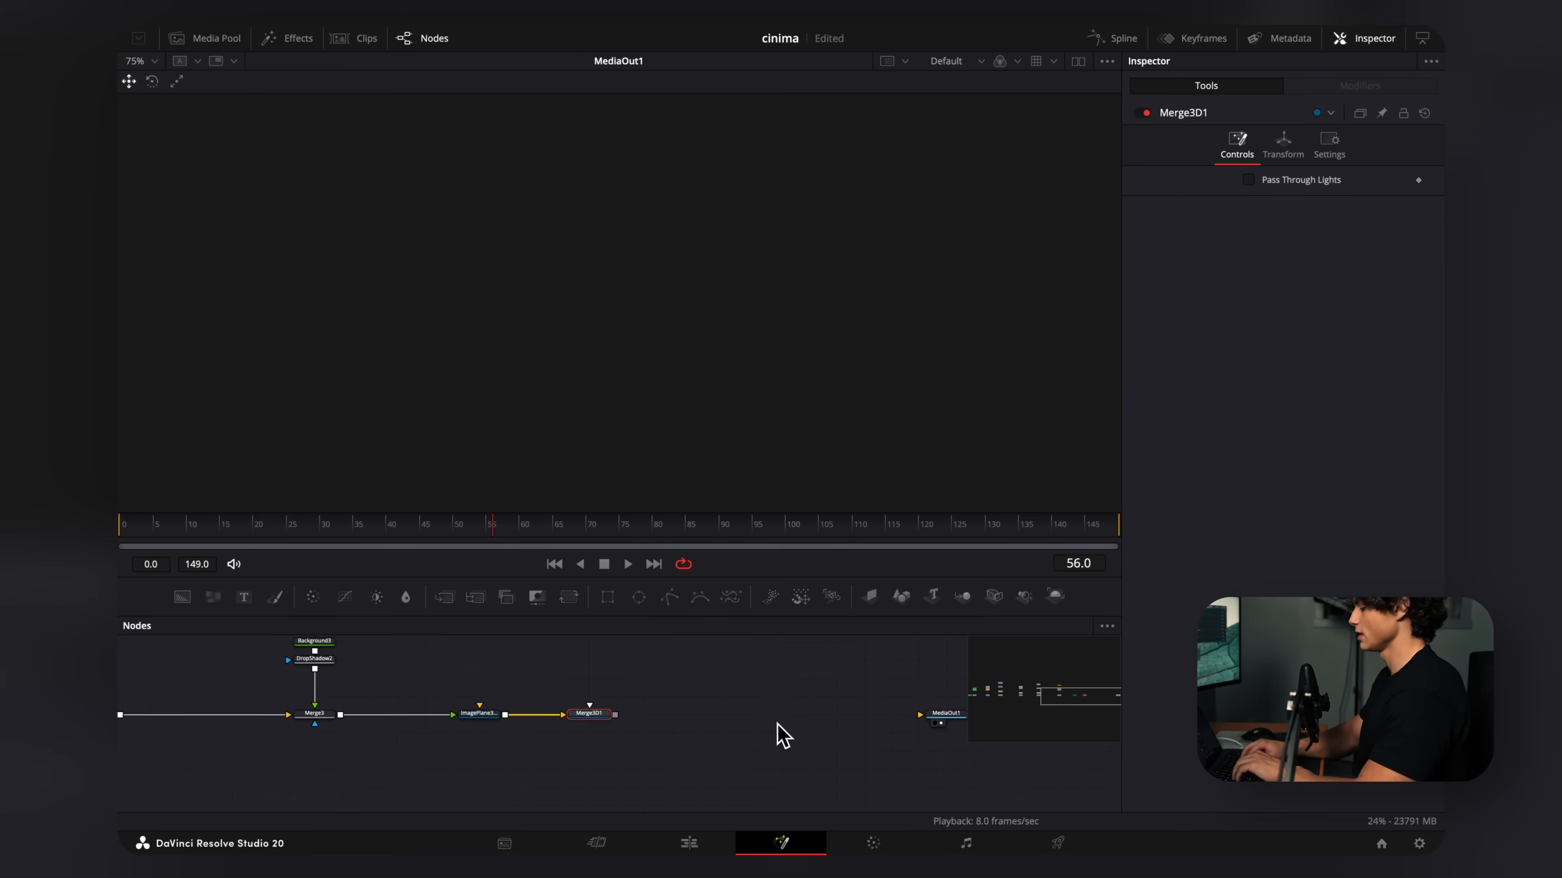
pyautogui.write('rend')
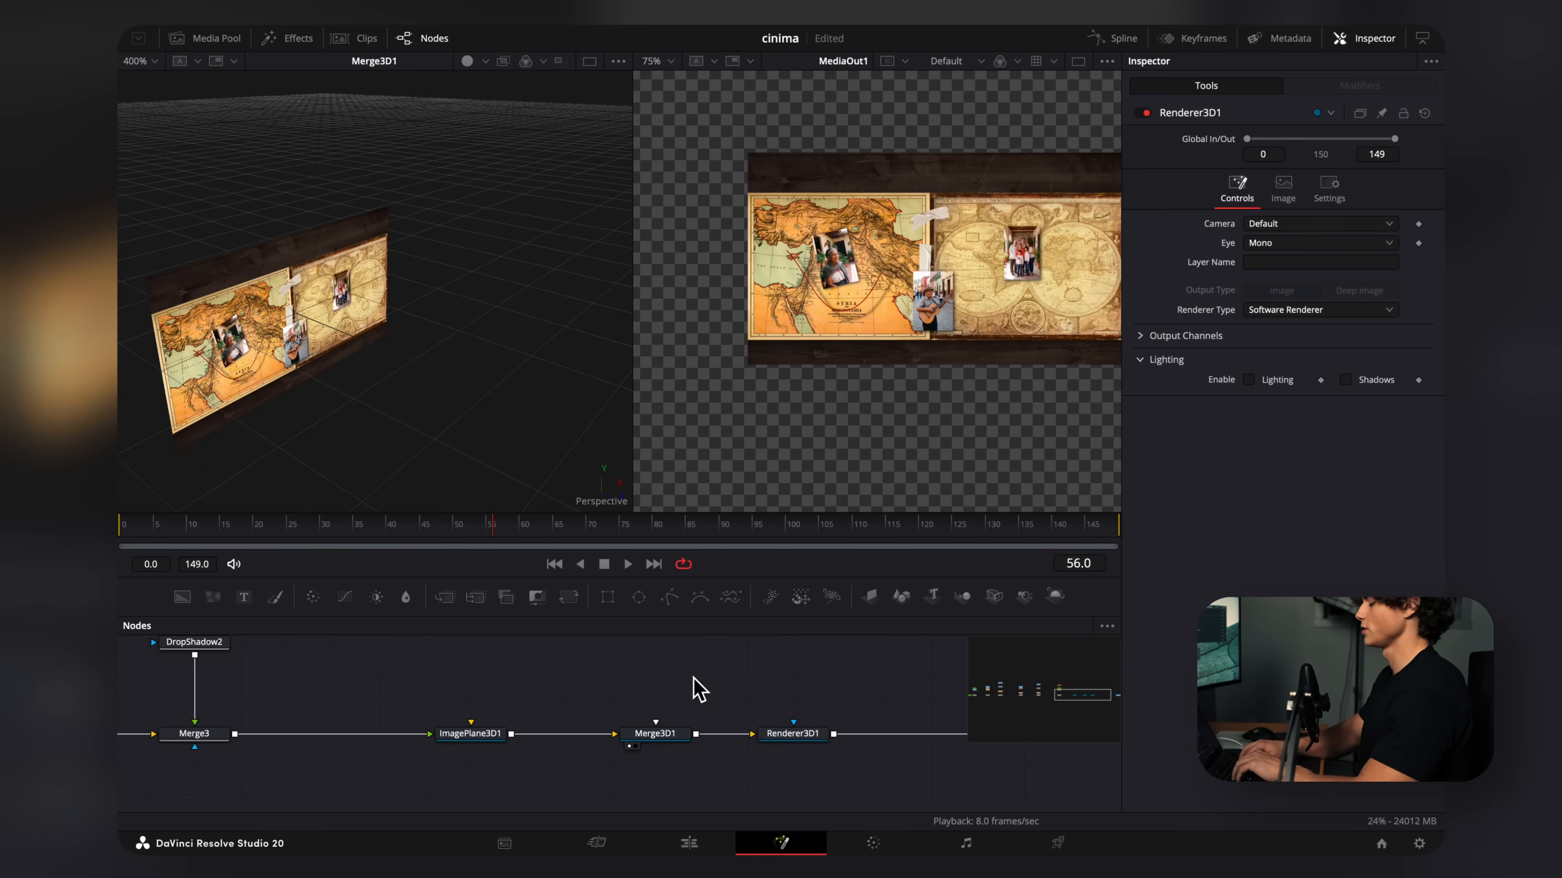
# Add a Camera 3D node and connect it to Merge3D1
pyautogui.write('cam')
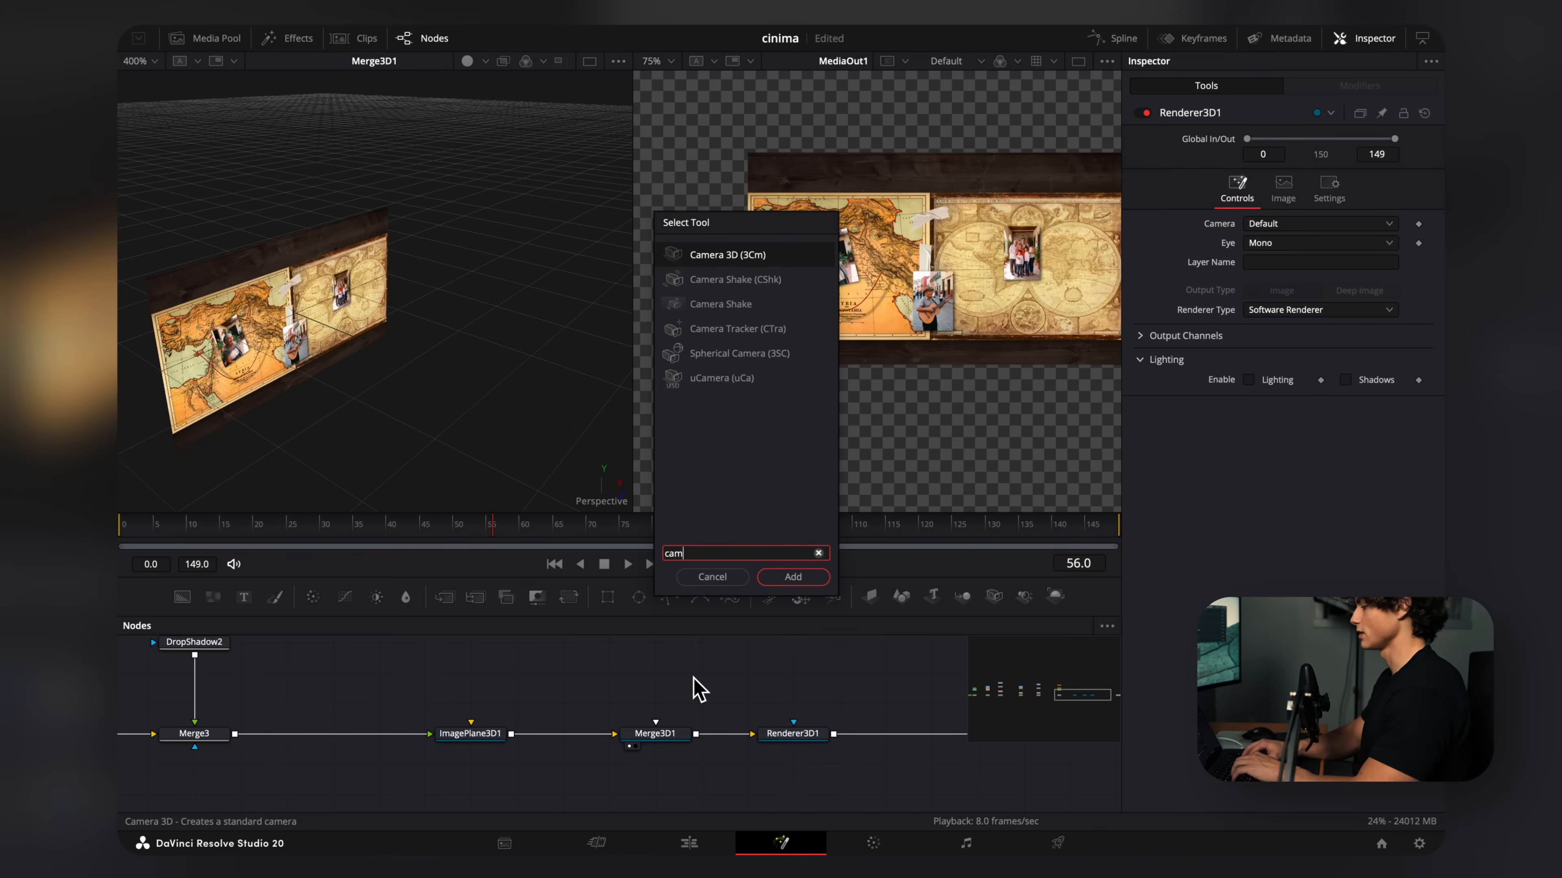
pyautogui.click(791, 577)
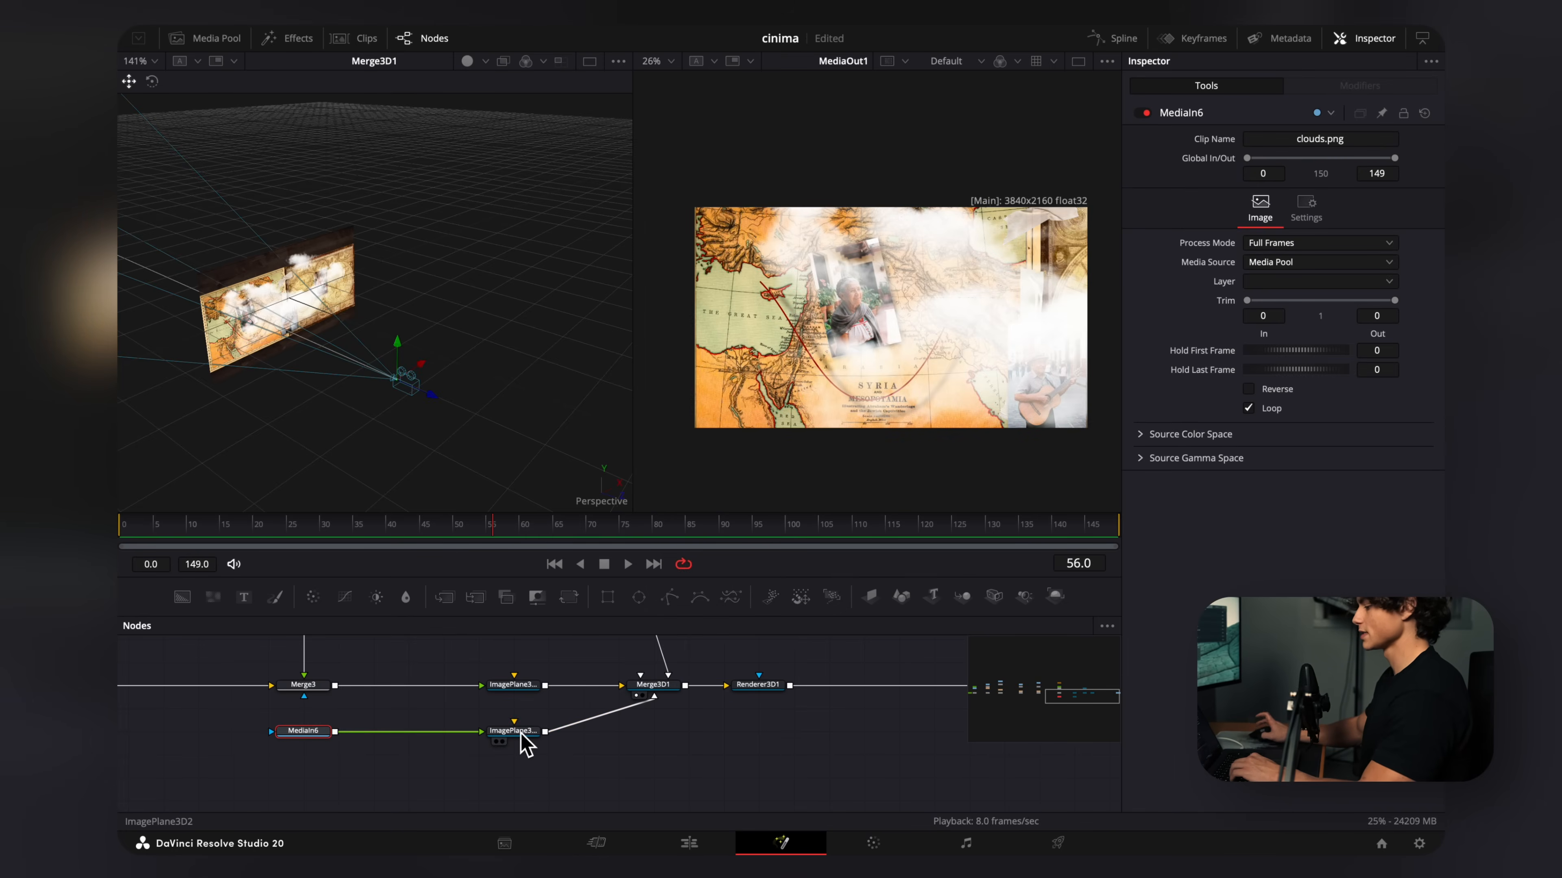
# Scale the clouds image plane down to 0.28 in its Transform controls
pyautogui.click(513, 731)
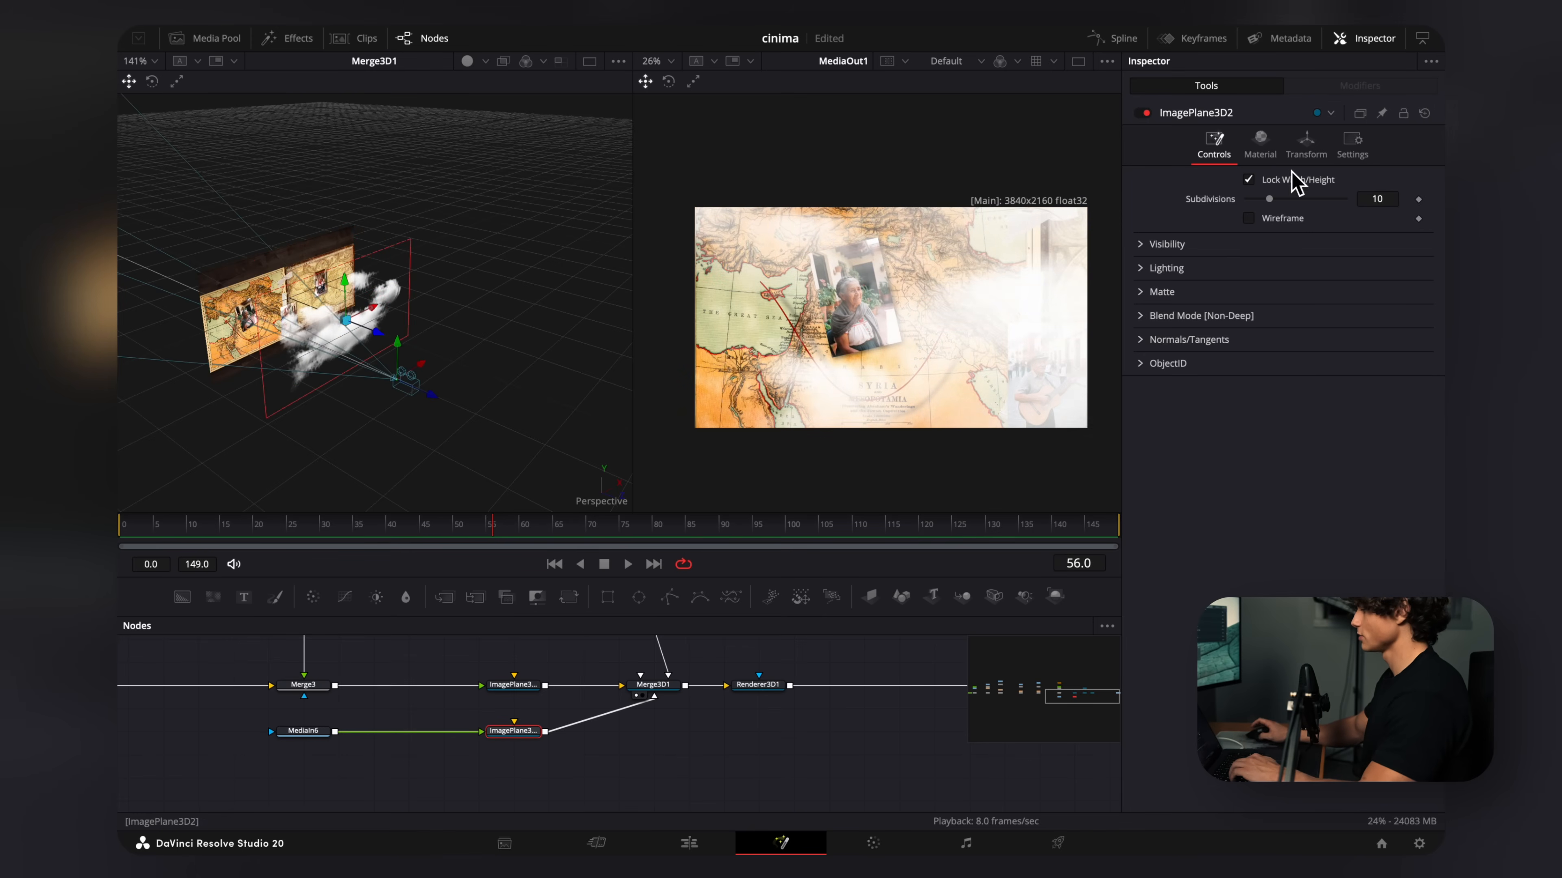
pyautogui.click(1305, 143)
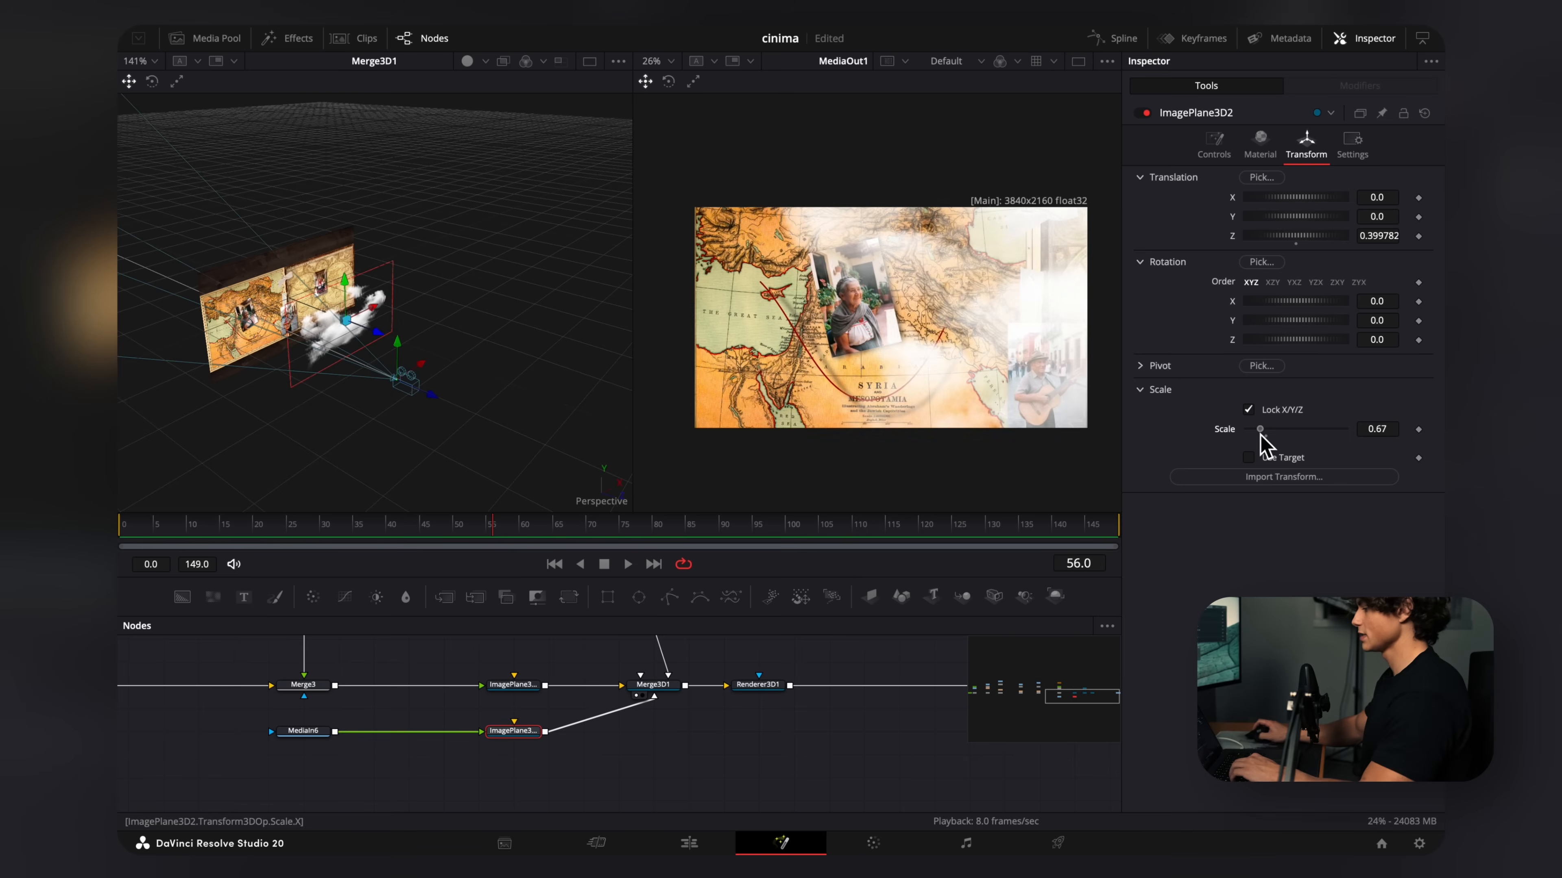
pyautogui.moveTo(1260, 429); pyautogui.dragTo(1254, 429)
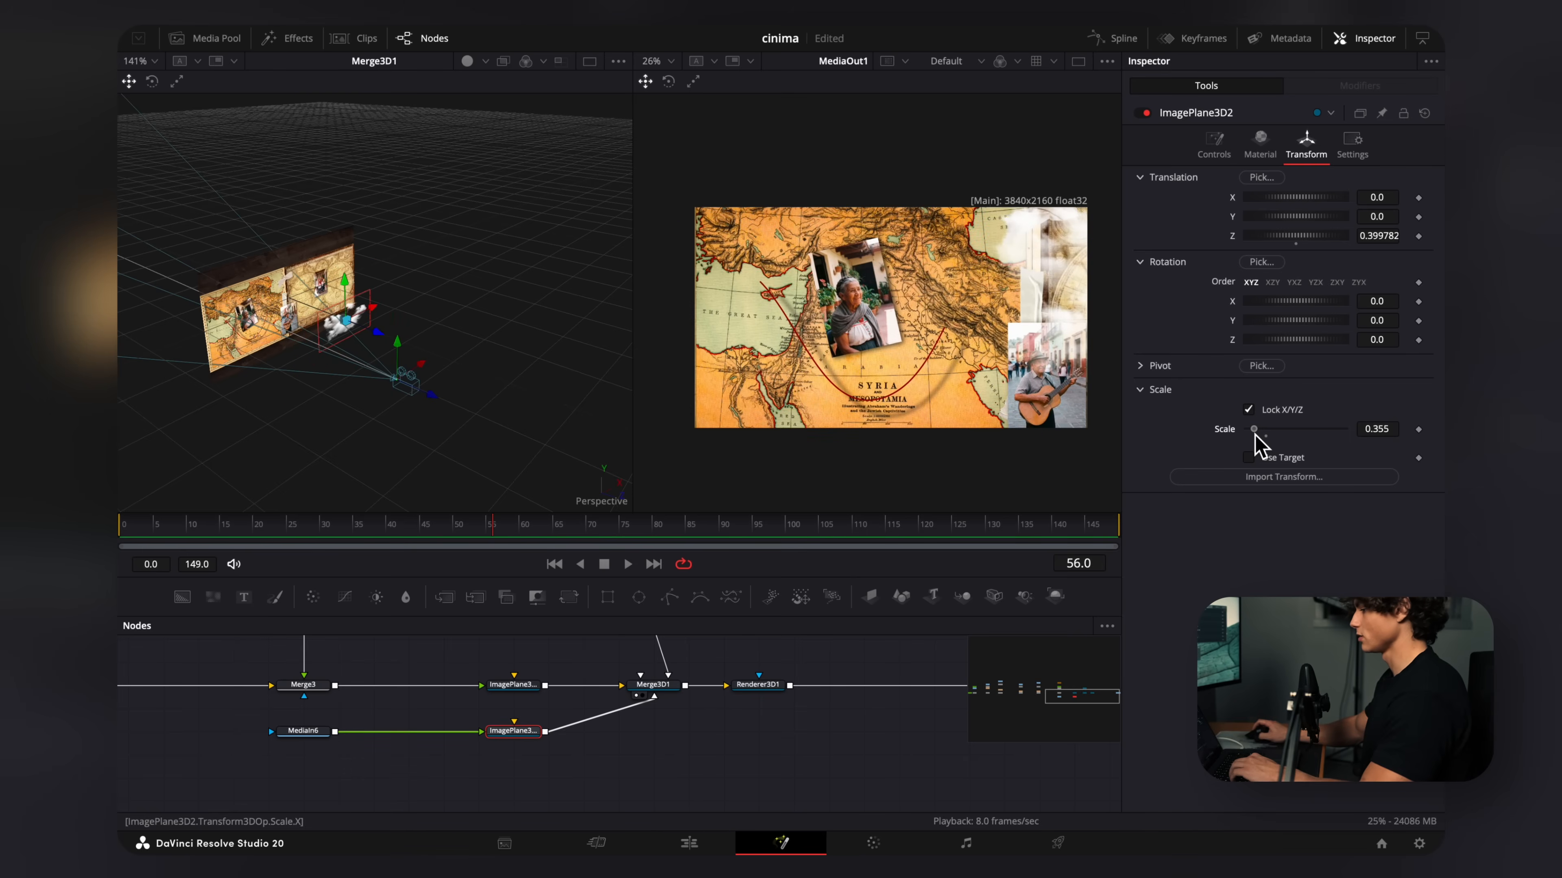
pyautogui.moveTo(1295, 429); pyautogui.dragTo(1252, 428)
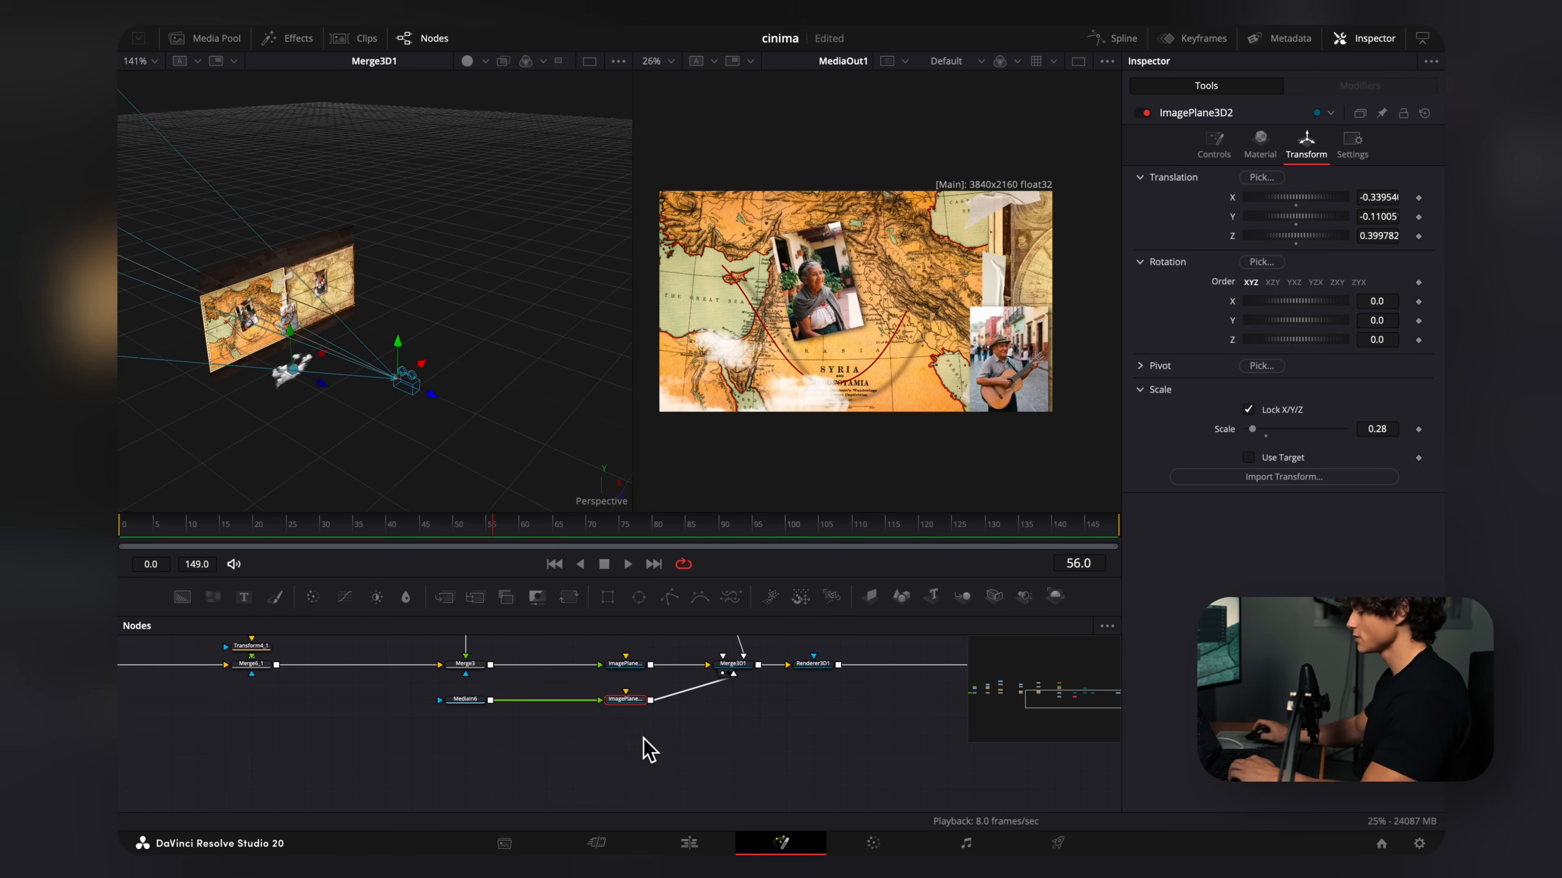
# Duplicate the clouds plane and move the copy to another spot in the scene
pyautogui.click(463, 701)
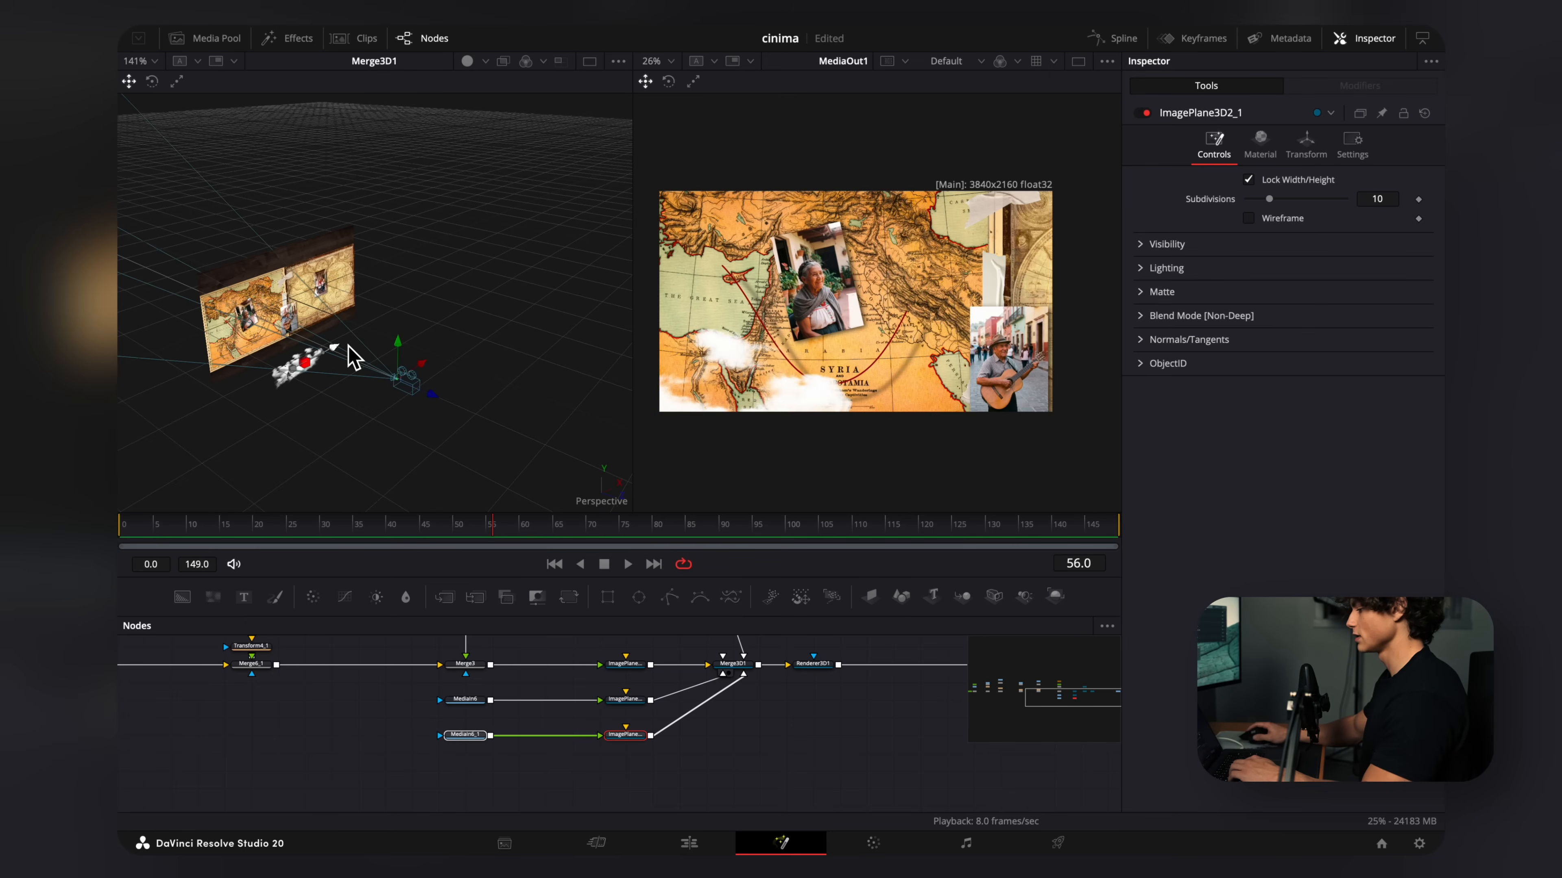
pyautogui.moveTo(309, 360); pyautogui.dragTo(433, 359)
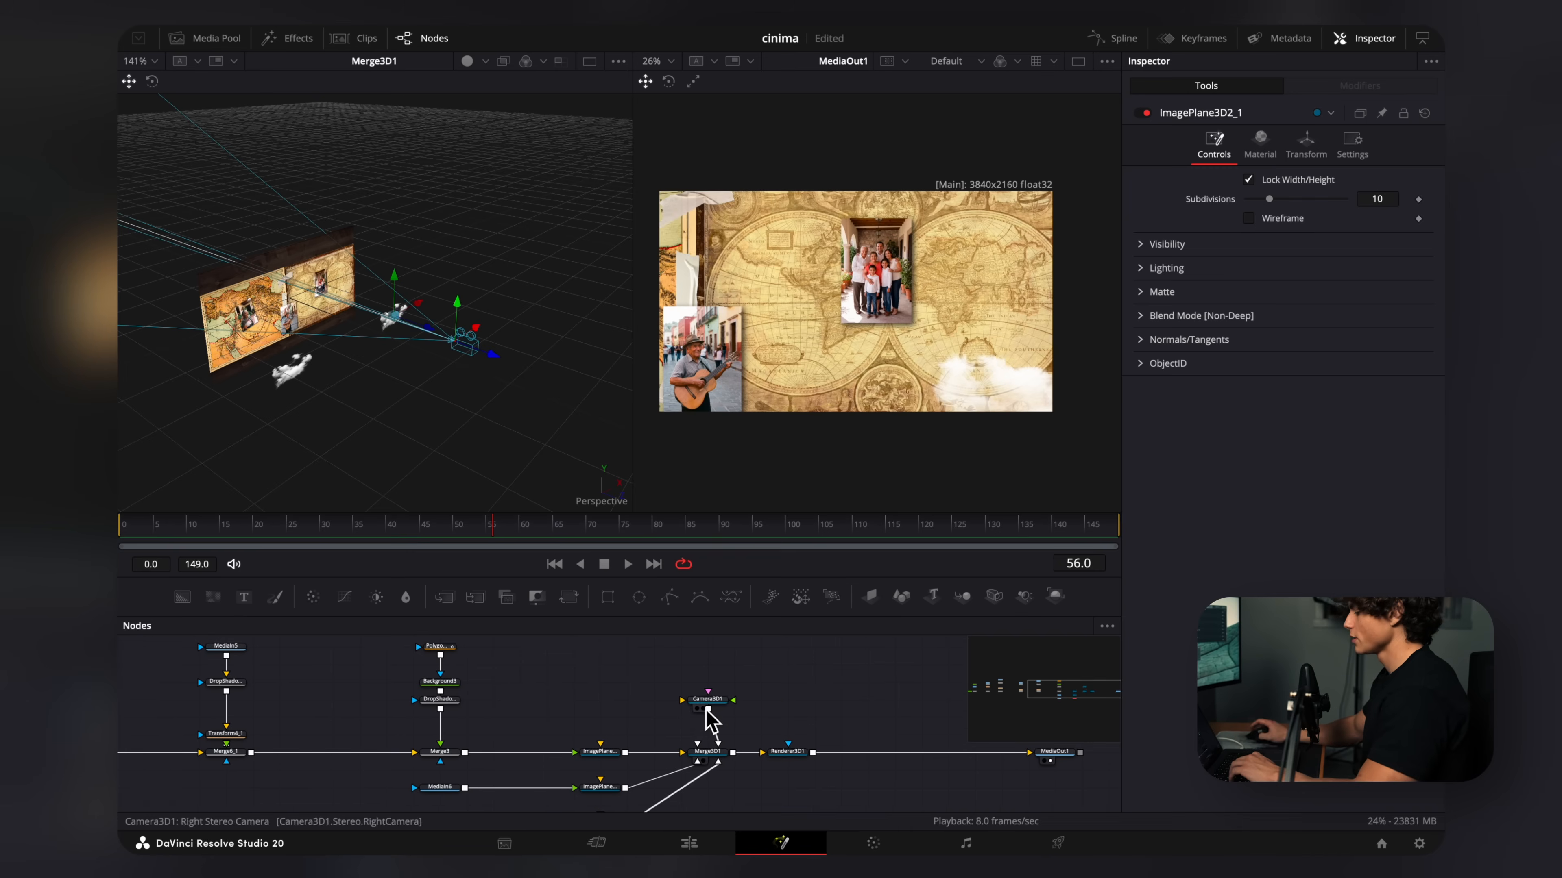
# Position Camera3D1 to frame the left map and keyframe its Translation X at frame 0
pyautogui.click(706, 699)
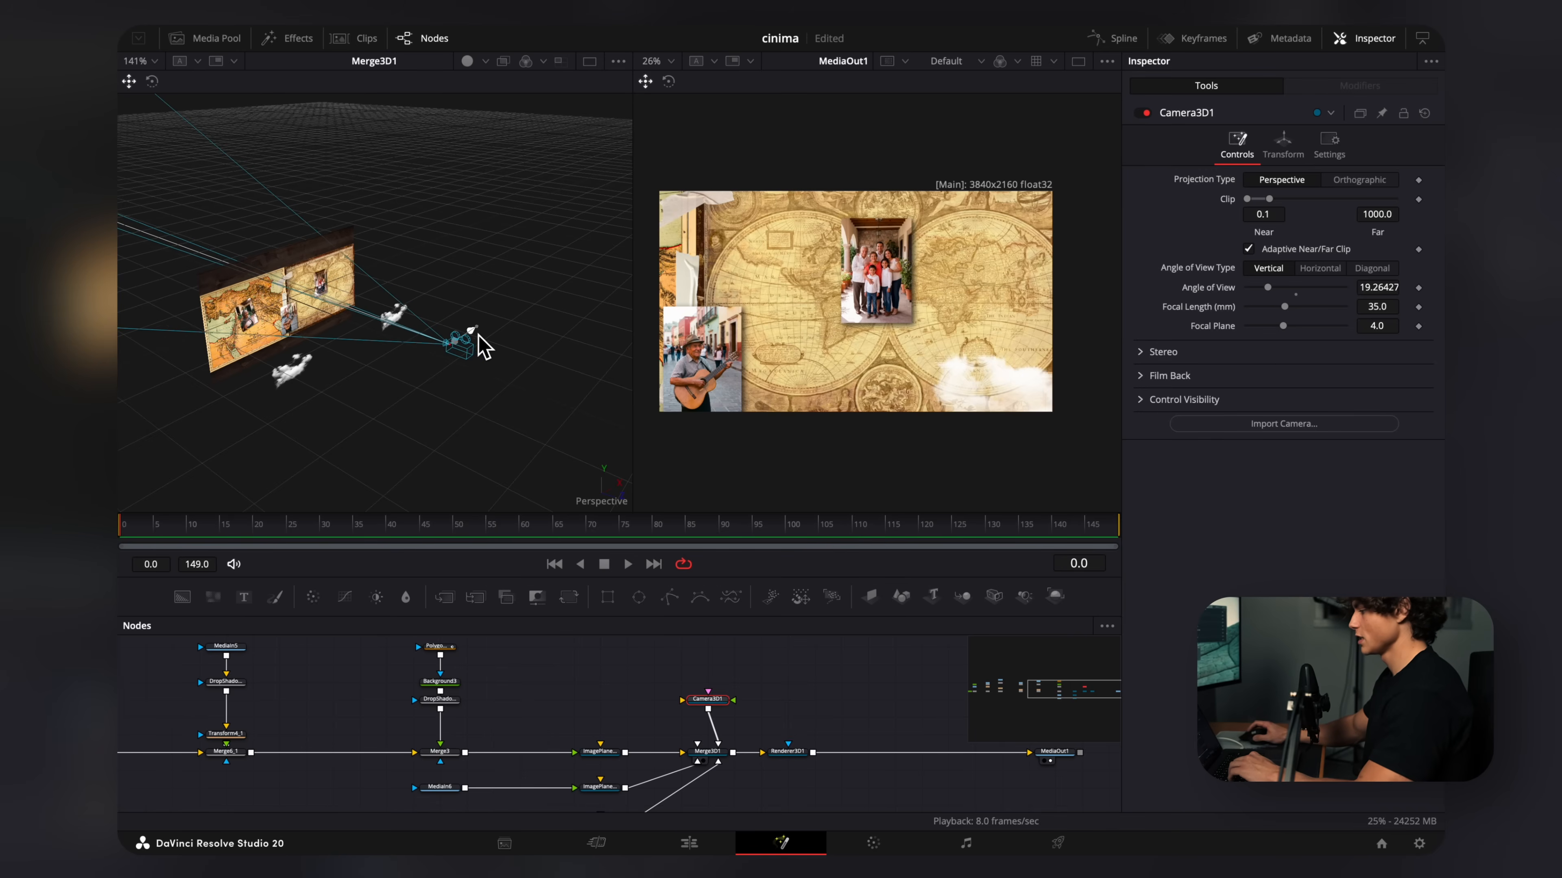
pyautogui.moveTo(462, 338); pyautogui.dragTo(420, 367)
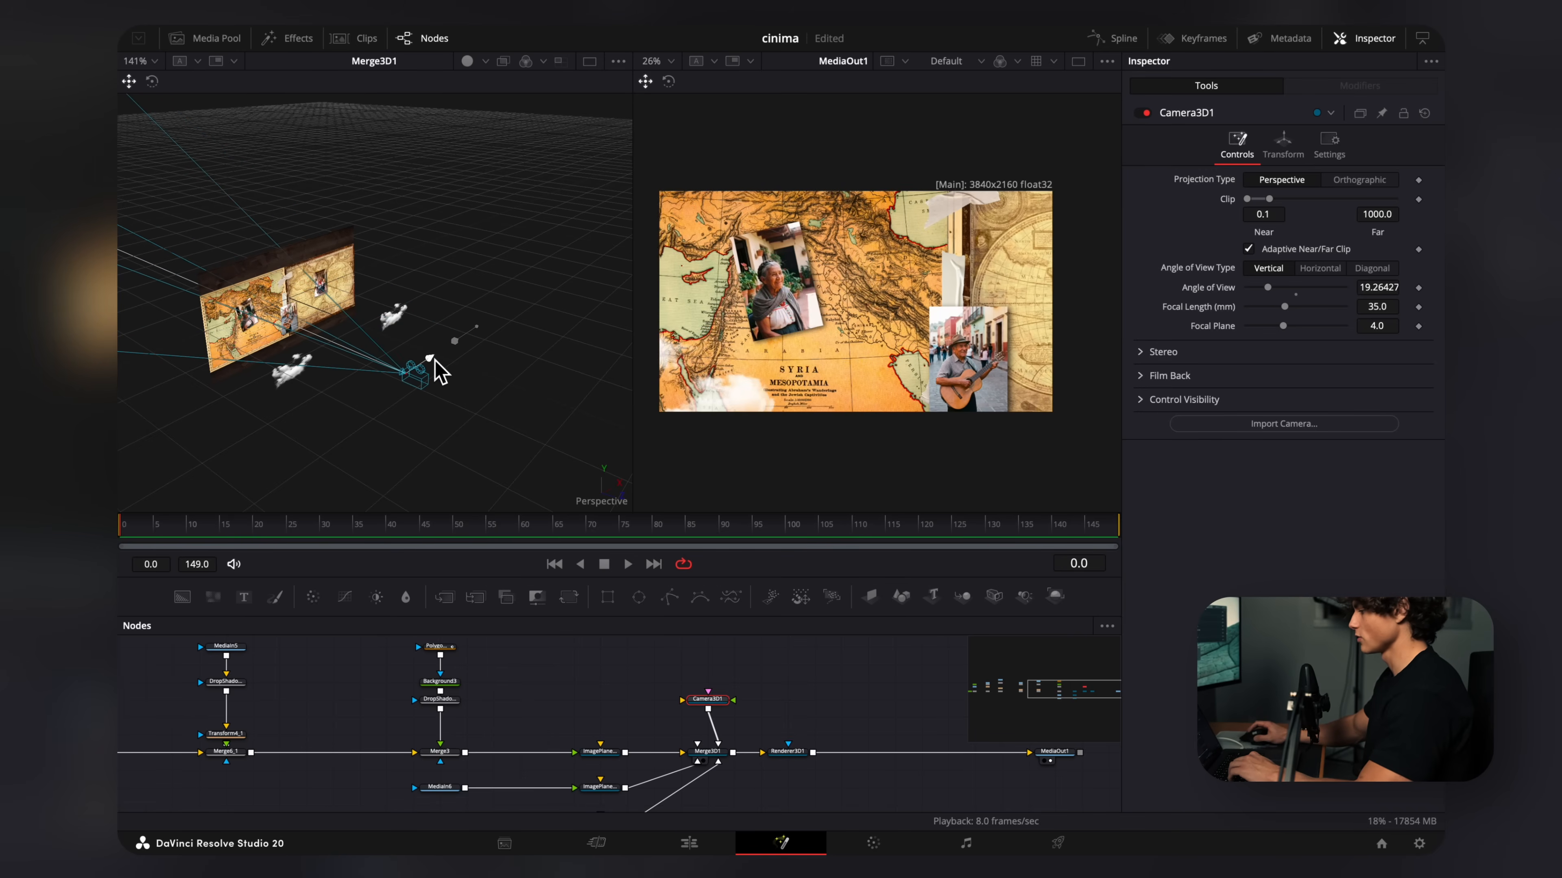
pyautogui.click(1282, 142)
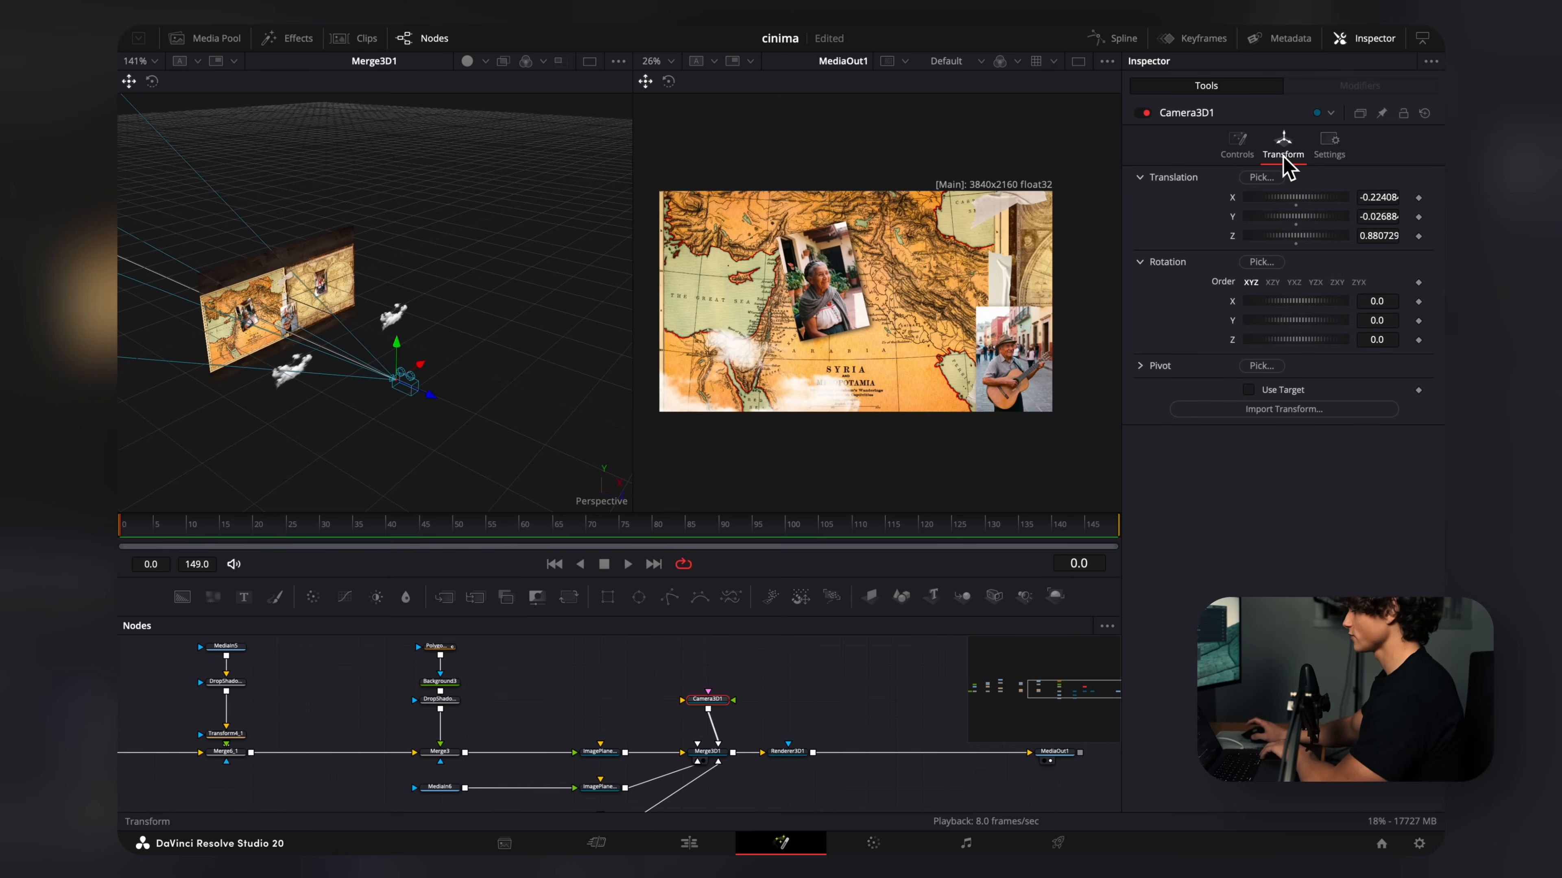
pyautogui.click(1418, 197)
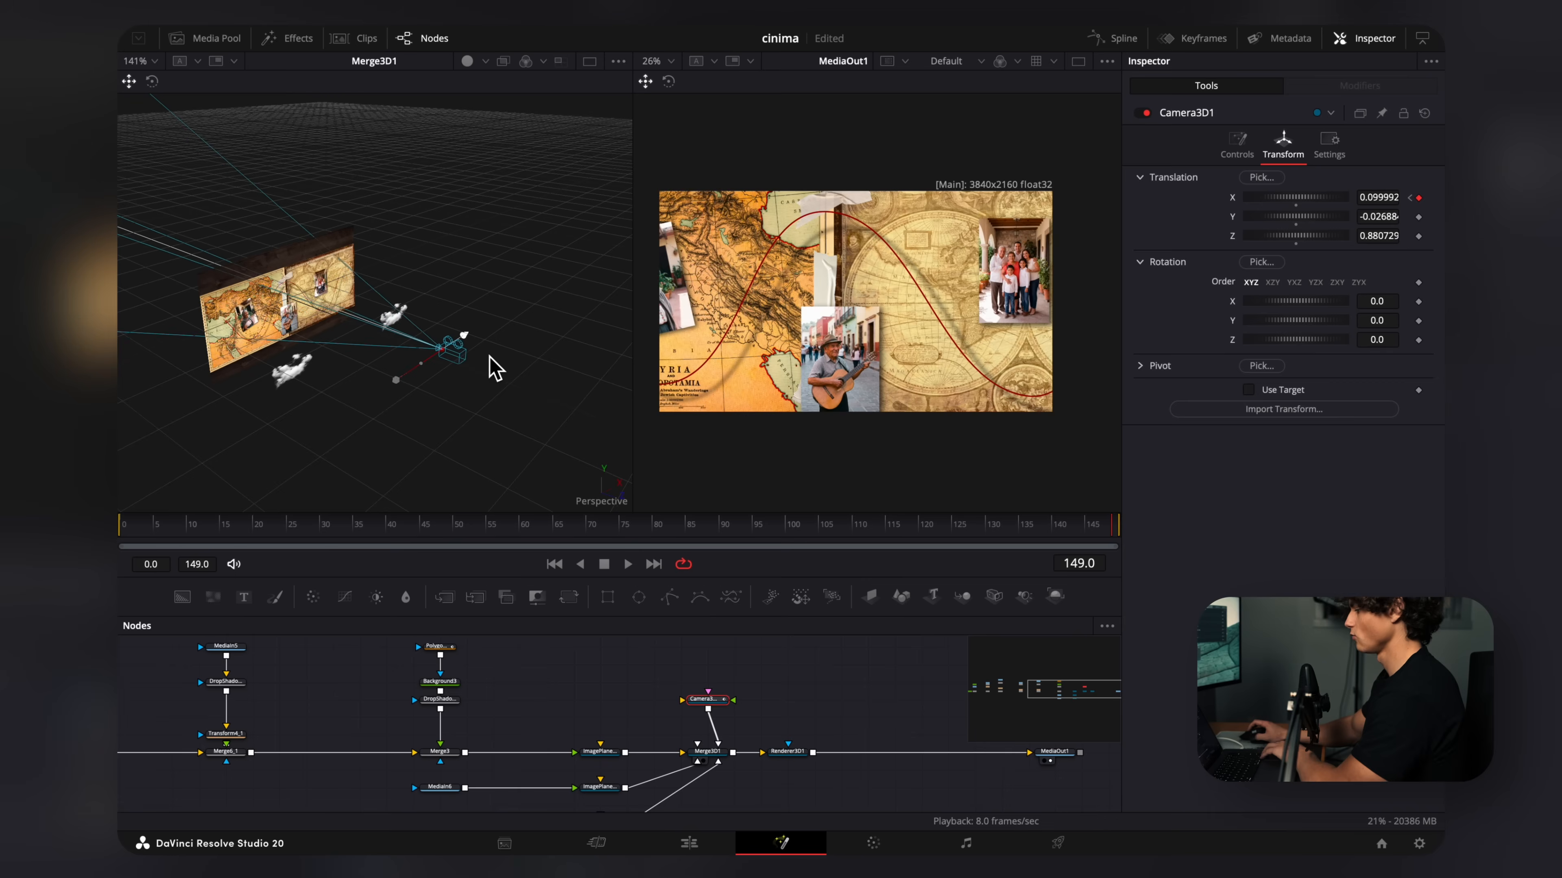
# Keyframe Translation X at frame 149 and check the ease in the Spline editor
pyautogui.click(1119, 38)
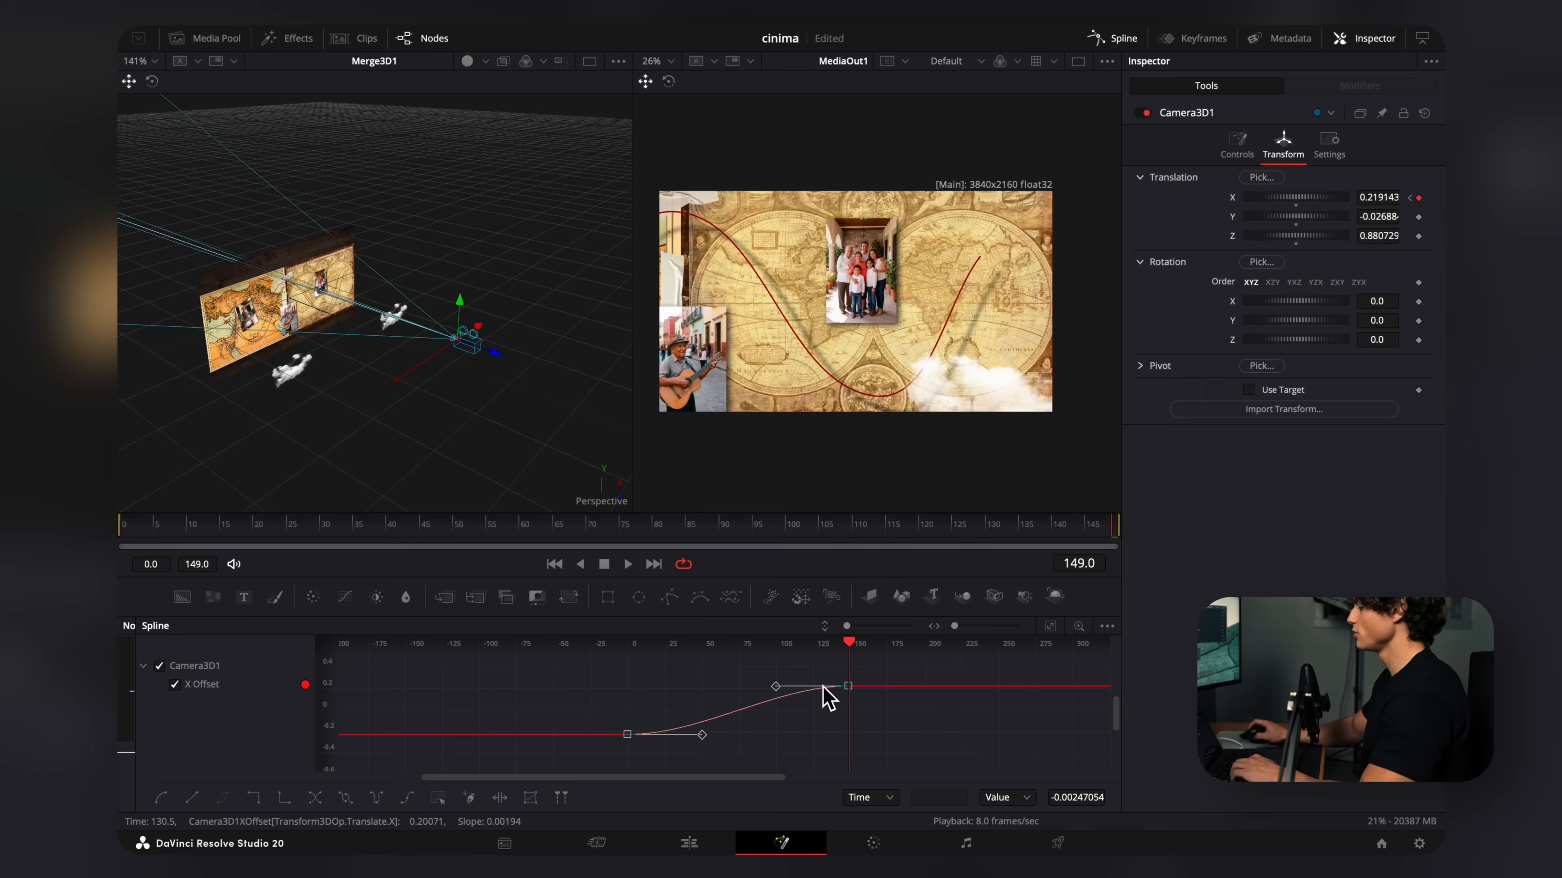
pyautogui.click(422, 38)
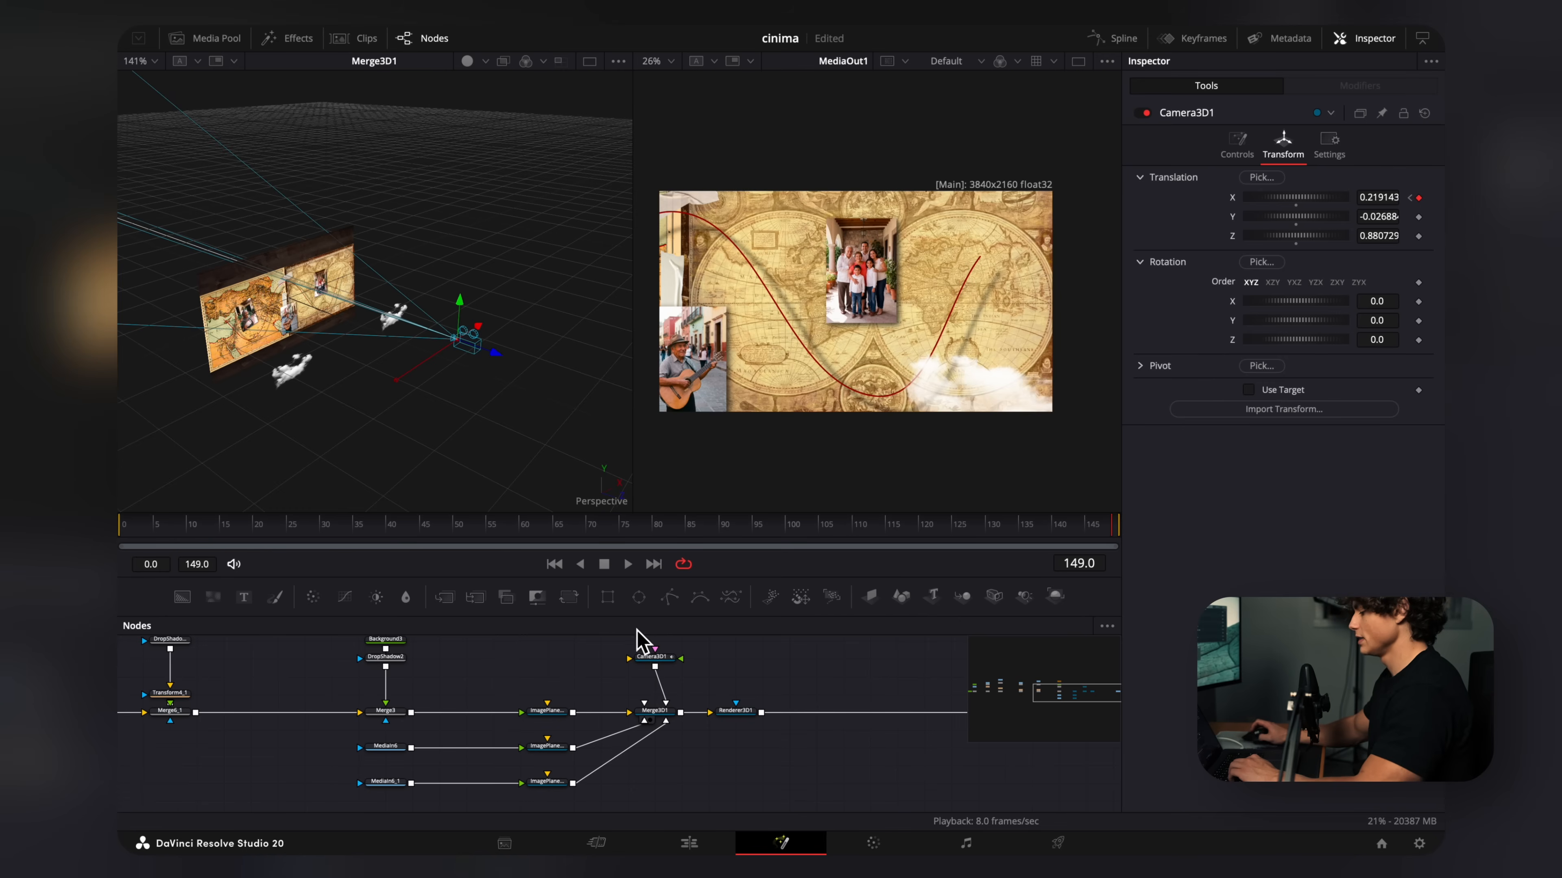
pyautogui.moveTo(694, 714)
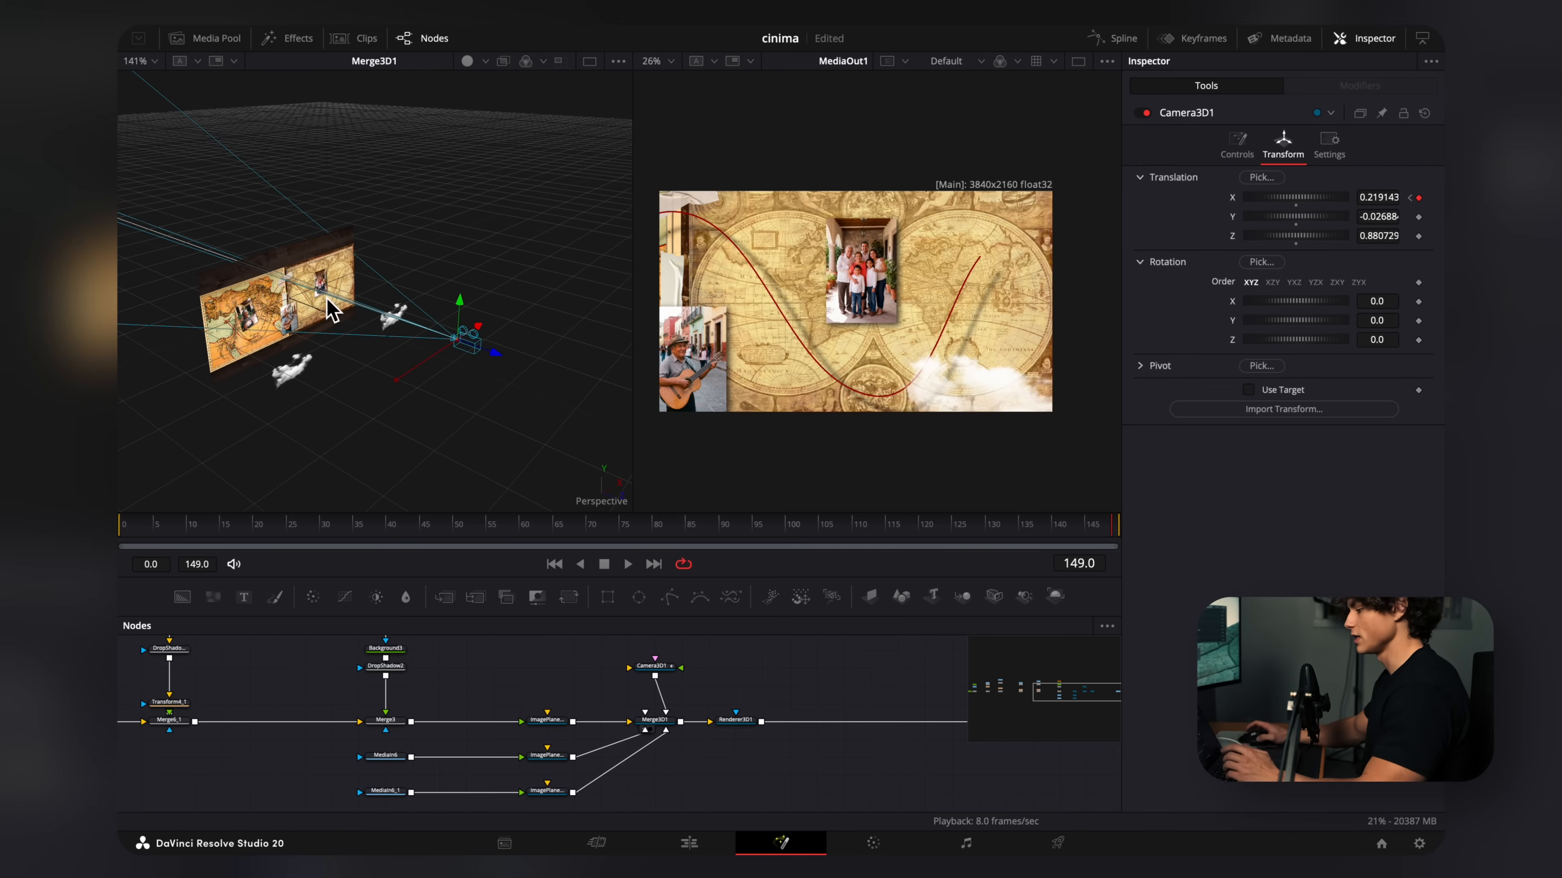
pyautogui.moveTo(586, 338)
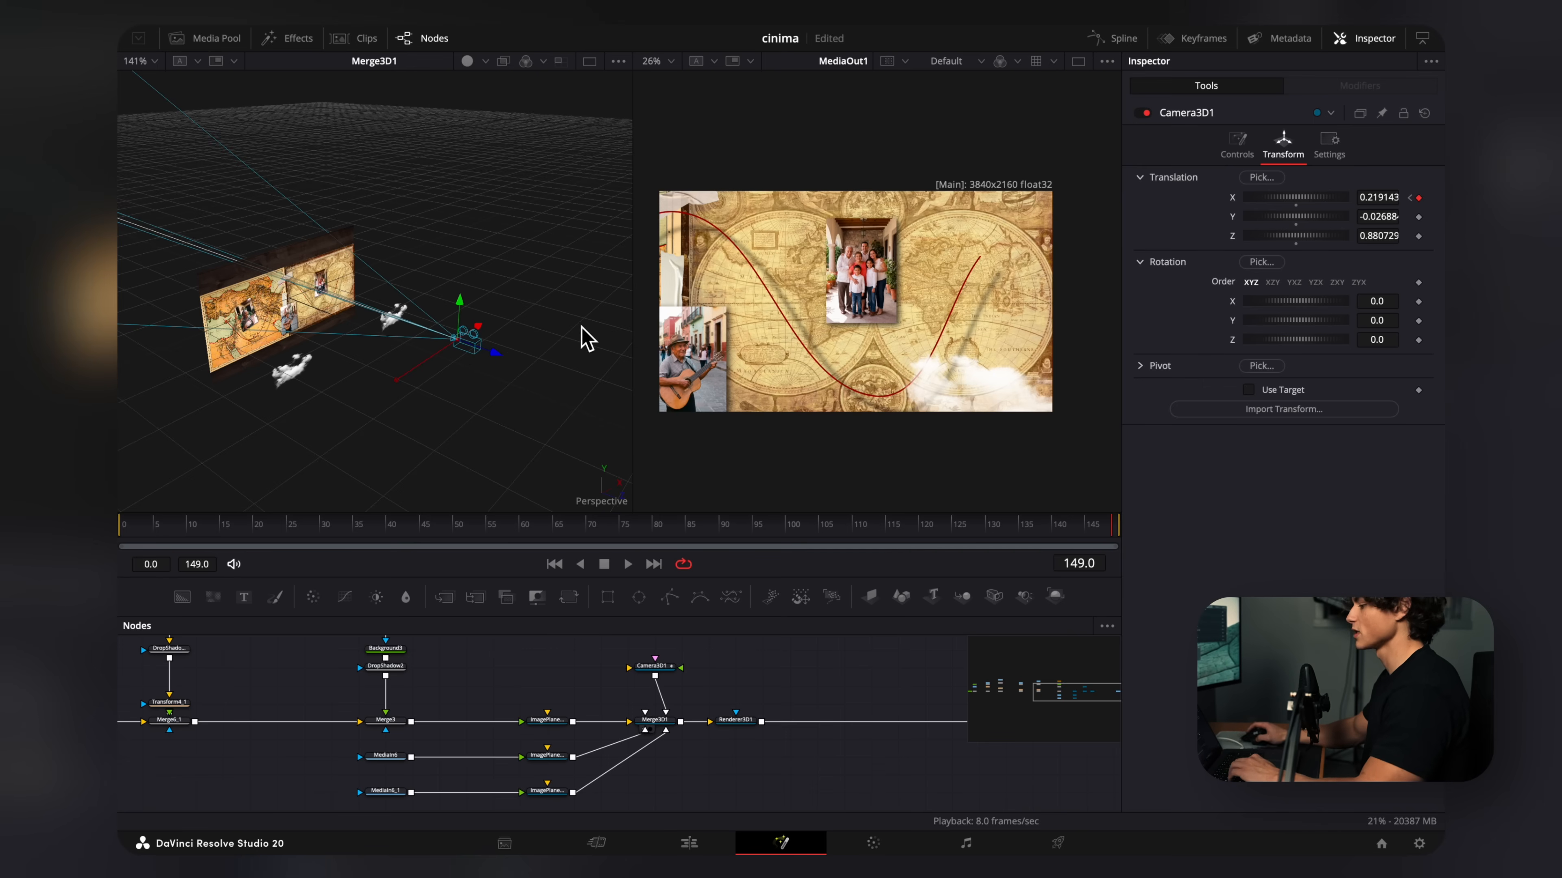
pyautogui.moveTo(769, 597)
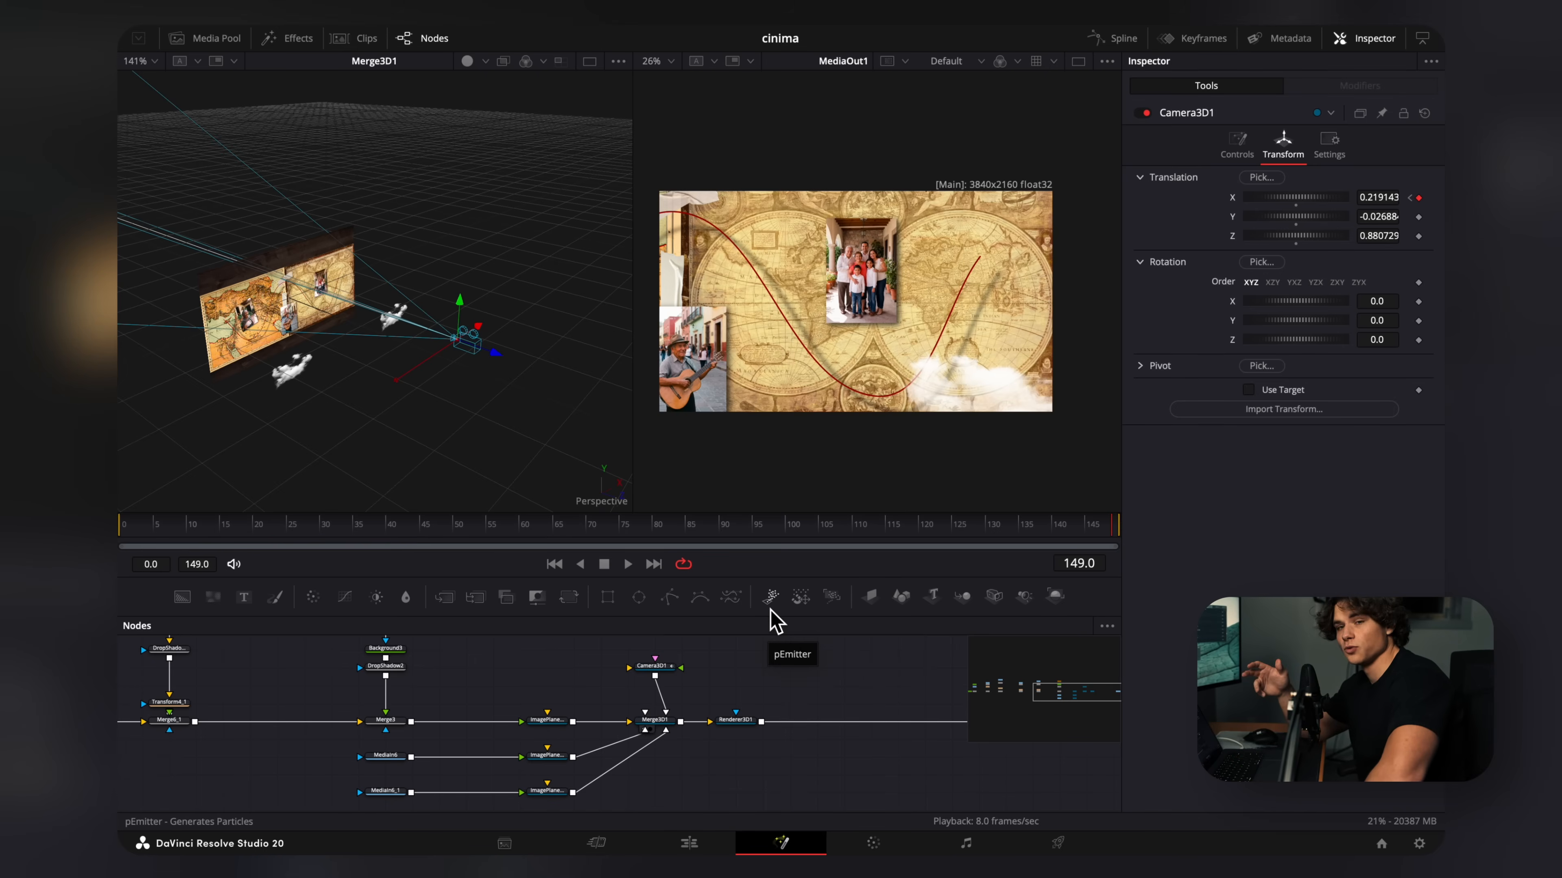